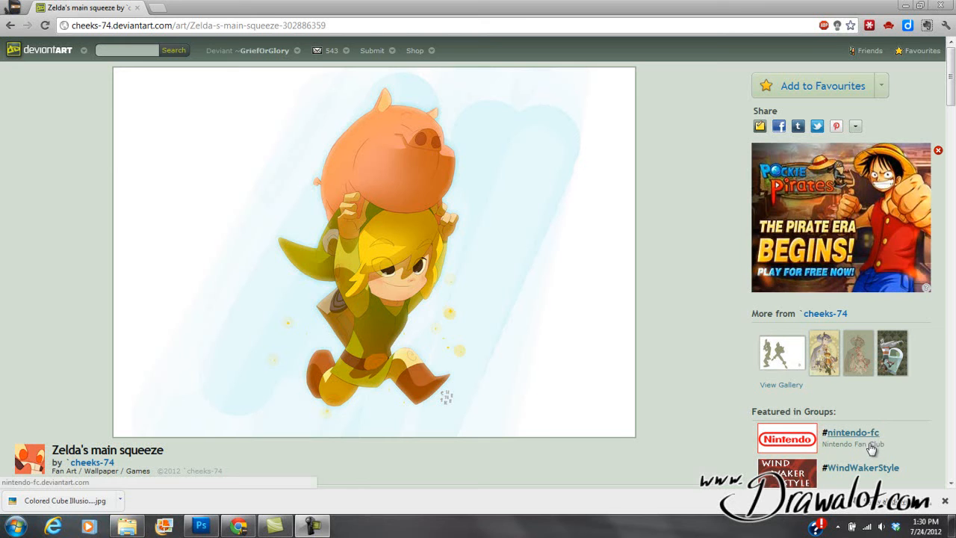
pyautogui.moveTo(663, 317)
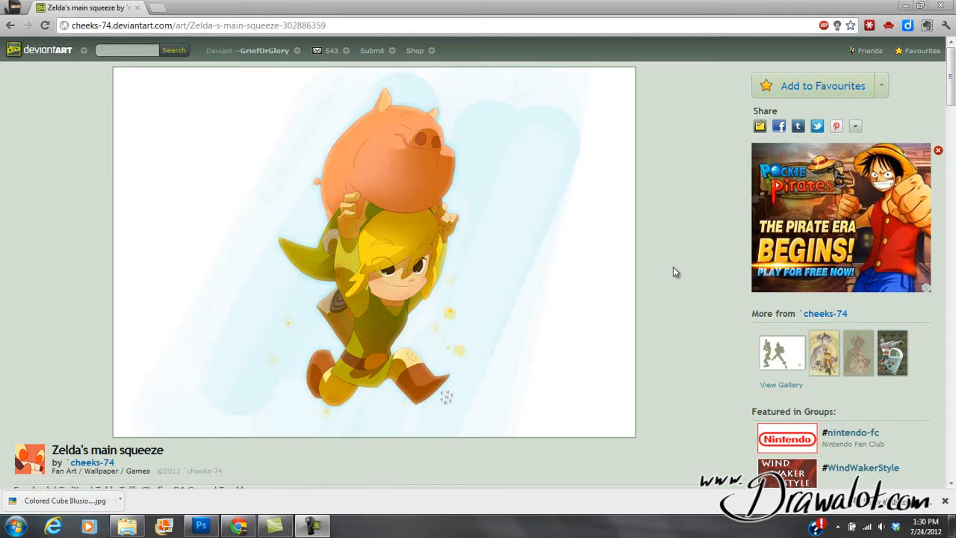
pyautogui.moveTo(662, 275)
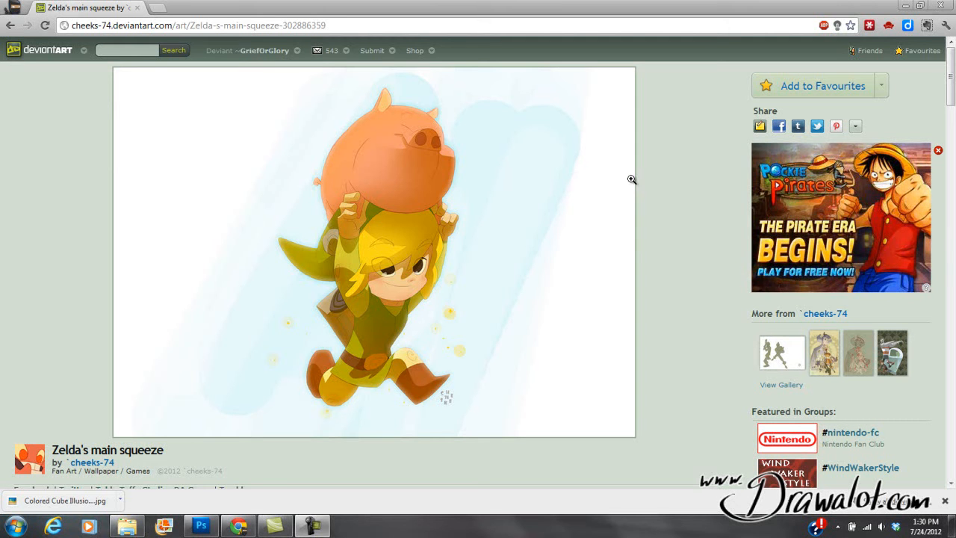
pyautogui.moveTo(612, 266)
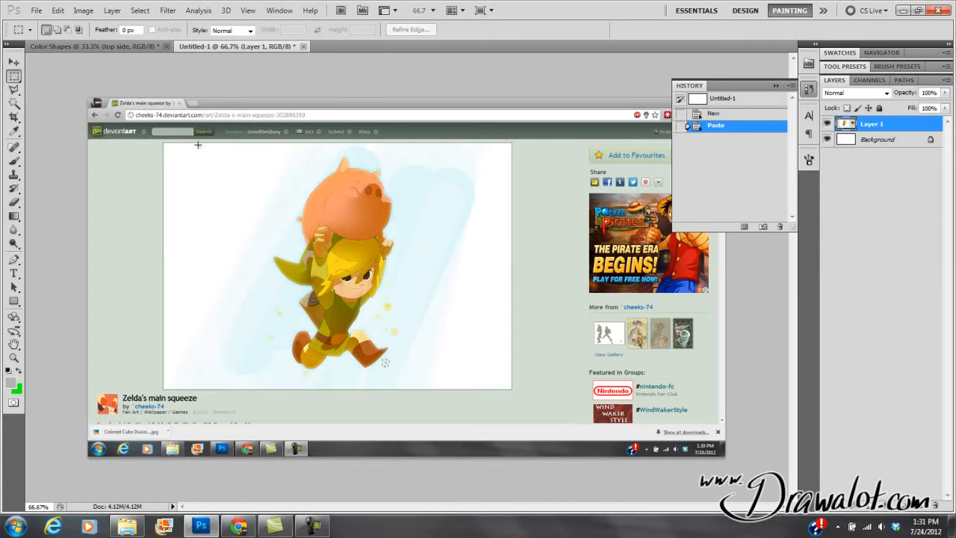
# Marquee the Zelda artwork onto its own layer and delete Layer 1 and Background.
pyautogui.moveTo(165, 144); pyautogui.dragTo(260, 212)
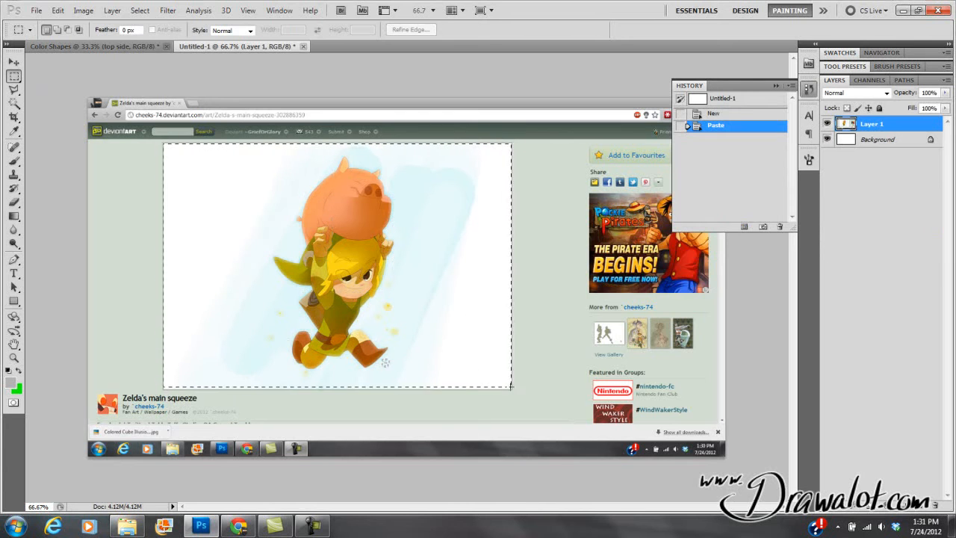
pyautogui.moveTo(164, 143); pyautogui.dragTo(511, 388)
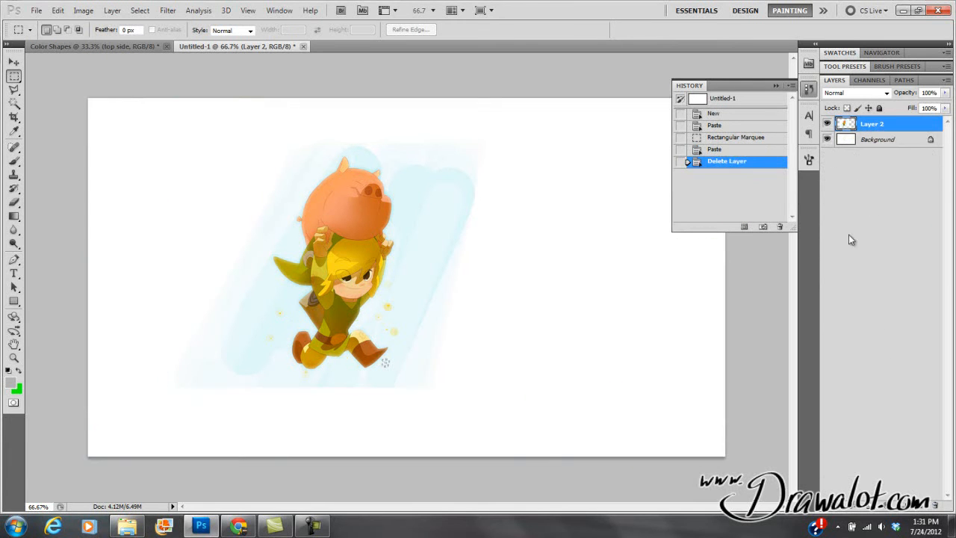
pyautogui.click(827, 140)
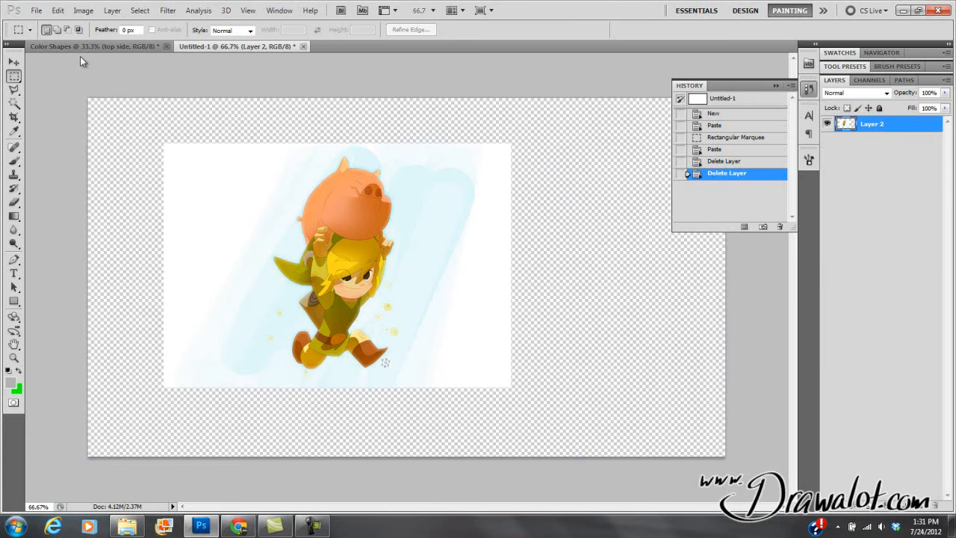
# Create a Solid Color fill layer in light grey beneath the artwork.
pyautogui.click(112, 9)
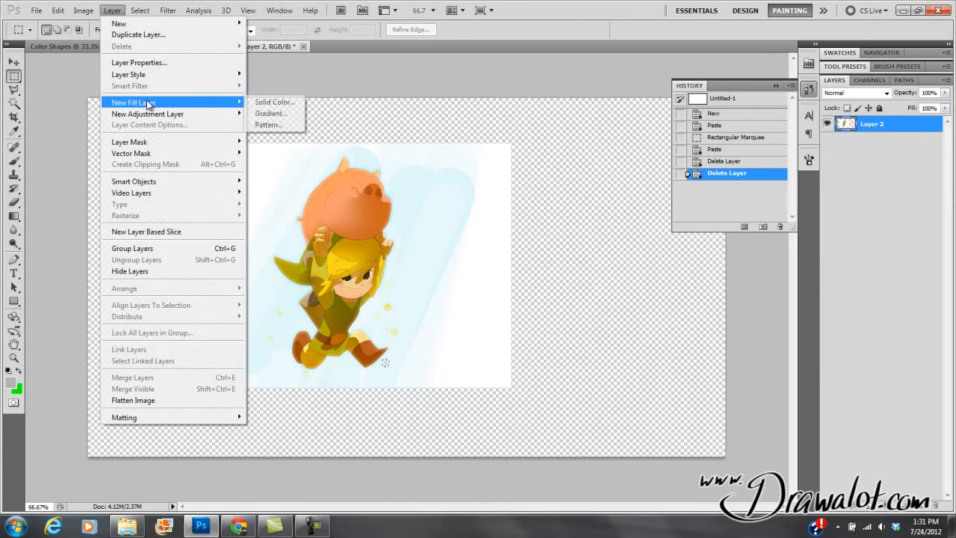
pyautogui.click(274, 102)
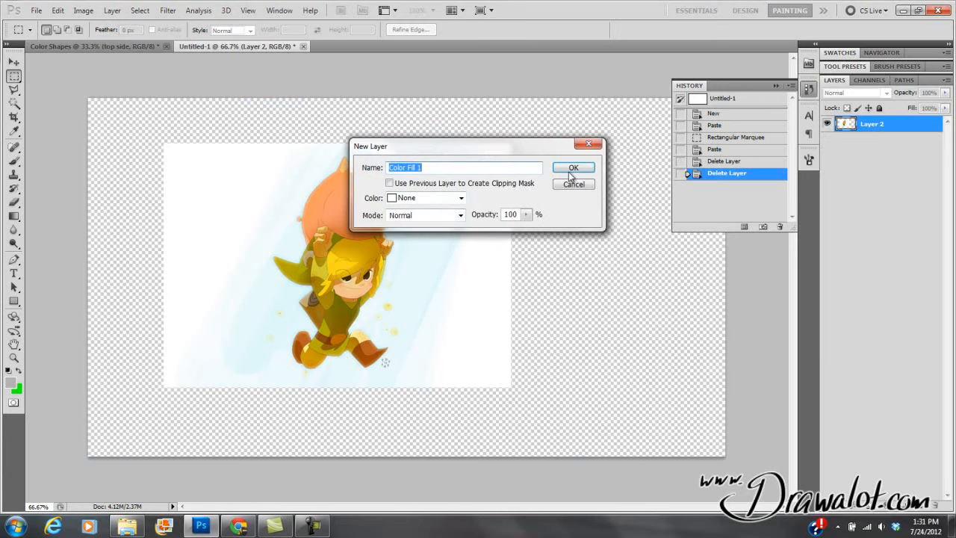
pyautogui.click(573, 167)
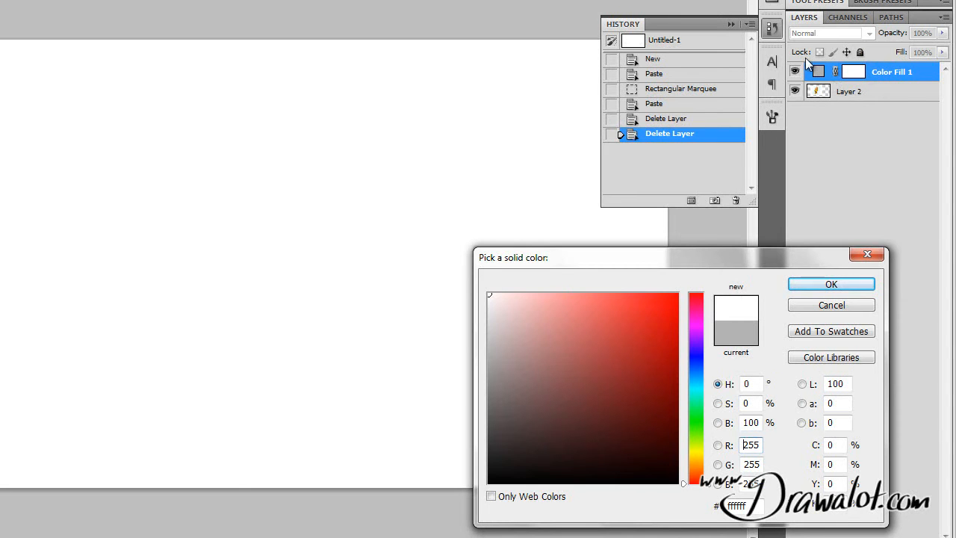
pyautogui.click(571, 383)
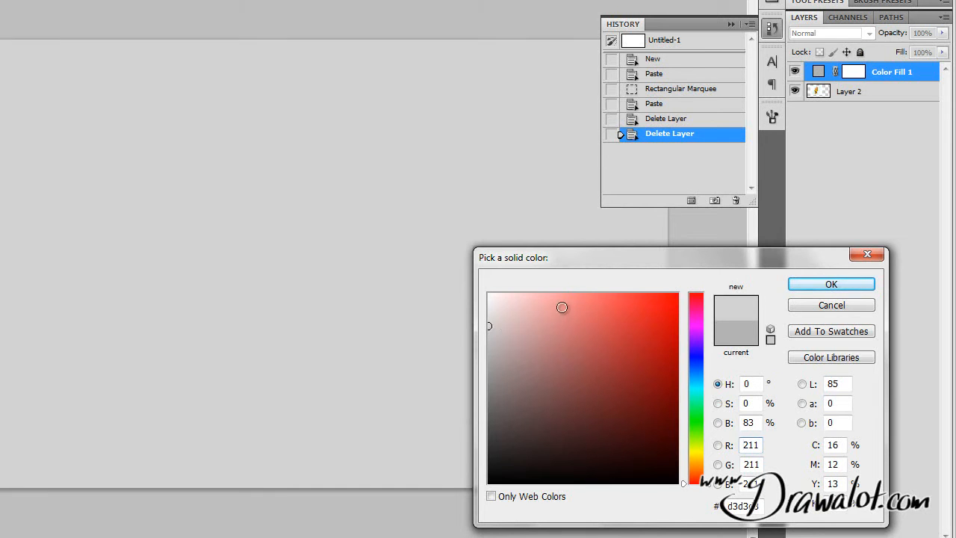
pyautogui.click(831, 284)
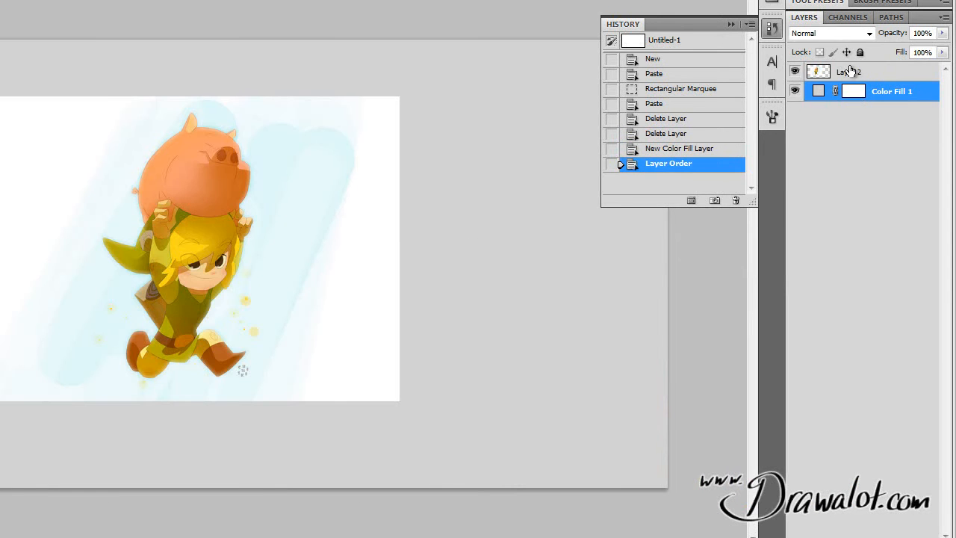
# Name the artwork layer 'ref art' and its shrunken duplicate 'ref art thumb', trimming the excess.
pyautogui.doubleClick(848, 71)
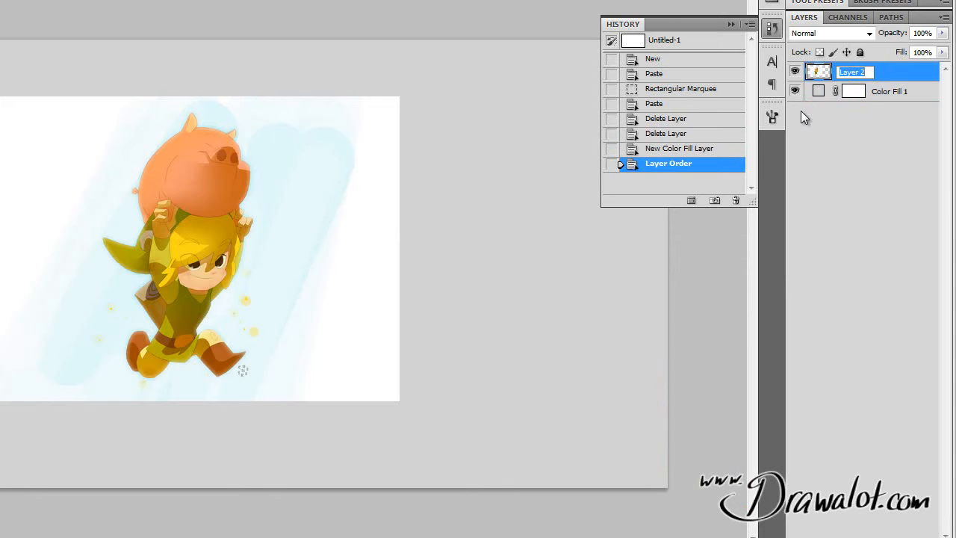
pyautogui.write('ref art')
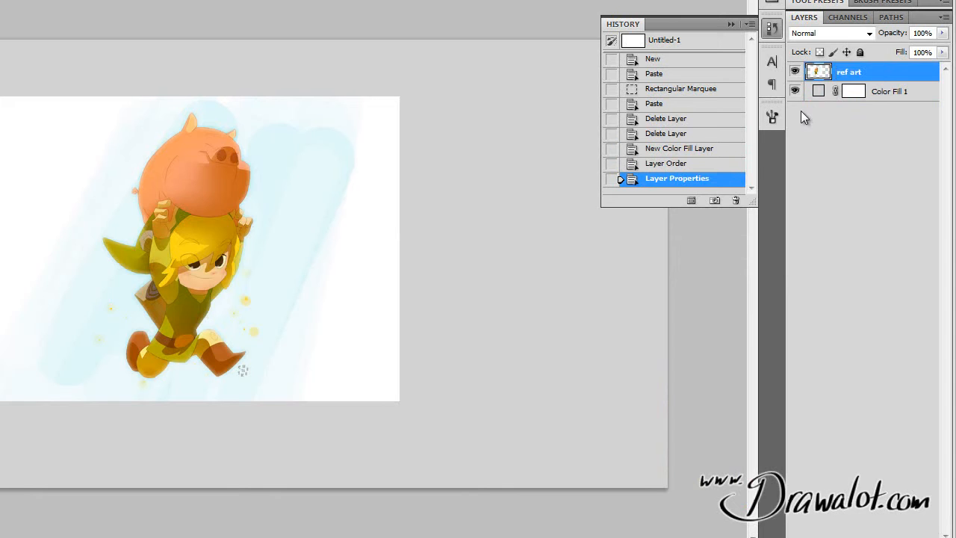
pyautogui.moveTo(192, 260)
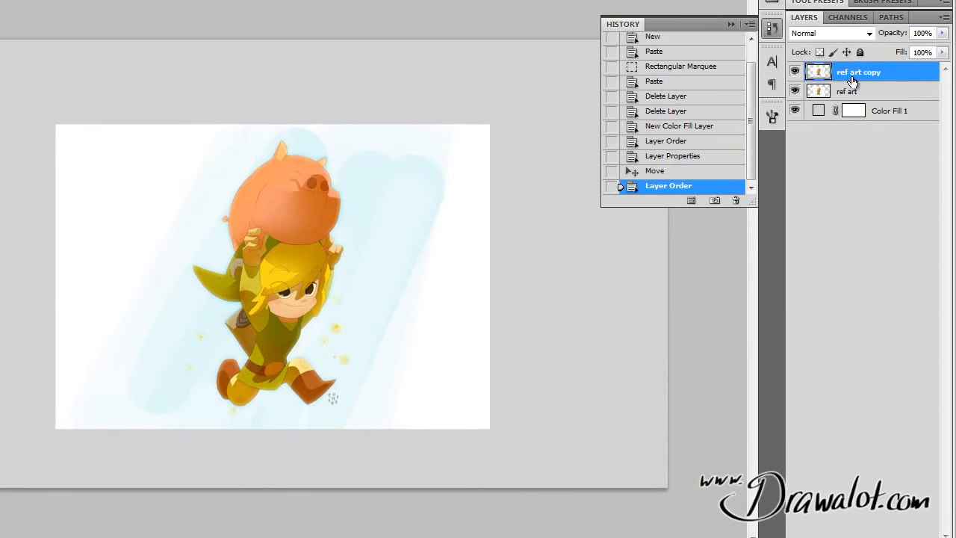
pyautogui.doubleClick(857, 72)
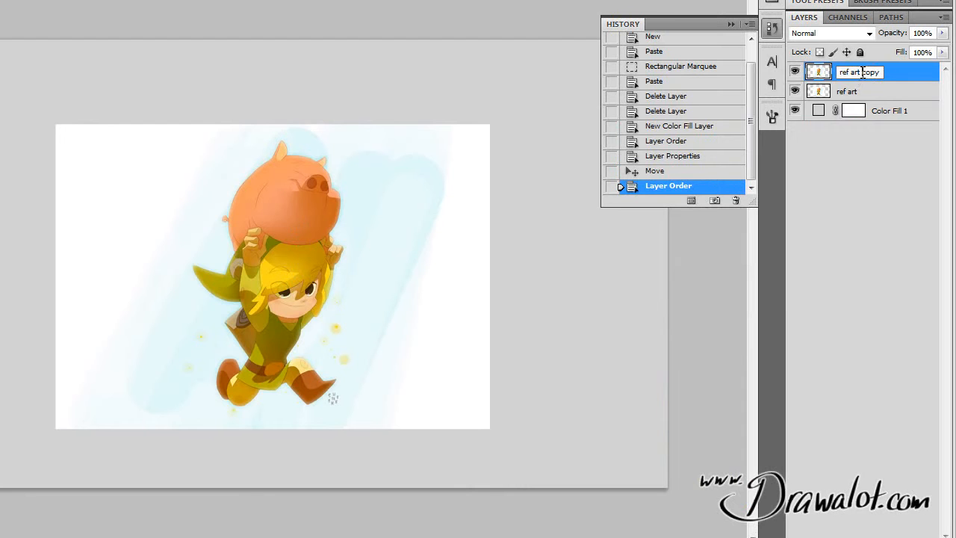
pyautogui.write('ref art thumb')
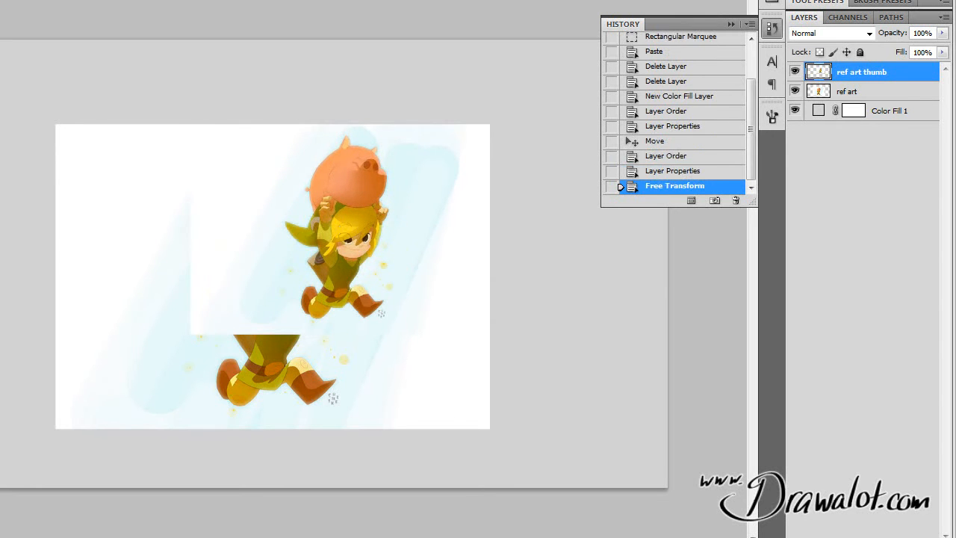
pyautogui.click(794, 91)
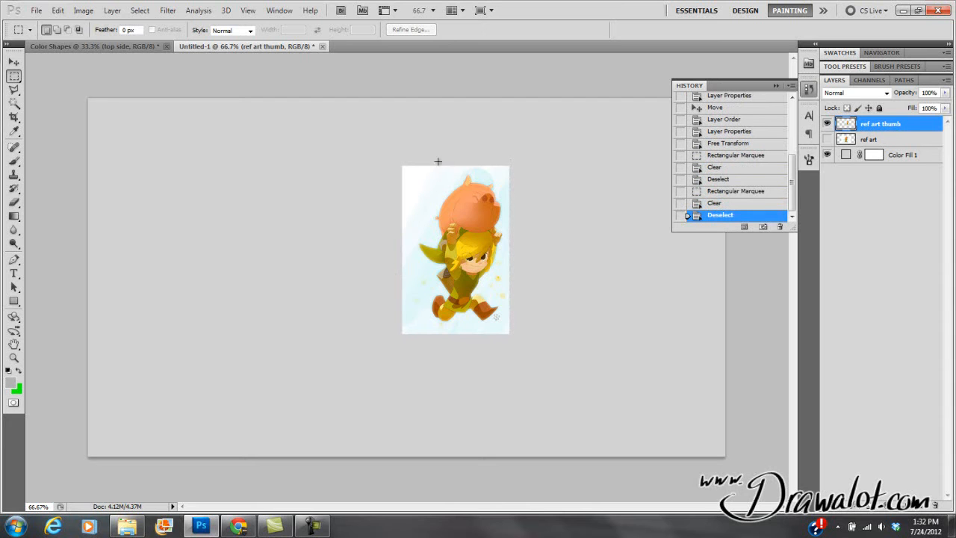
# Move the thumbnail to the top-left corner and group both artwork layers as 'ref'.
pyautogui.click(14, 63)
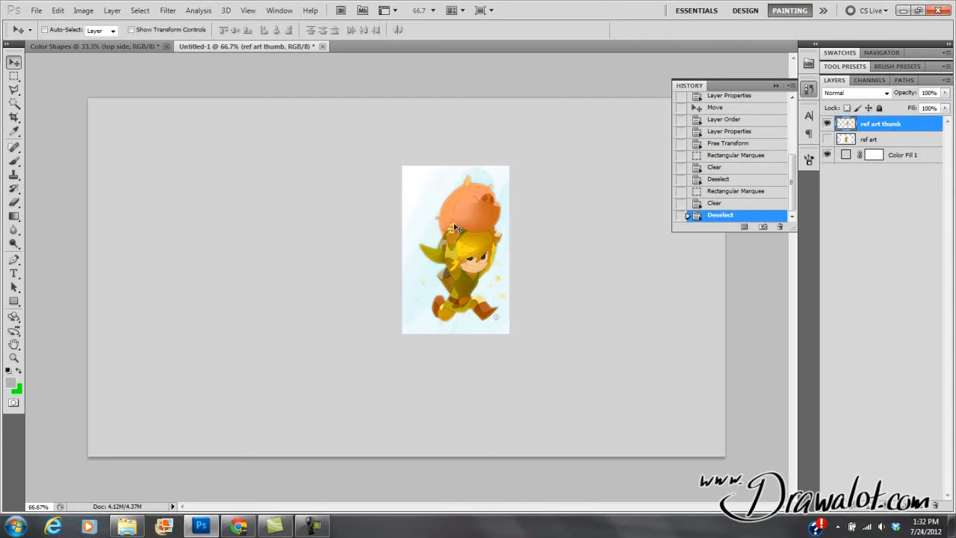
pyautogui.moveTo(455, 251); pyautogui.dragTo(152, 191)
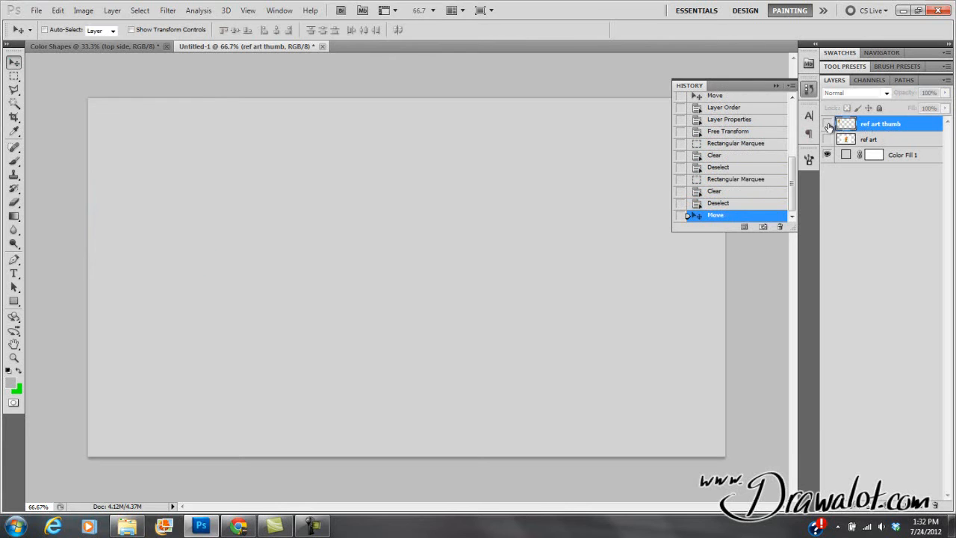
pyautogui.click(827, 140)
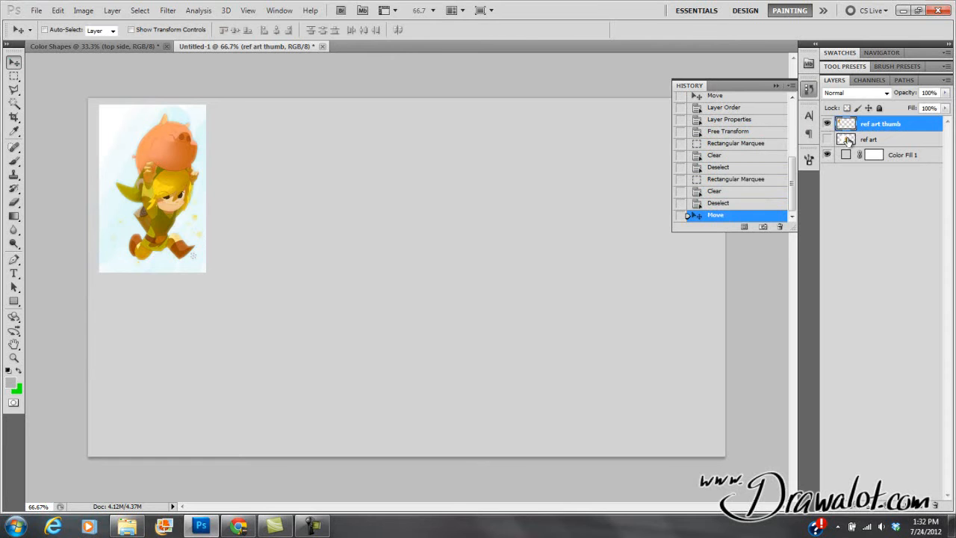
pyautogui.click(869, 141)
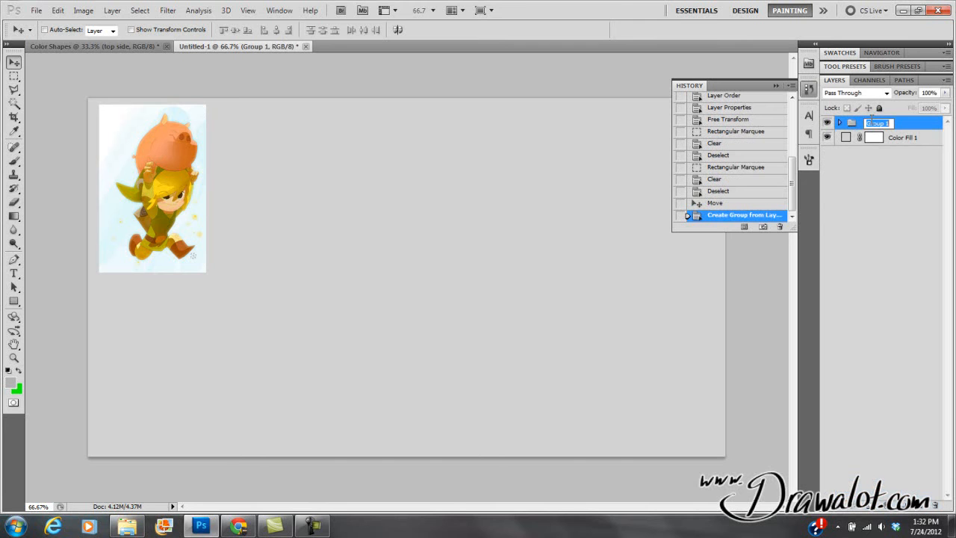
pyautogui.write('ref')
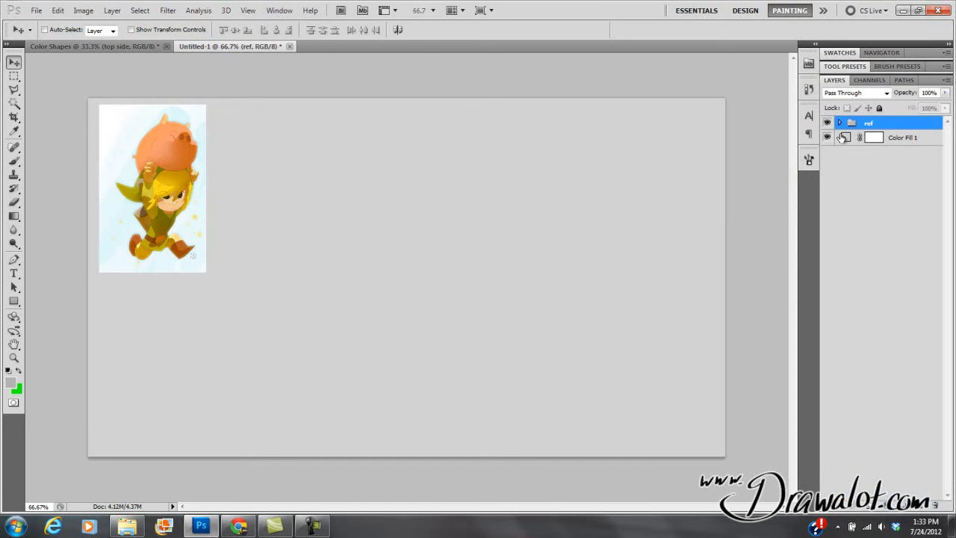
pyautogui.click(902, 138)
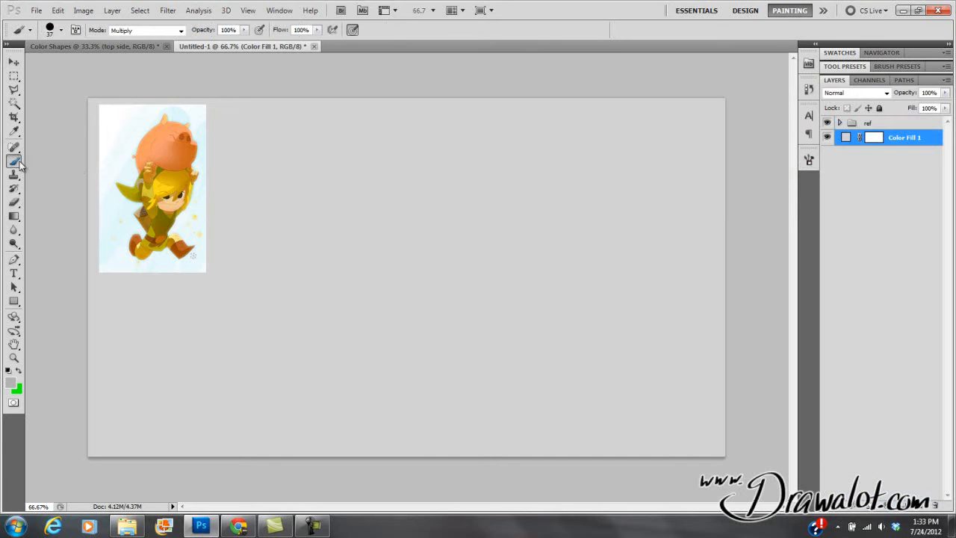
pyautogui.click(179, 30)
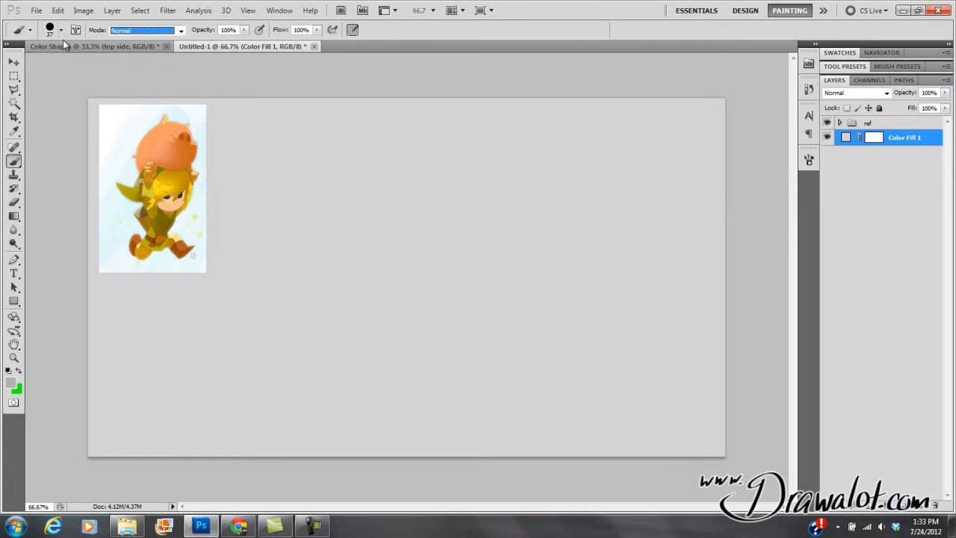
pyautogui.click(49, 30)
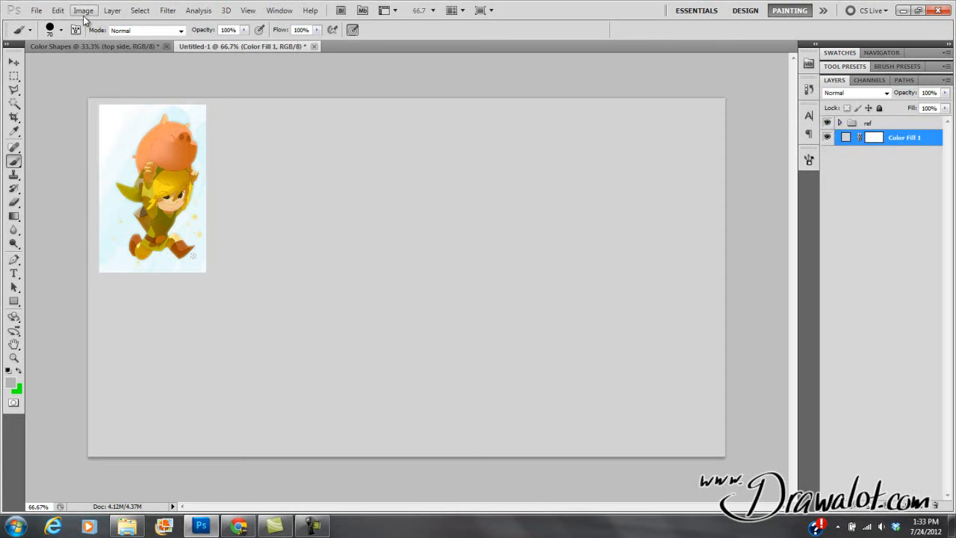
pyautogui.click(112, 11)
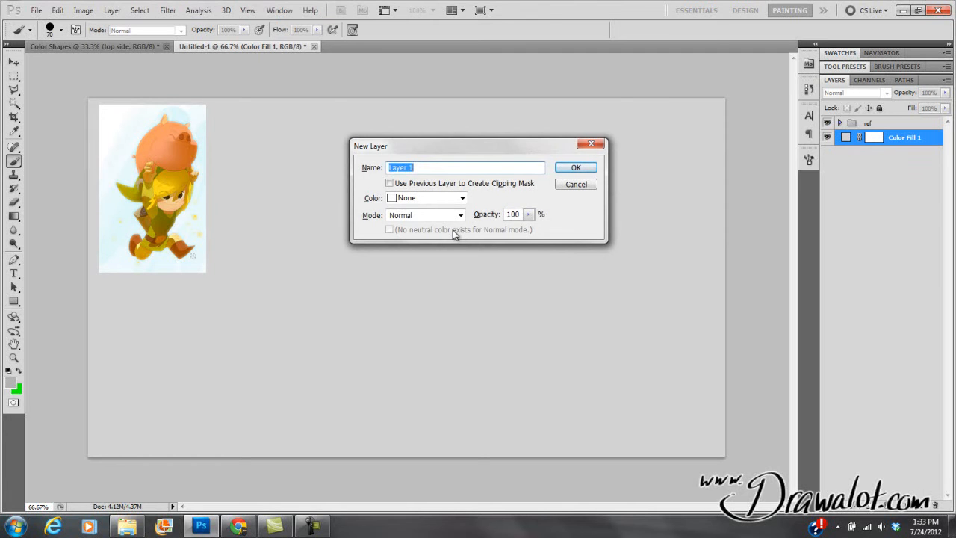
pyautogui.click(577, 167)
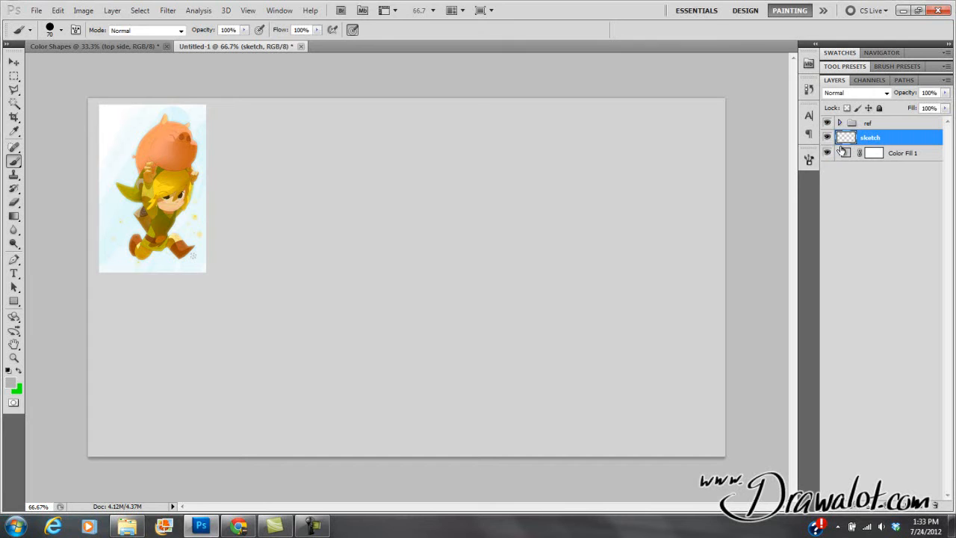
pyautogui.click(902, 152)
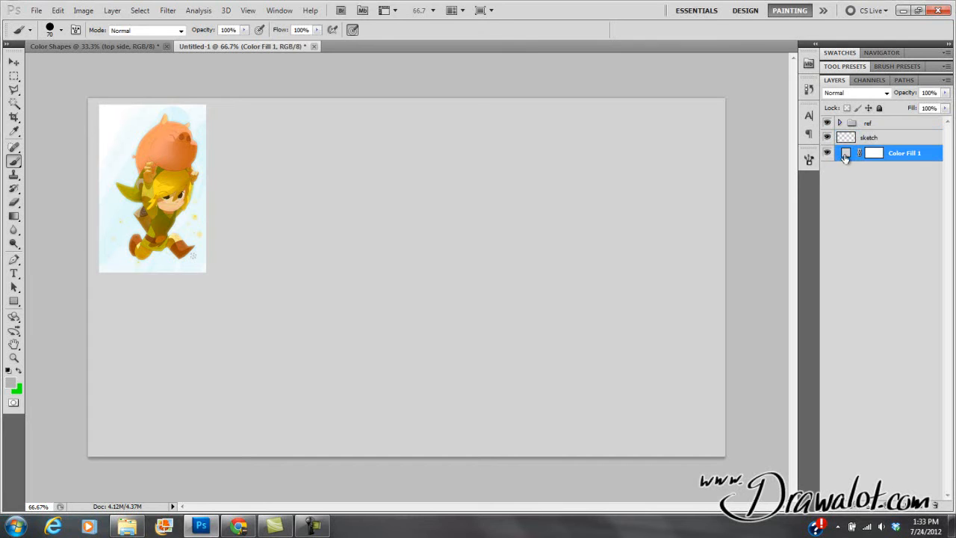
pyautogui.click(845, 153)
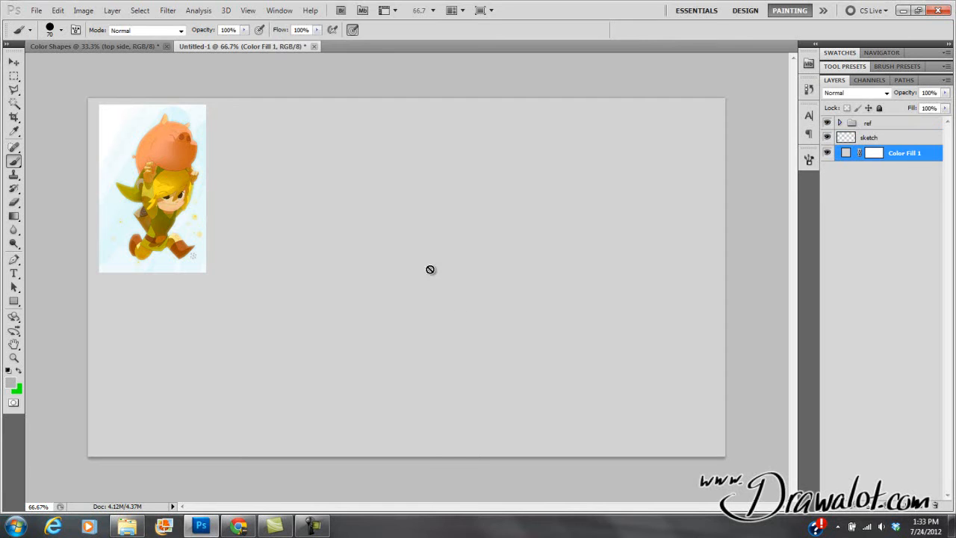
pyautogui.moveTo(427, 272)
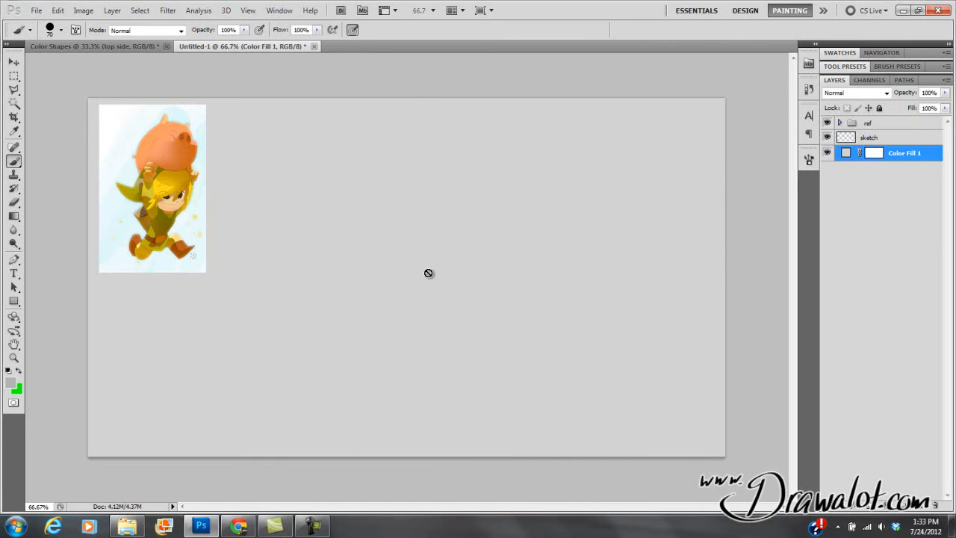
pyautogui.click(869, 137)
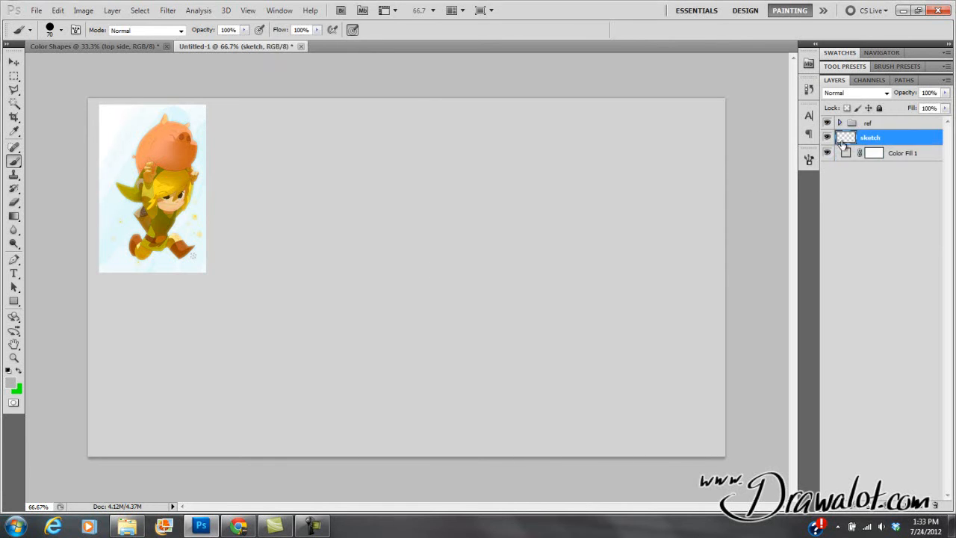
pyautogui.click(867, 122)
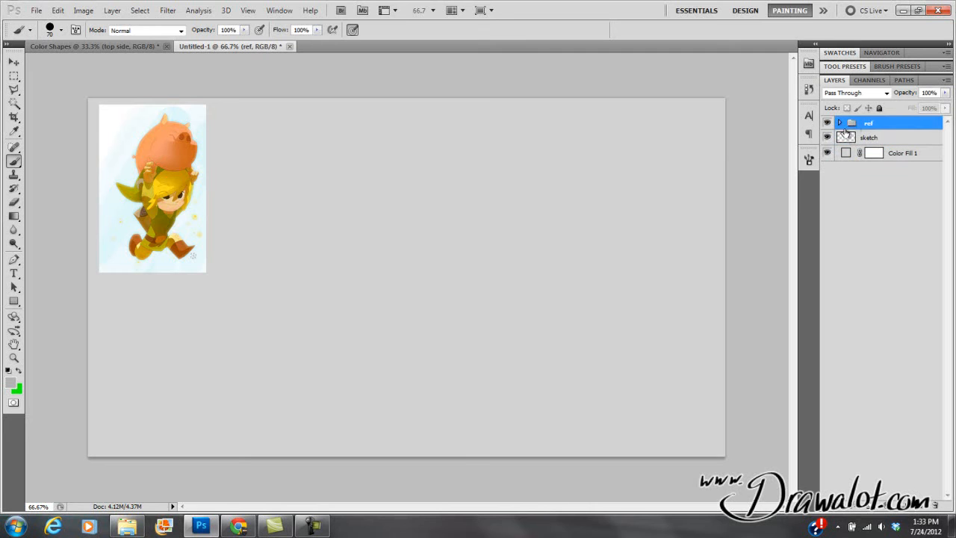
pyautogui.click(867, 137)
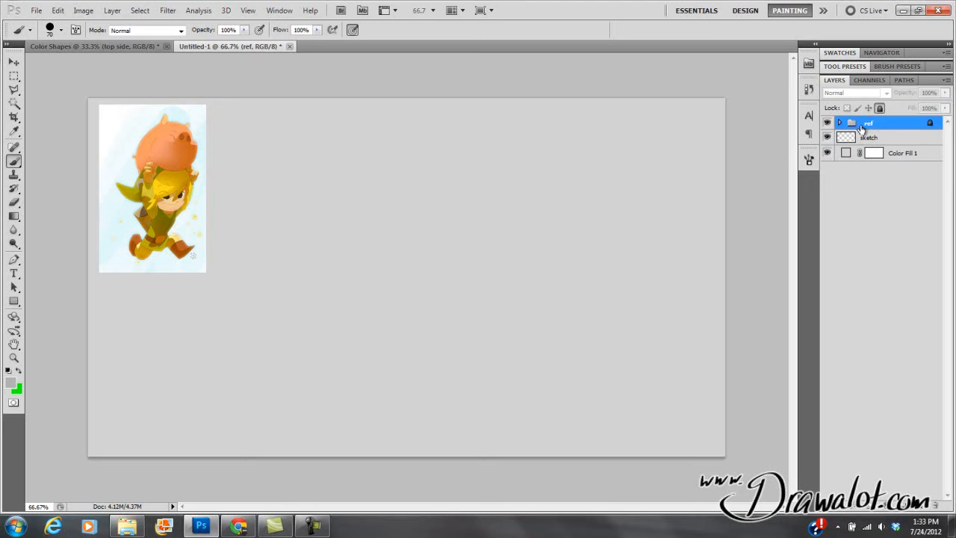
pyautogui.click(904, 152)
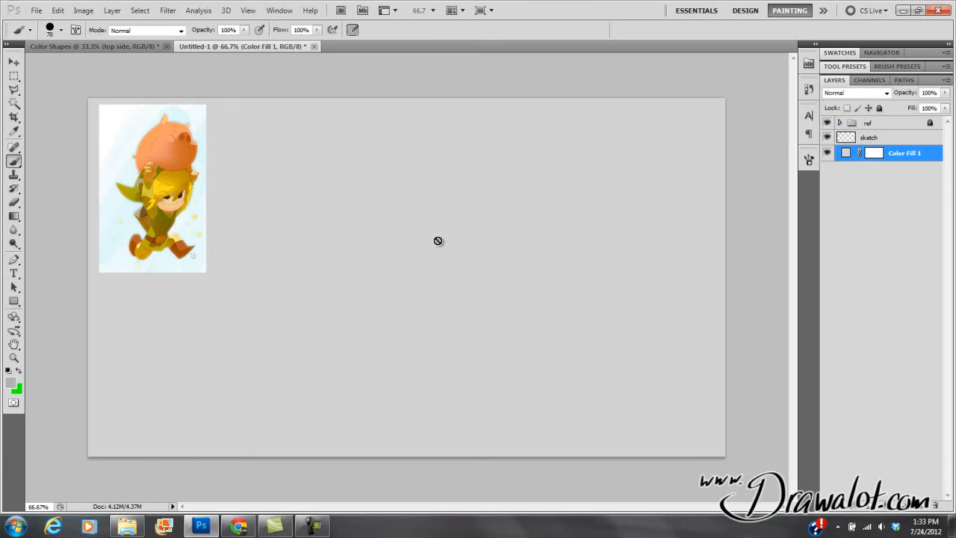
pyautogui.click(869, 137)
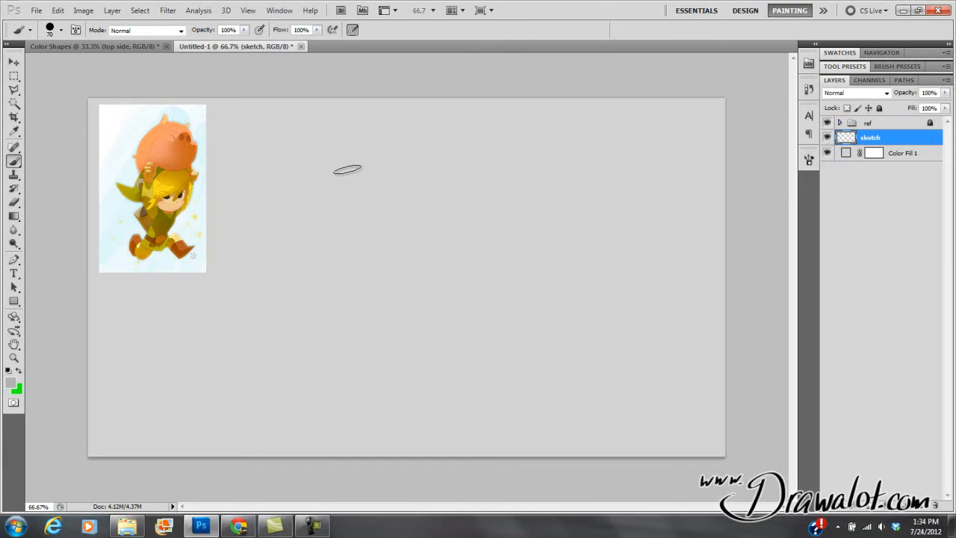
pyautogui.moveTo(257, 115)
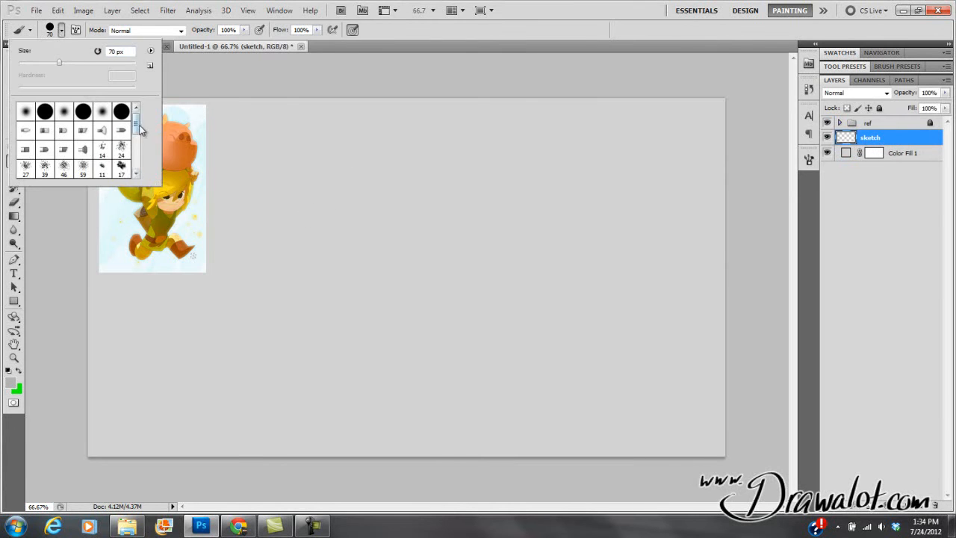
# Pick a round brush preset, set it to 40 px and lower its hardness, with a test stroke.
pyautogui.scroll(-3)
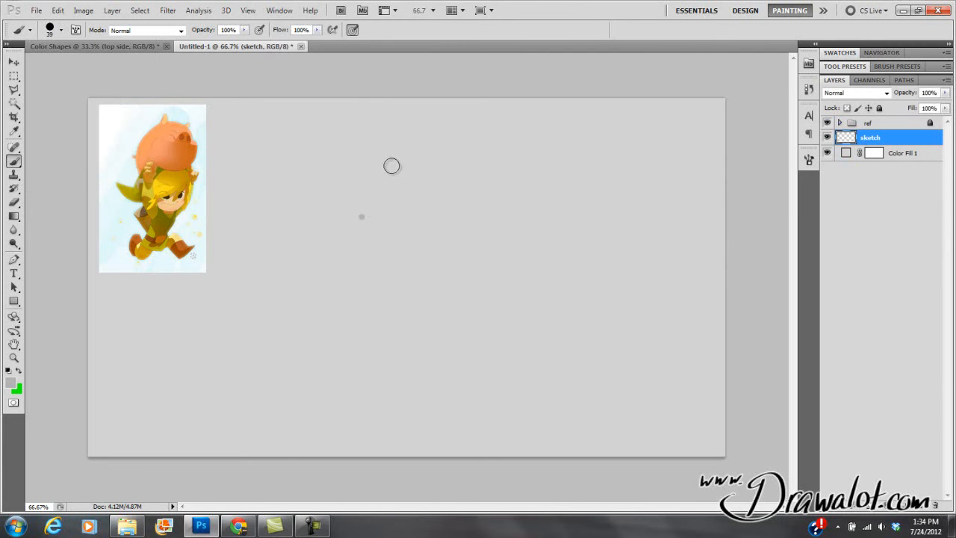
pyautogui.moveTo(398, 117)
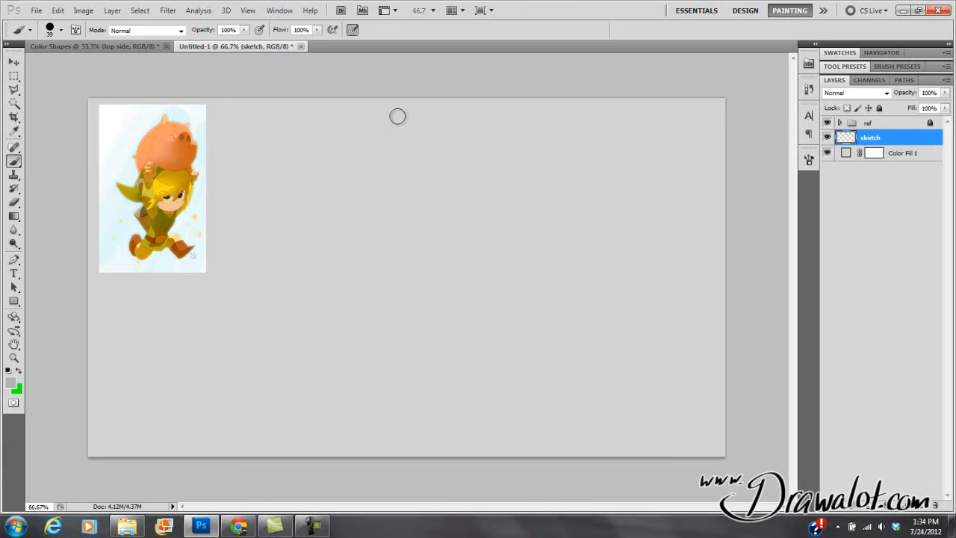
pyautogui.moveTo(378, 101)
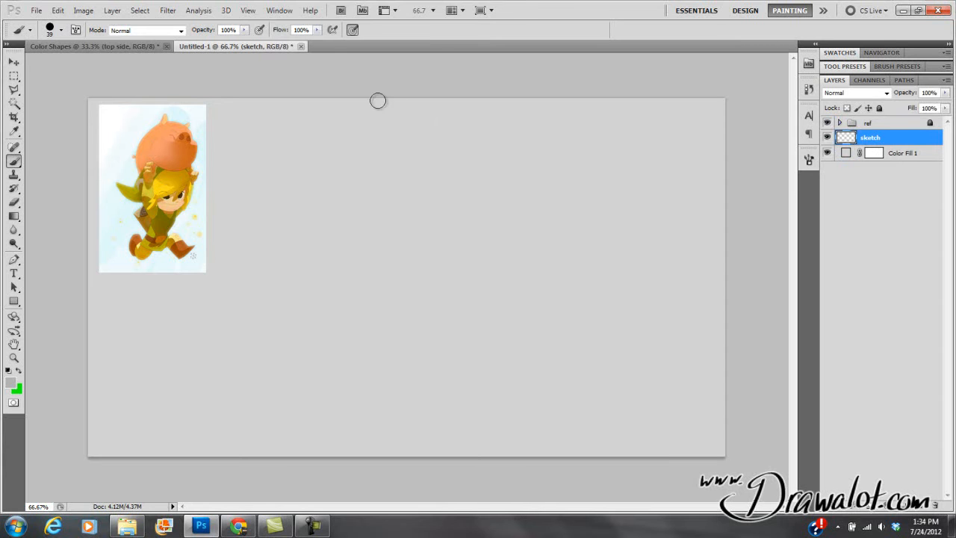
pyautogui.moveTo(374, 207)
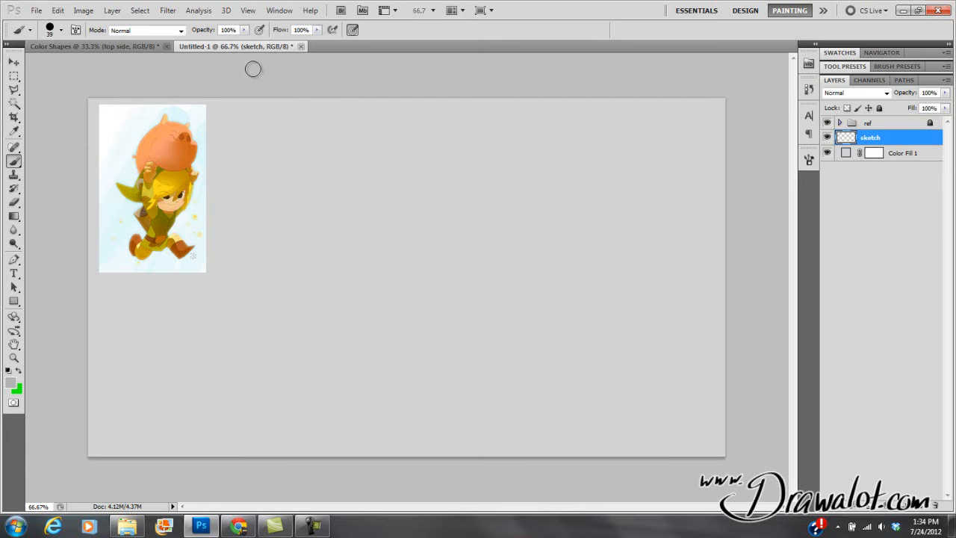
pyautogui.click(146, 30)
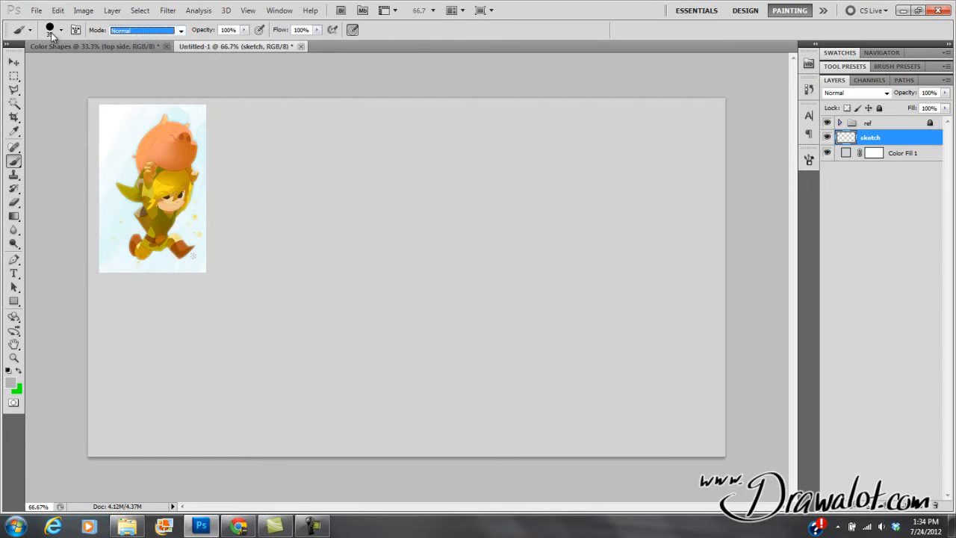
pyautogui.click(61, 30)
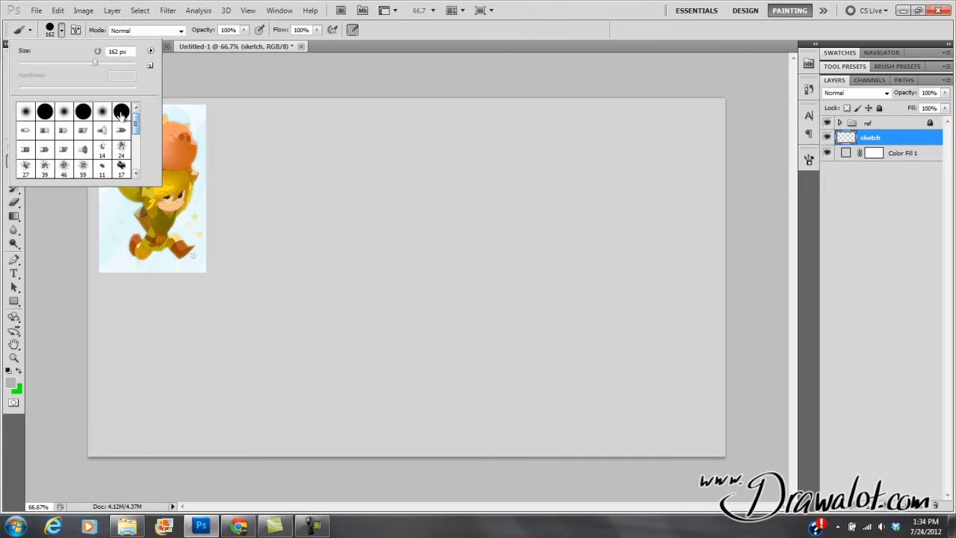
pyautogui.click(121, 111)
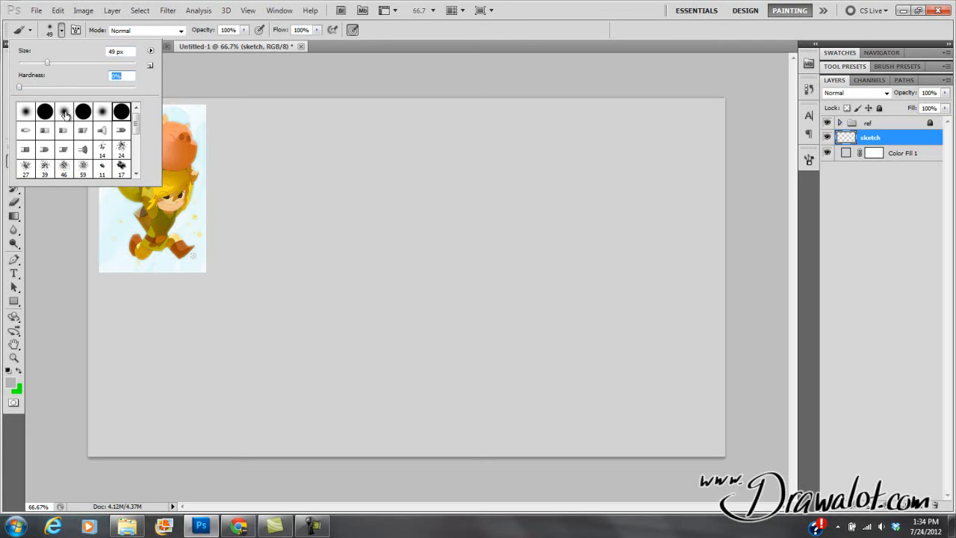
pyautogui.moveTo(307, 161); pyautogui.dragTo(523, 299)
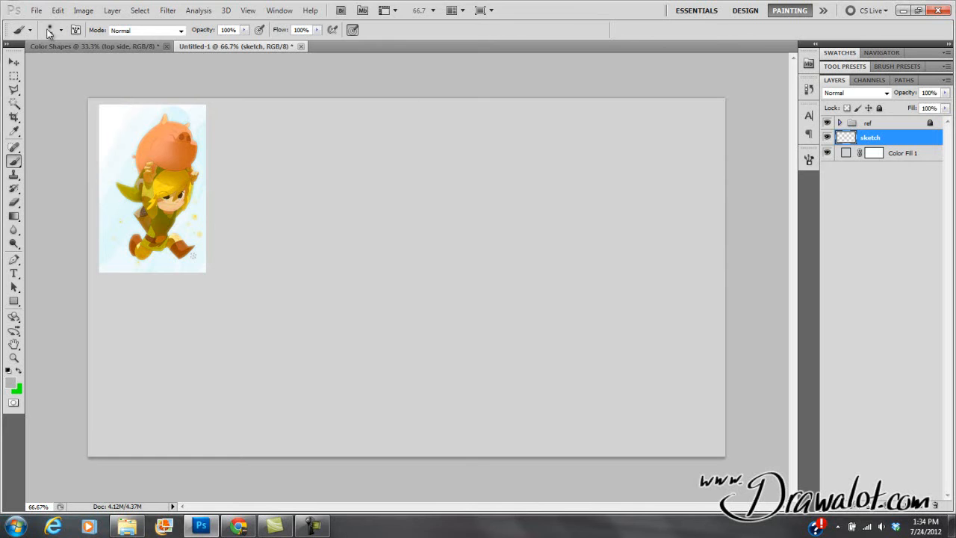
pyautogui.click(30, 30)
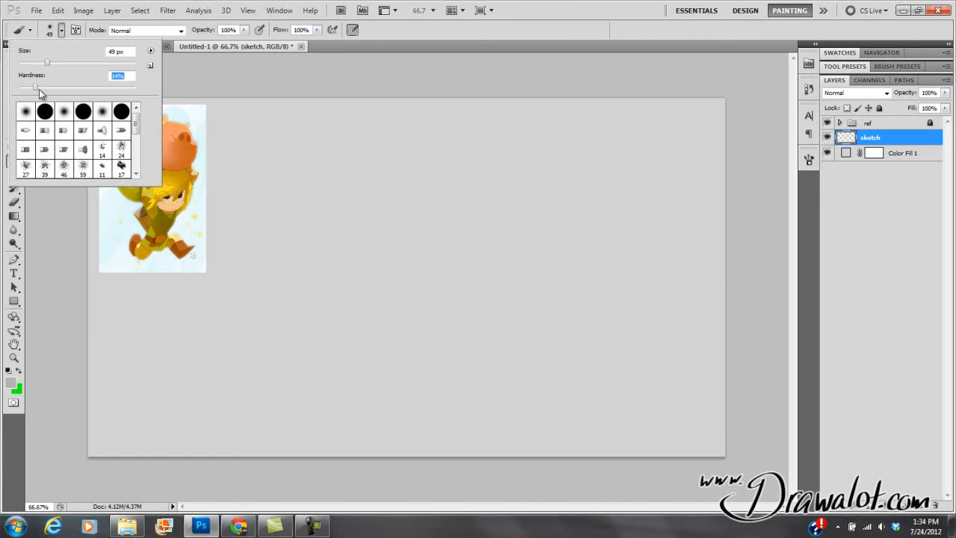
pyautogui.moveTo(321, 157); pyautogui.dragTo(346, 351)
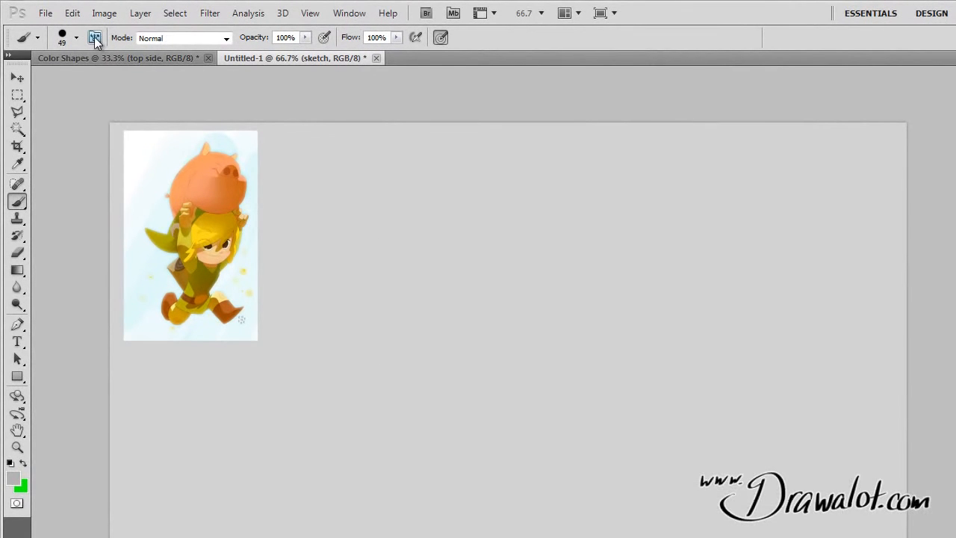
pyautogui.click(78, 38)
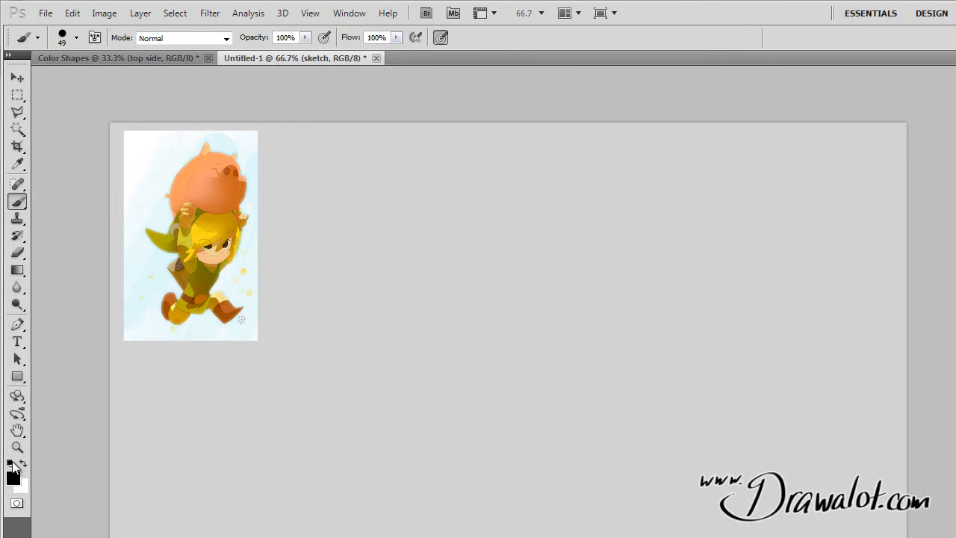
# Make the brush edge fully soft at 0% hardness and draw thin test curves beside the H stroke.
pyautogui.moveTo(427, 201); pyautogui.dragTo(461, 441)
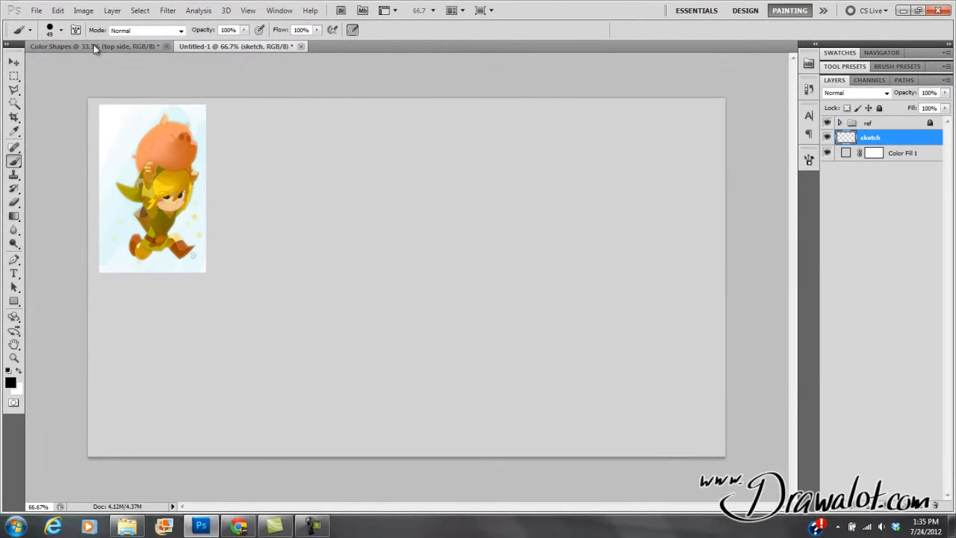
pyautogui.click(48, 30)
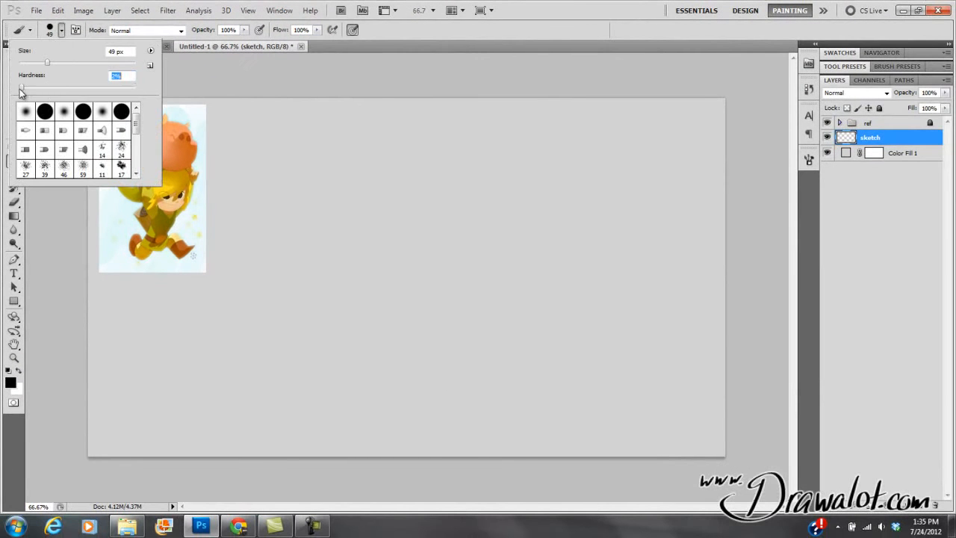
pyautogui.moveTo(358, 141); pyautogui.dragTo(445, 376)
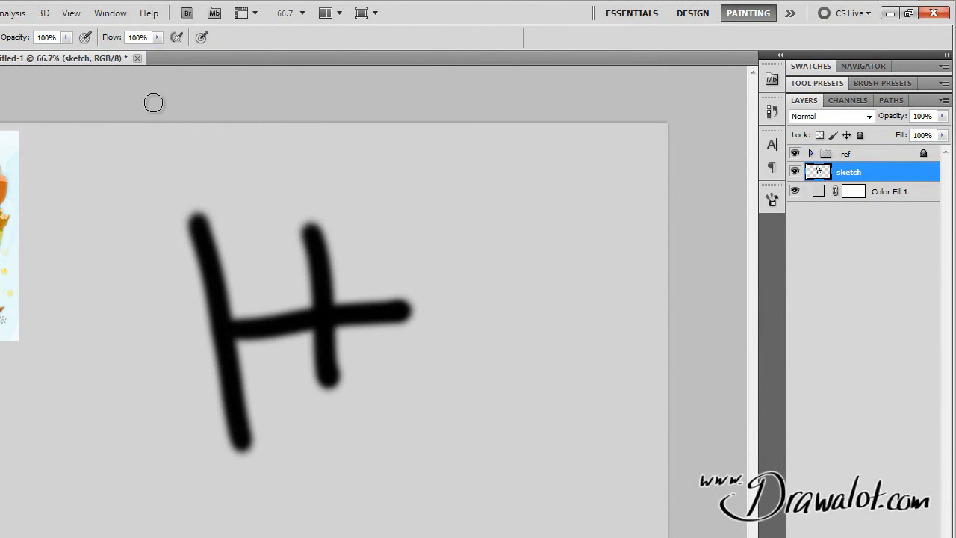
pyautogui.moveTo(495, 194)
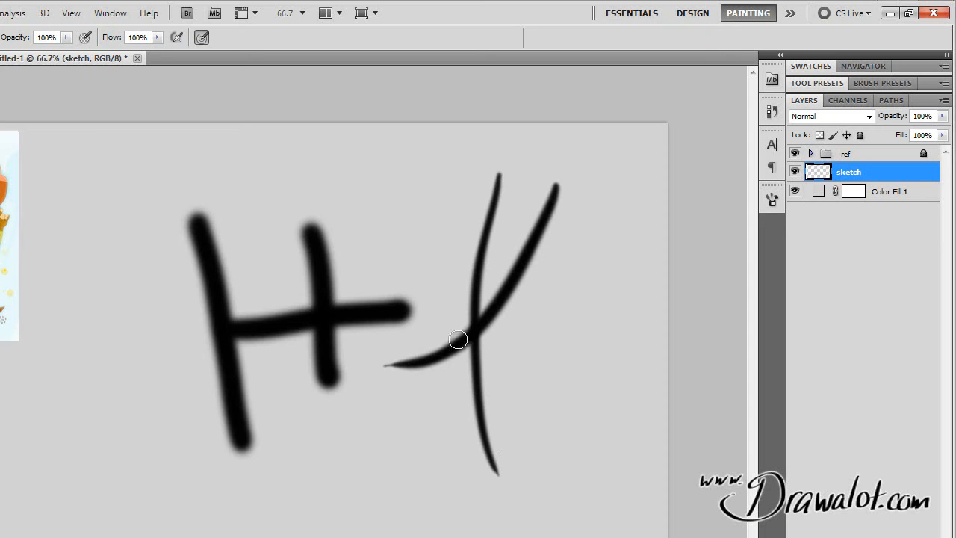
pyautogui.moveTo(373, 448); pyautogui.dragTo(629, 191)
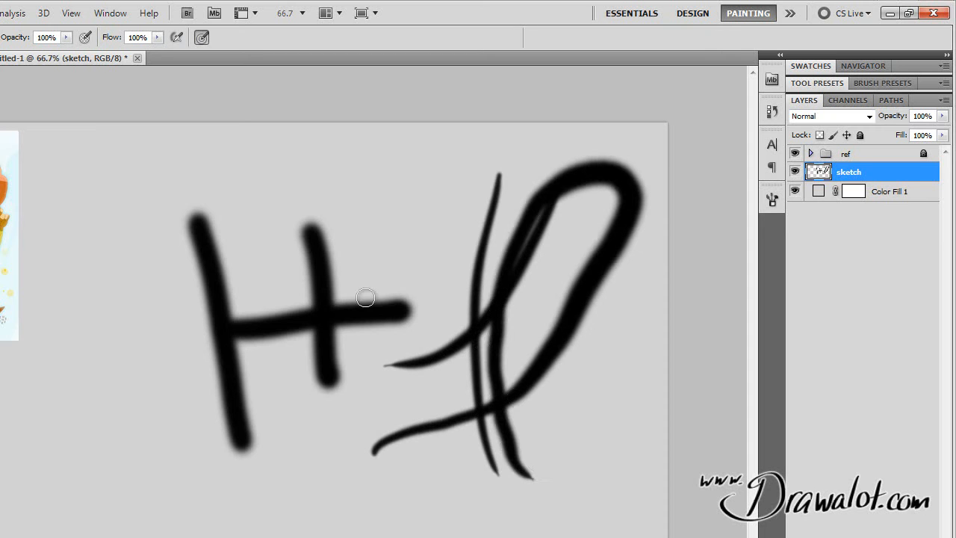
pyautogui.moveTo(436, 215)
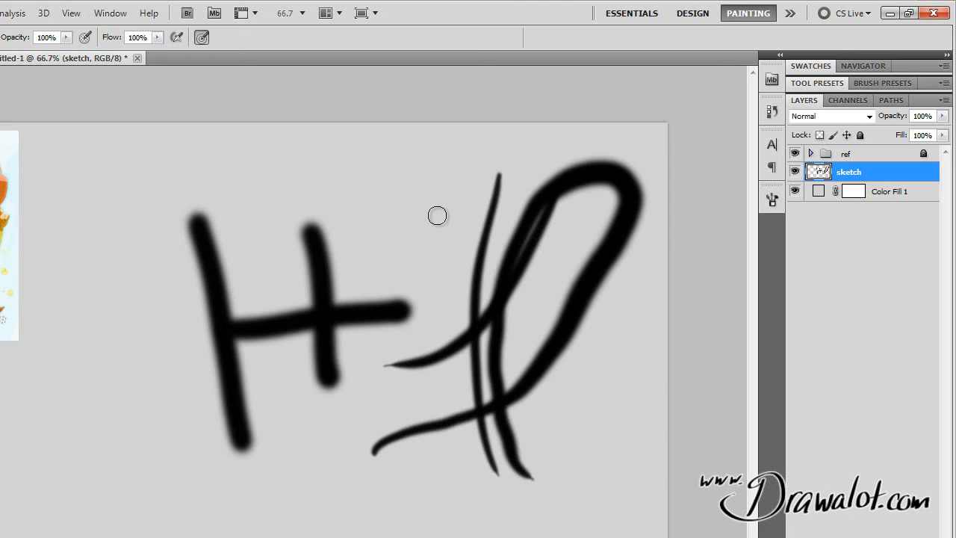
pyautogui.moveTo(476, 257)
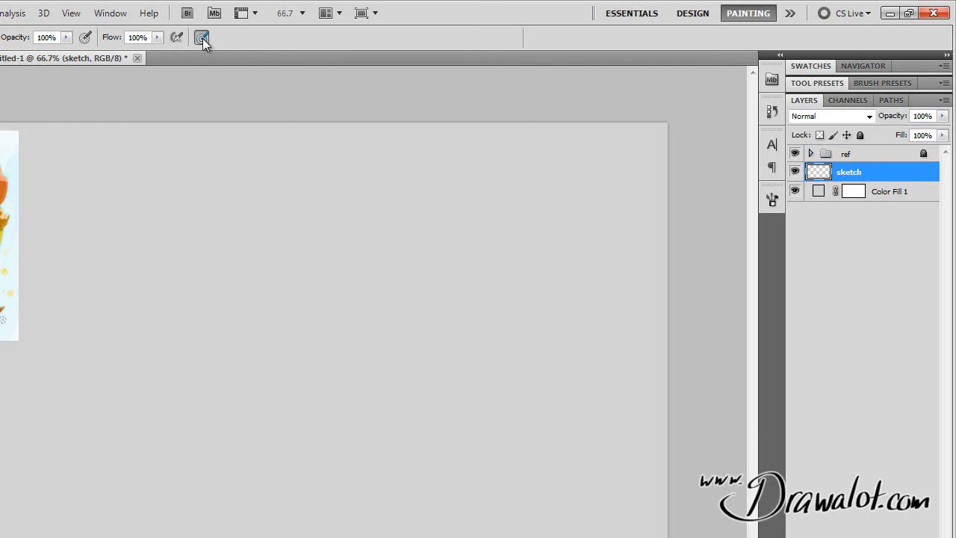
# Shrink the brush to about 31 px and ready its Flow value for light lines.
pyautogui.click(202, 37)
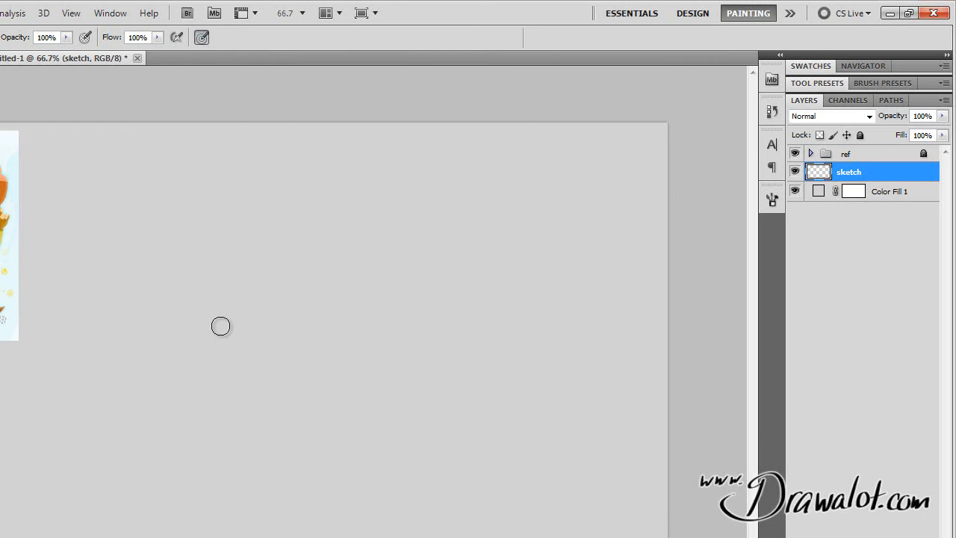
pyautogui.moveTo(179, 218)
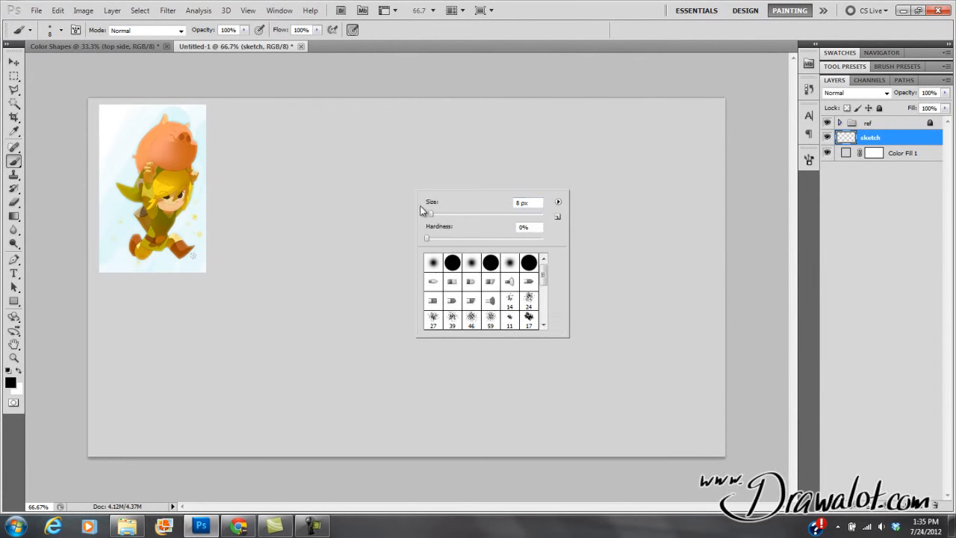
pyautogui.moveTo(427, 212); pyautogui.dragTo(445, 212)
pyautogui.write('100')
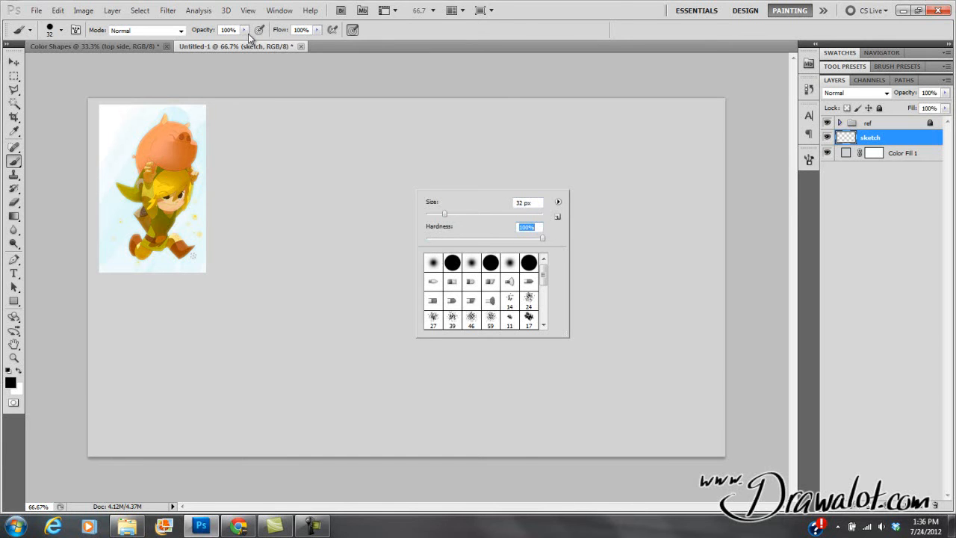
pyautogui.click(316, 29)
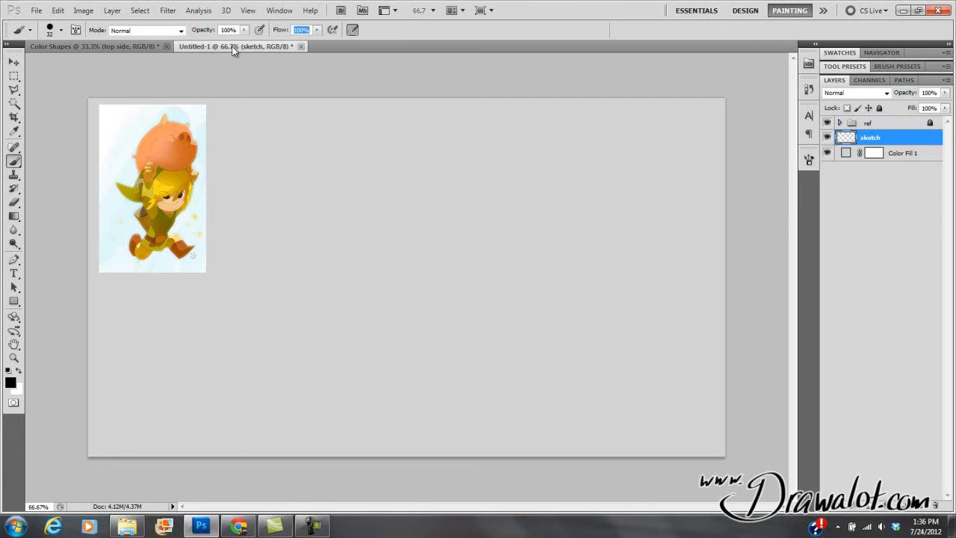
pyautogui.moveTo(312, 46)
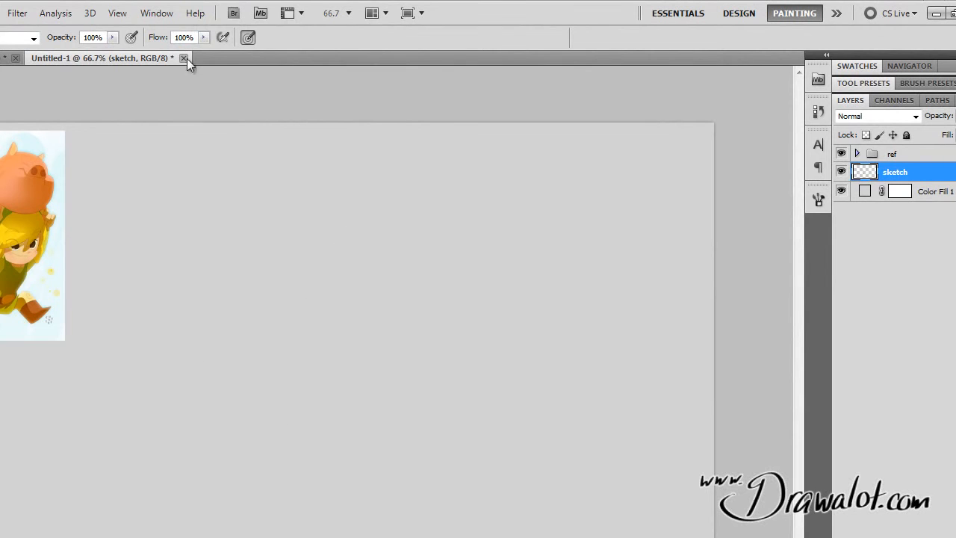
pyautogui.moveTo(206, 51)
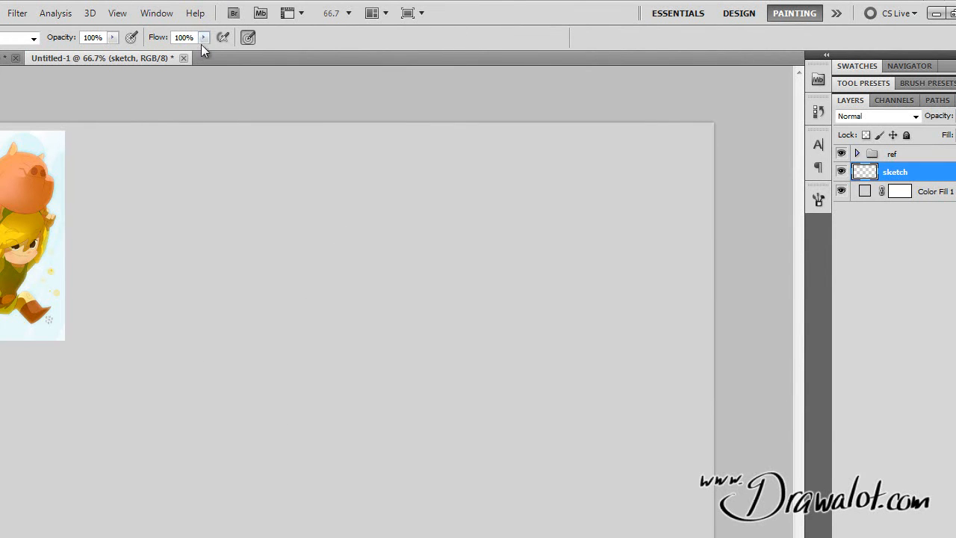
# Paint faint grey test strokes at 15% opacity, building up a grey patch.
pyautogui.moveTo(112, 47); pyautogui.dragTo(86, 53)
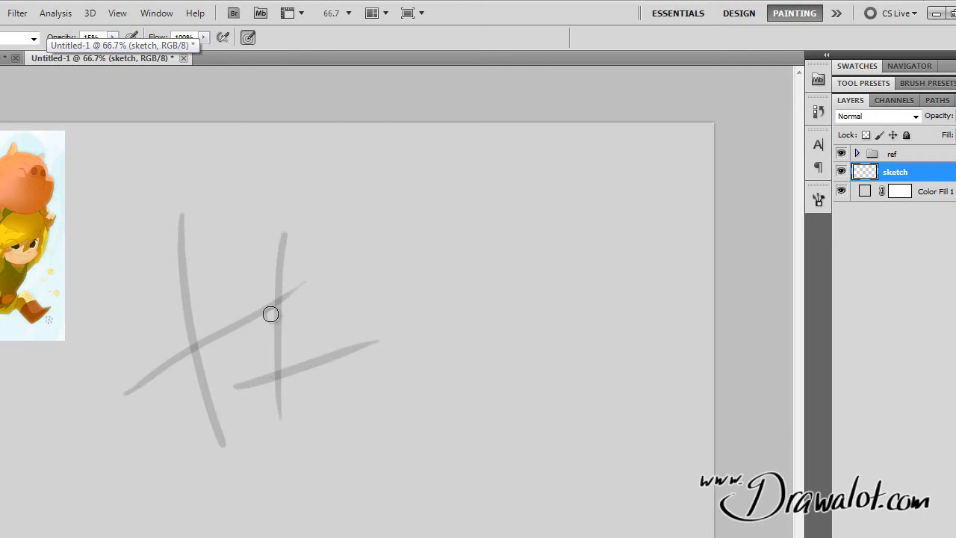
pyautogui.moveTo(270, 313); pyautogui.dragTo(267, 385)
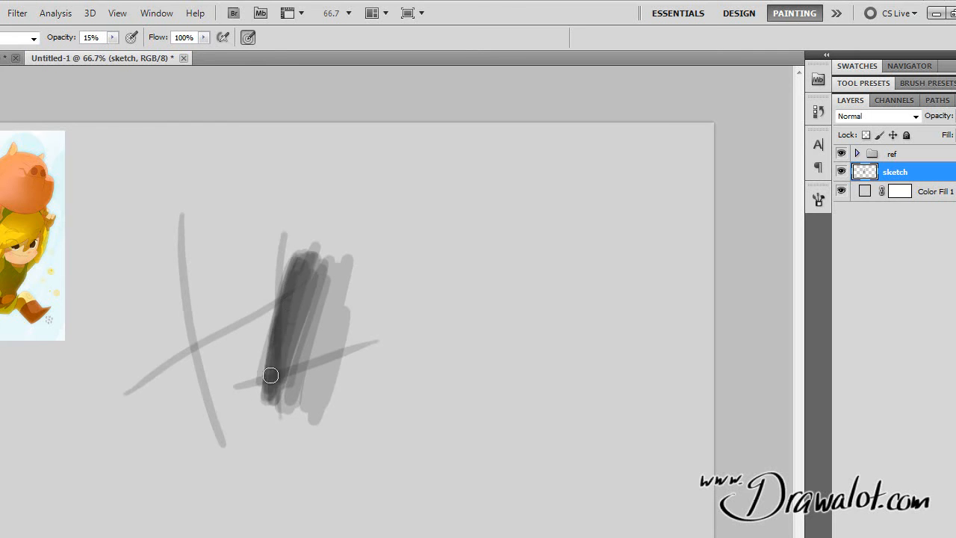
pyautogui.moveTo(271, 375); pyautogui.dragTo(268, 347)
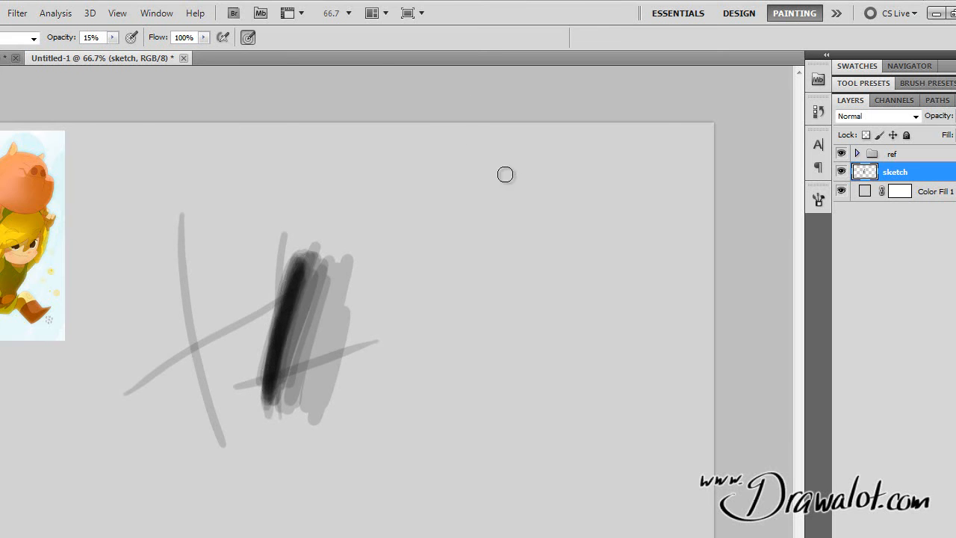
pyautogui.moveTo(370, 238)
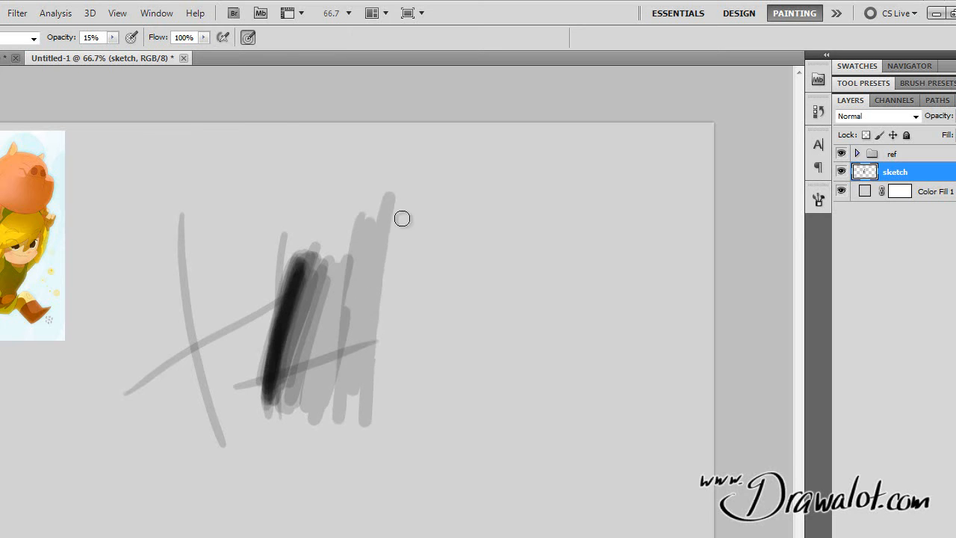
pyautogui.moveTo(388, 209); pyautogui.dragTo(403, 440)
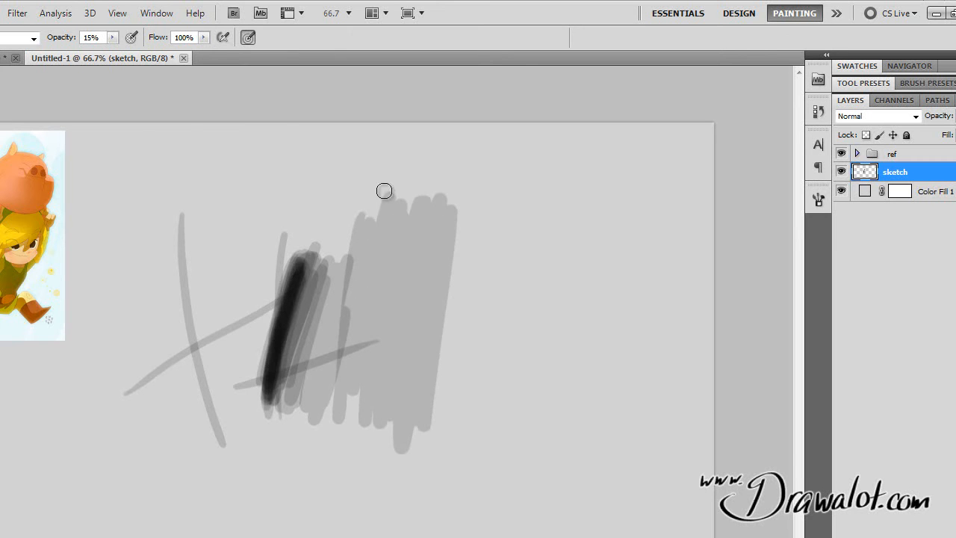
pyautogui.moveTo(383, 191); pyautogui.dragTo(430, 350)
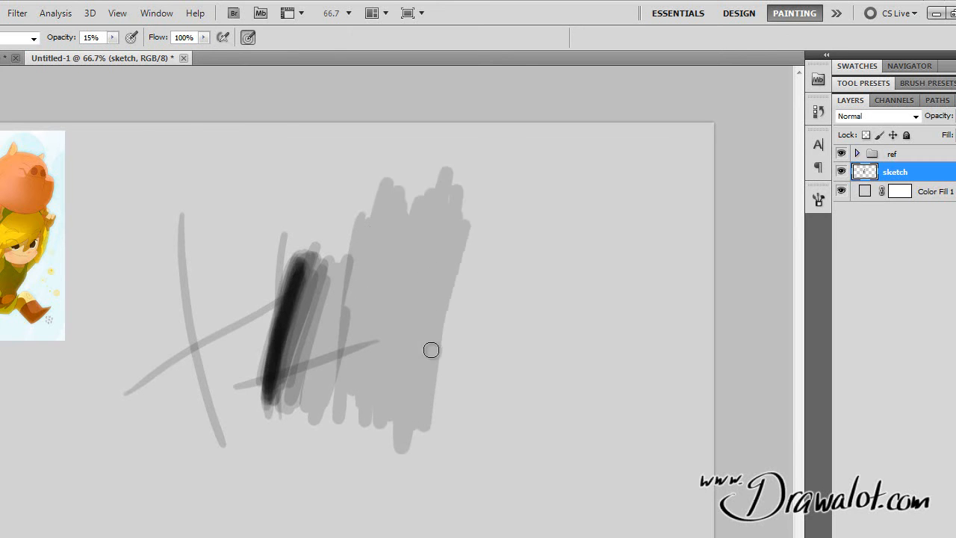
pyautogui.moveTo(430, 349); pyautogui.dragTo(404, 251)
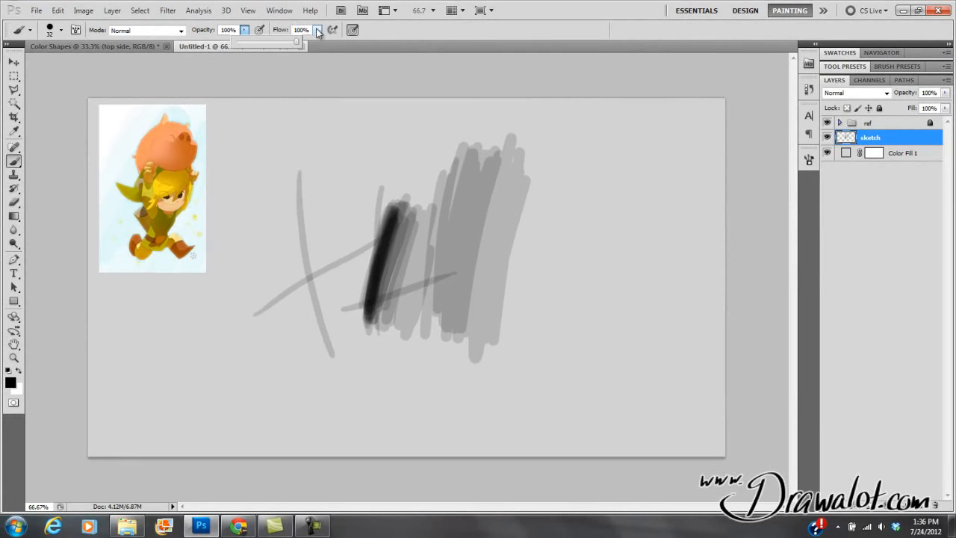
# Set the brush to 100% strength and scribble a dark black zigzag.
pyautogui.click(316, 30)
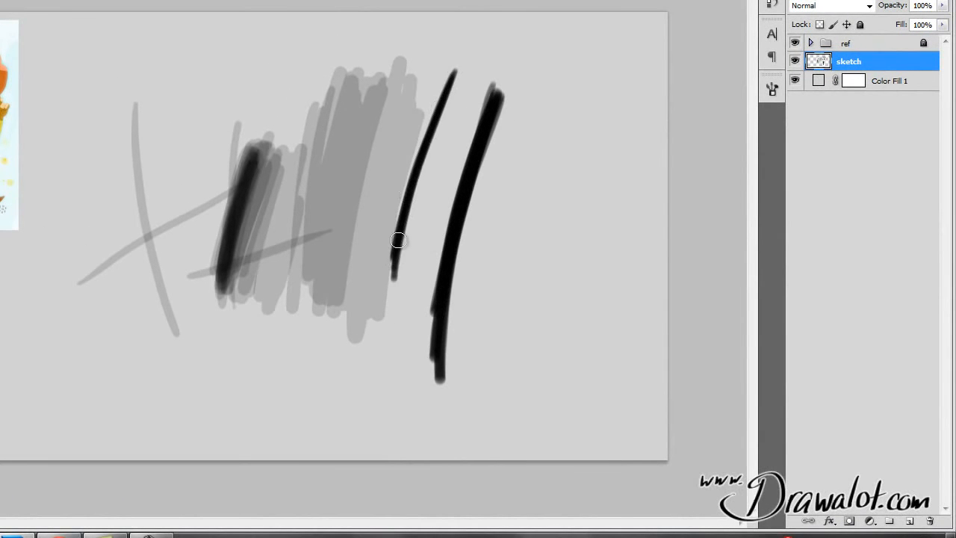
pyautogui.moveTo(349, 199)
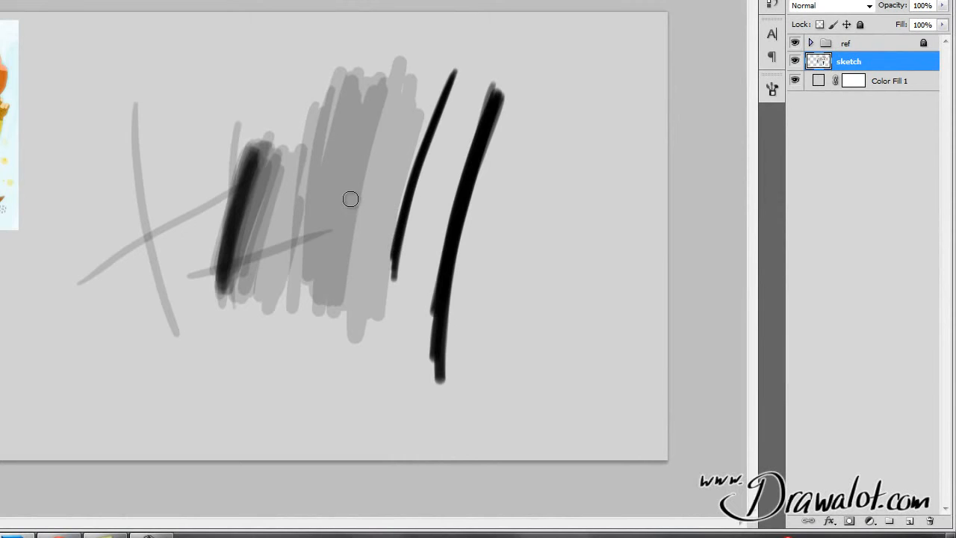
pyautogui.moveTo(373, 73)
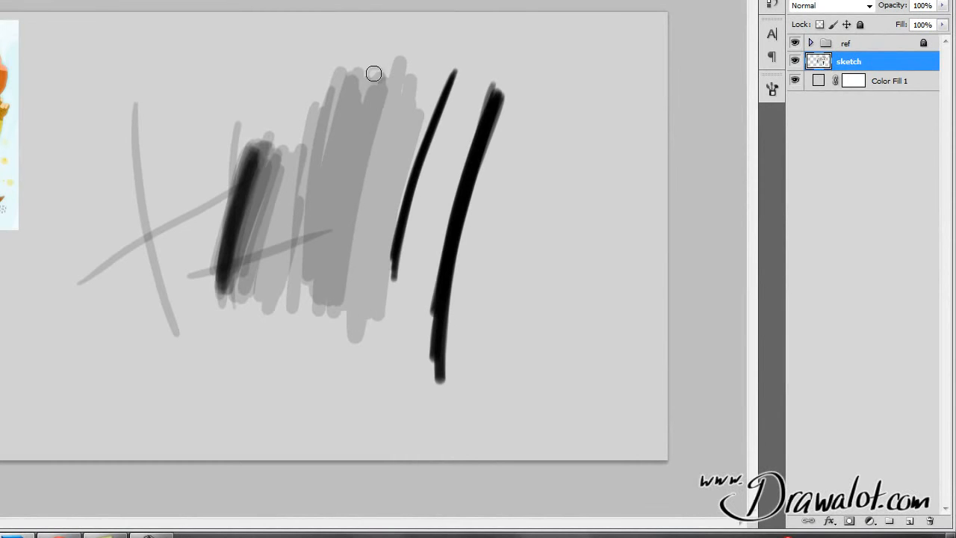
pyautogui.moveTo(361, 233)
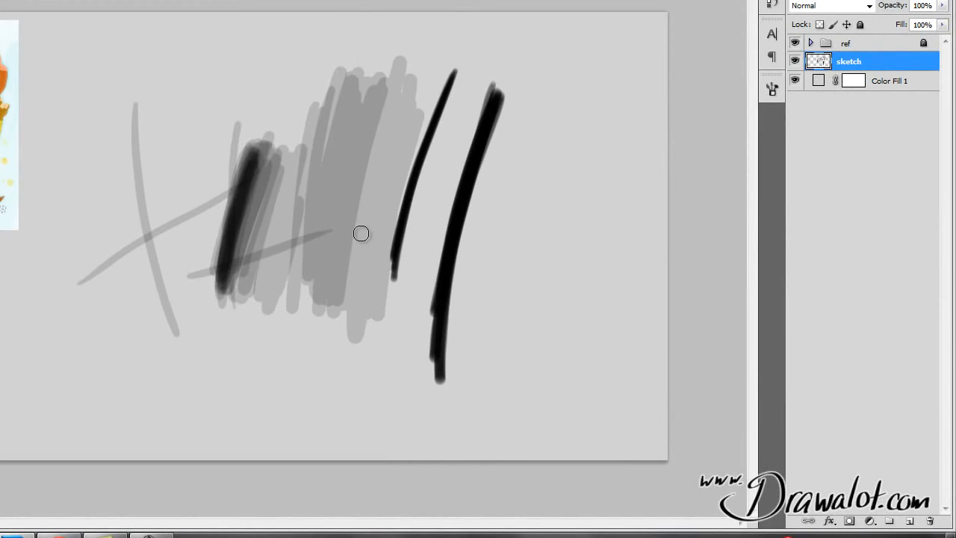
pyautogui.moveTo(545, 90); pyautogui.dragTo(545, 366)
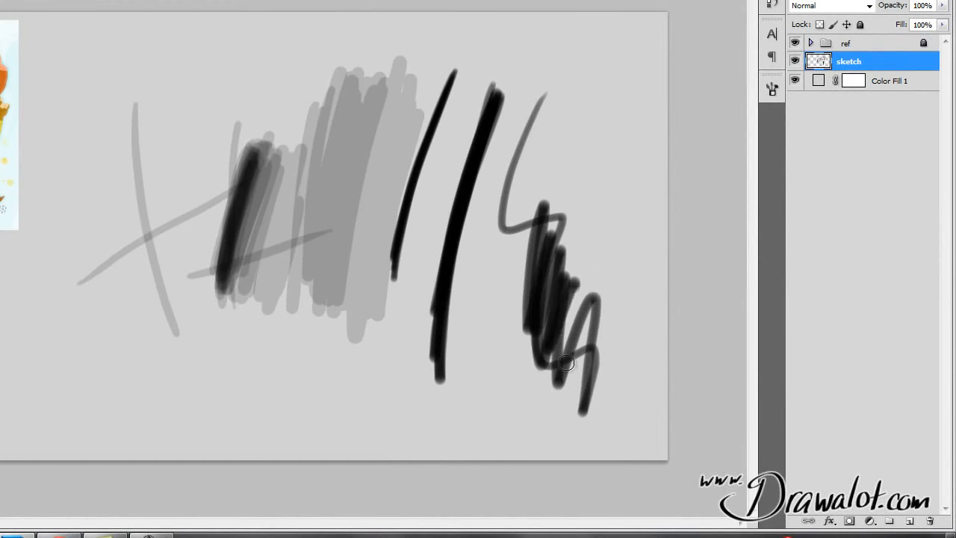
pyautogui.moveTo(566, 365); pyautogui.dragTo(560, 330)
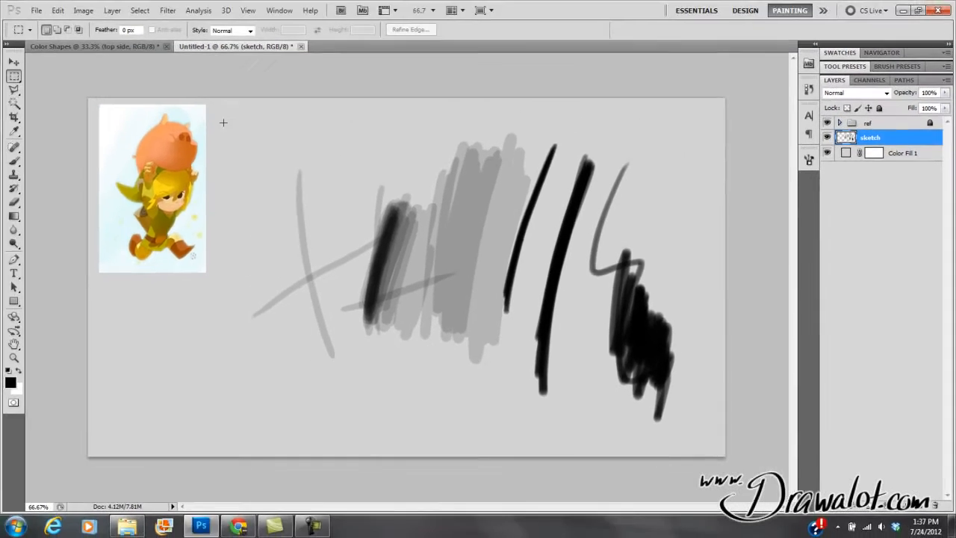
# Delete the test strokes, then fill a small flat elliptical marquee with black via Shift+F5.
pyautogui.moveTo(223, 116); pyautogui.dragTo(711, 436)
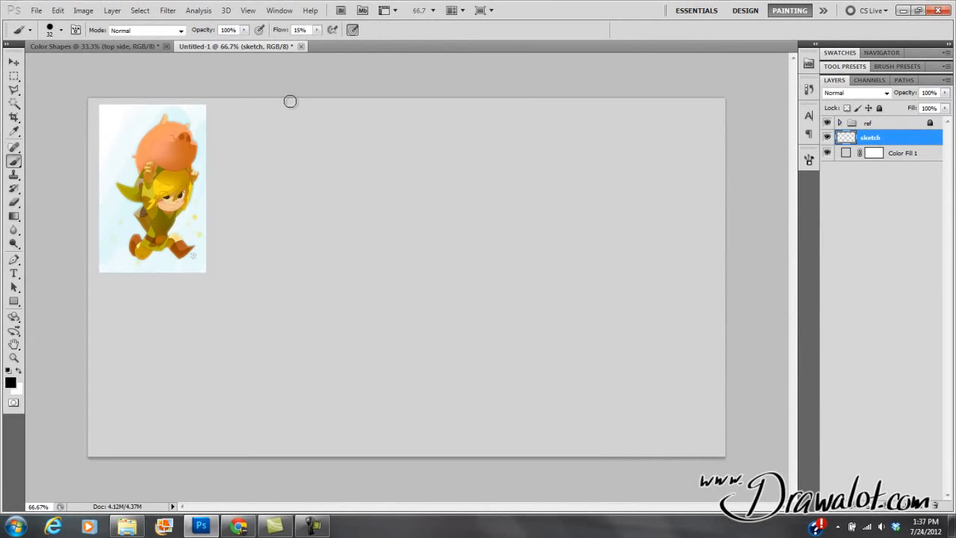
pyautogui.click(14, 77)
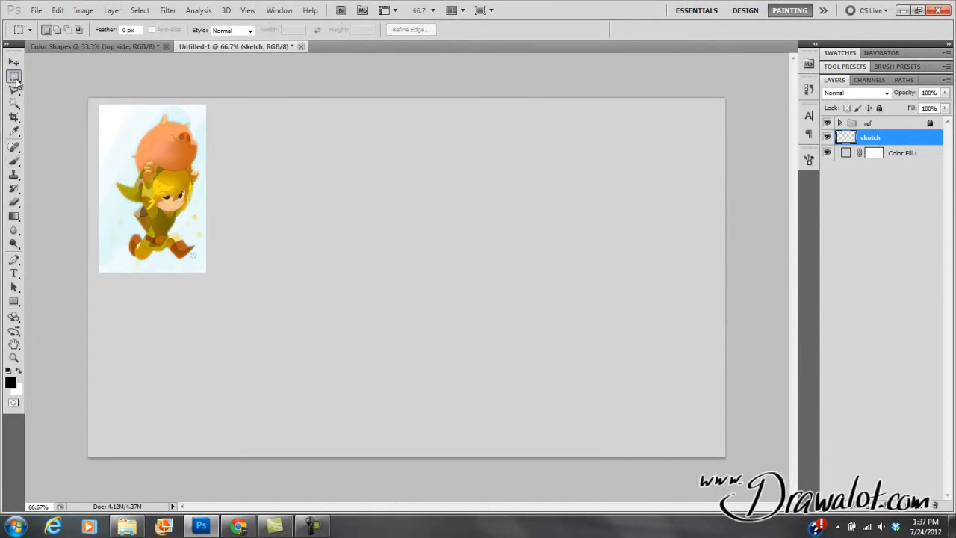
pyautogui.click(13, 76)
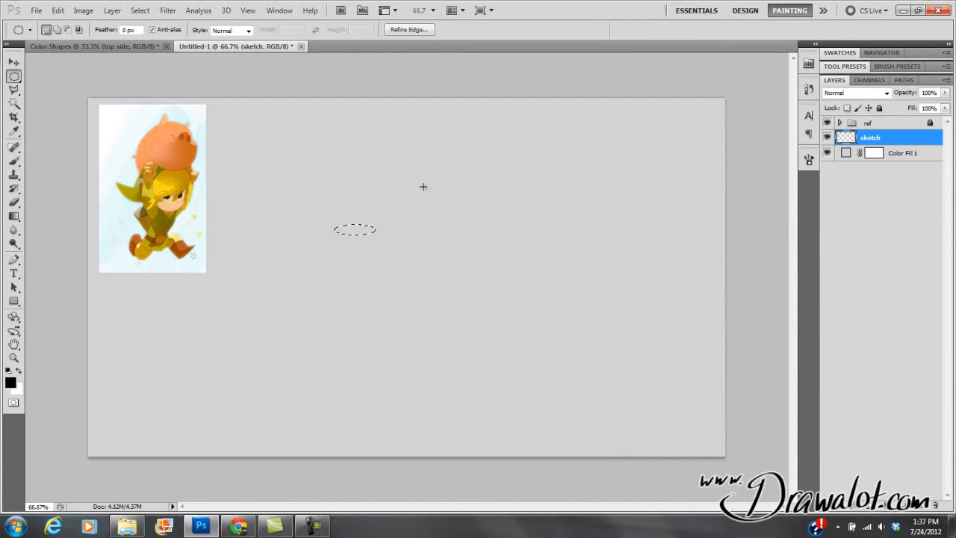
pyautogui.moveTo(329, 185)
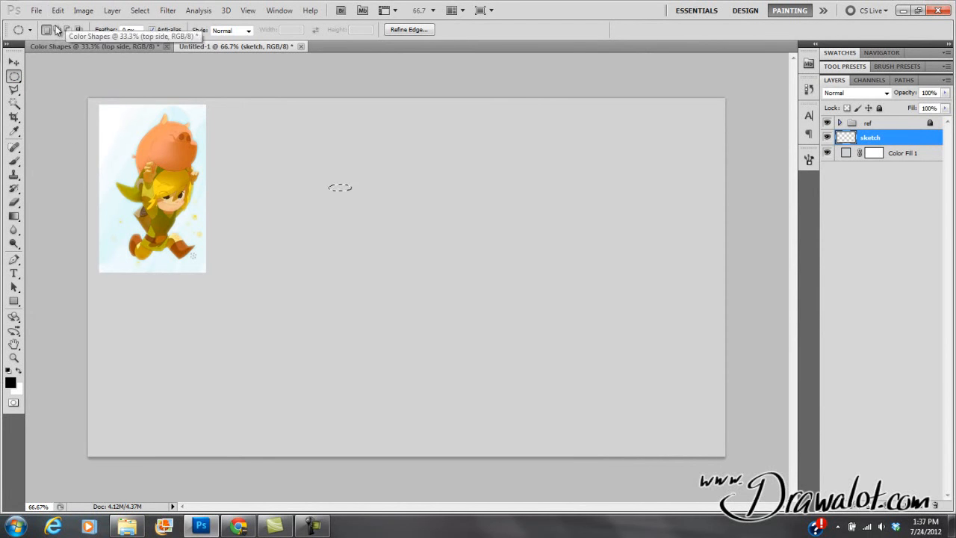
pyautogui.press('shift+f5')
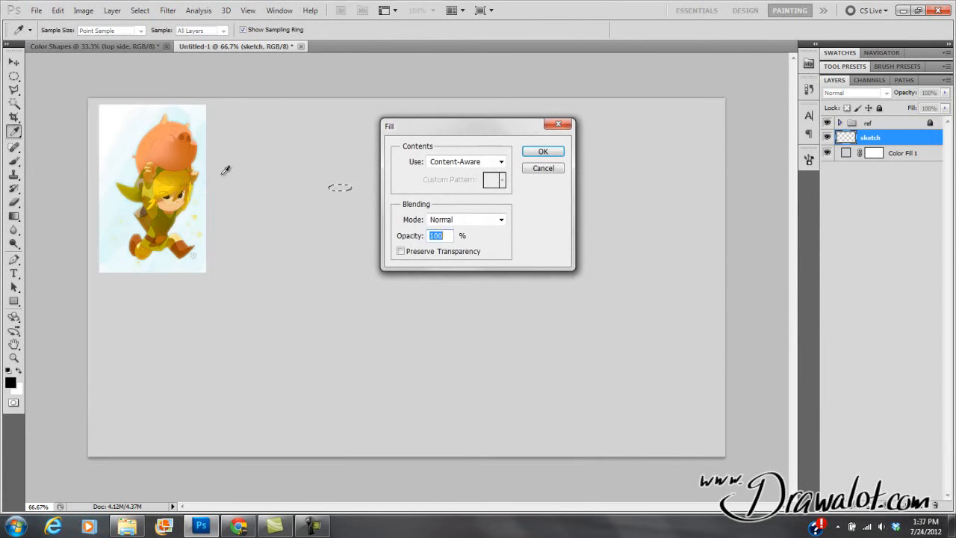
pyautogui.click(543, 151)
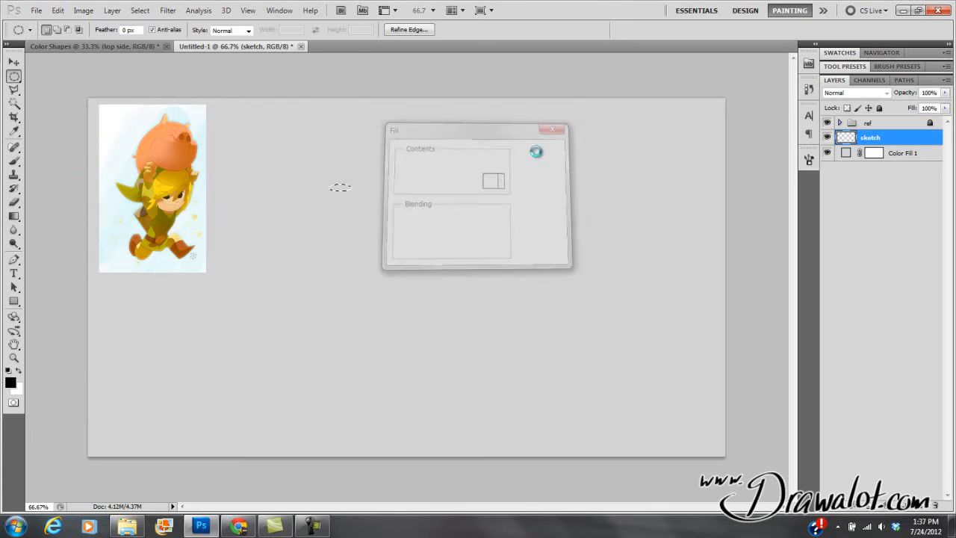
pyautogui.click(553, 128)
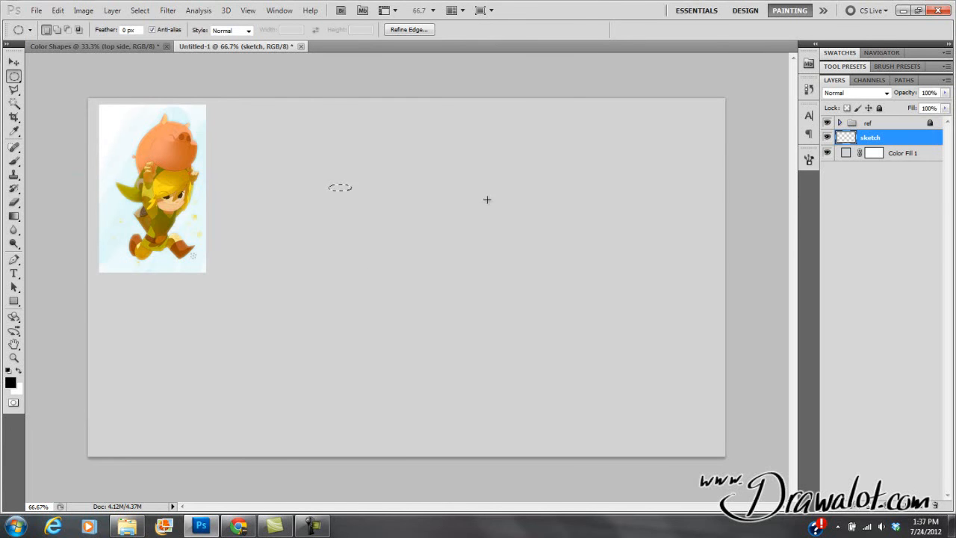
pyautogui.moveTo(289, 190)
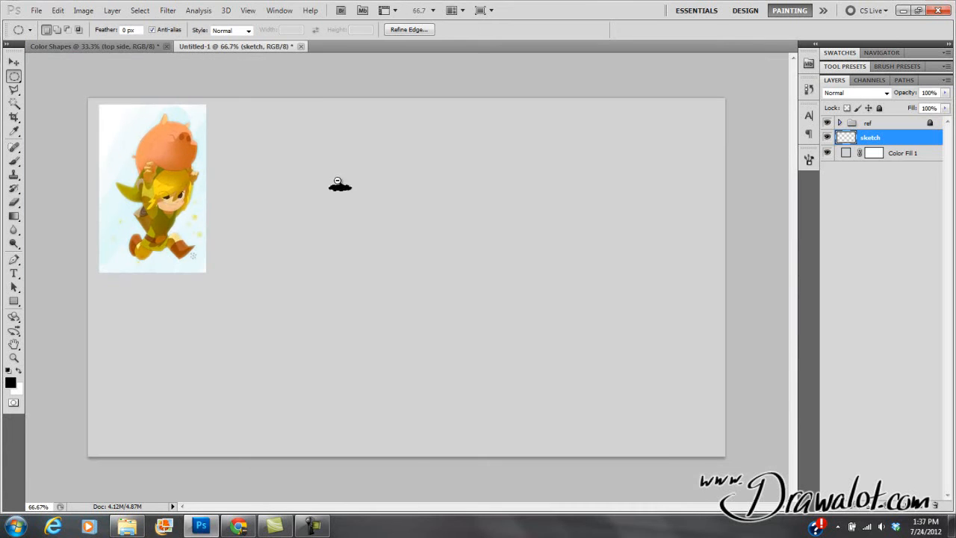
# Define the black ellipse as a brush preset, then delete it and deselect.
pyautogui.click(57, 9)
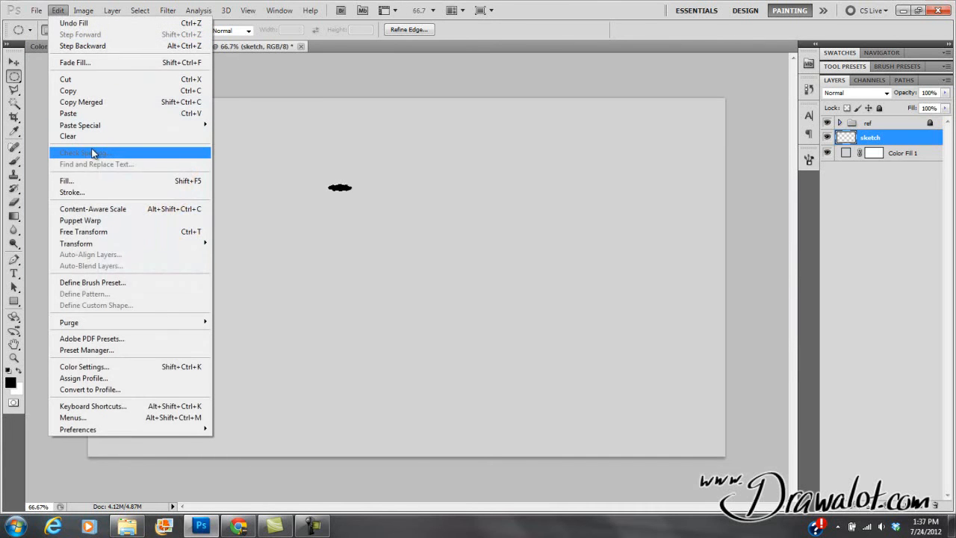
pyautogui.moveTo(102, 232)
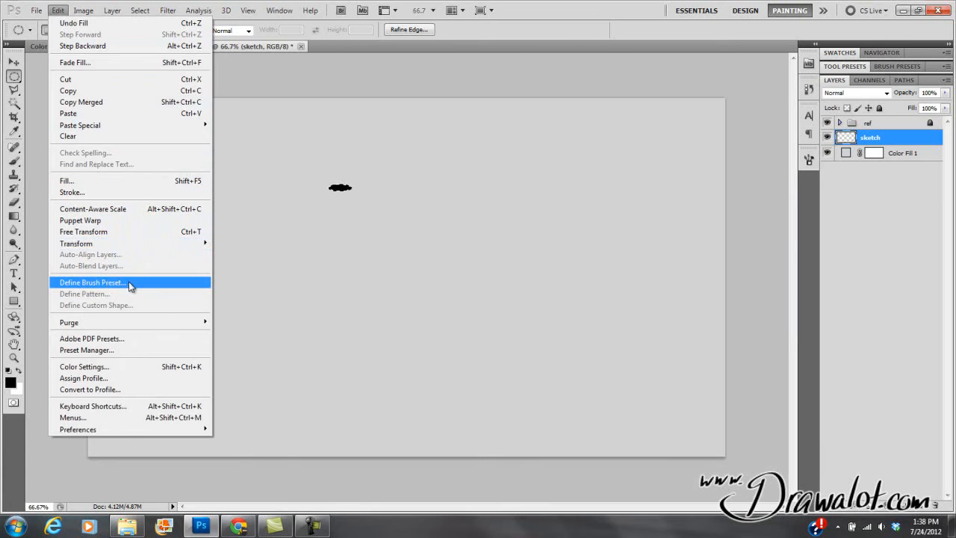
pyautogui.click(91, 282)
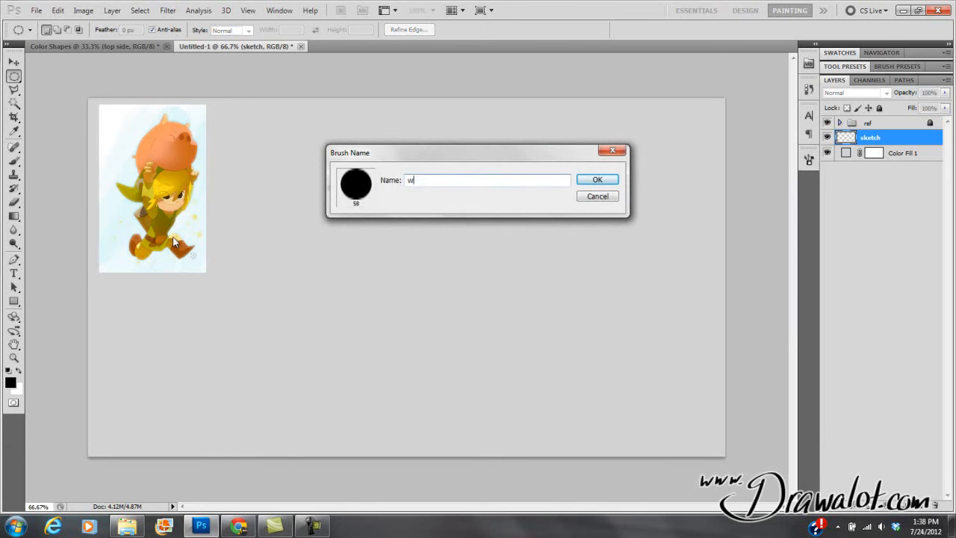
pyautogui.click(597, 180)
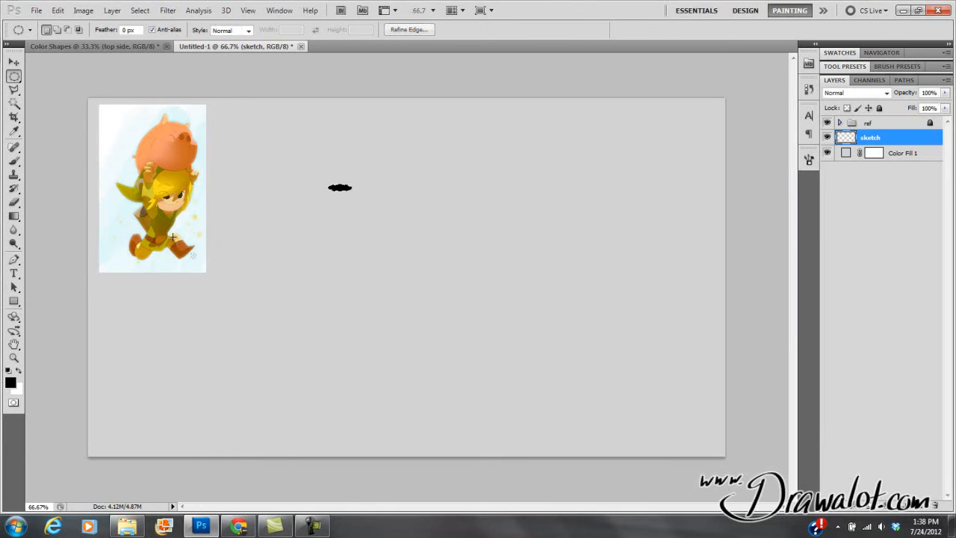
pyautogui.moveTo(367, 205)
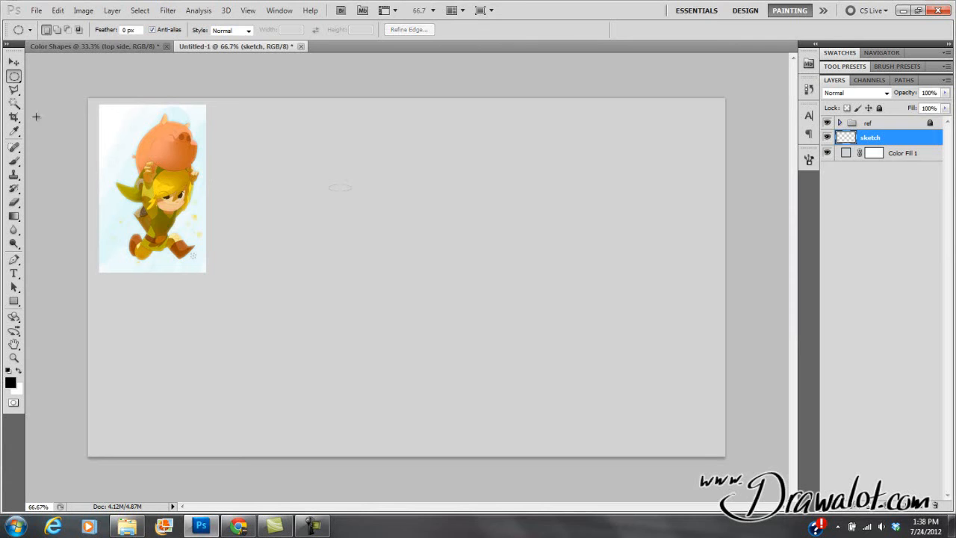
pyautogui.click(14, 161)
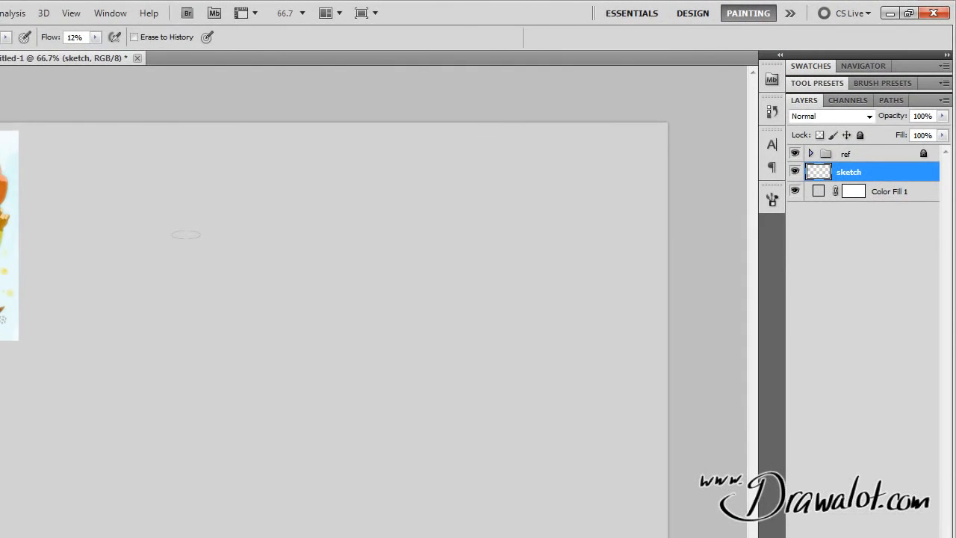
pyautogui.moveTo(212, 215)
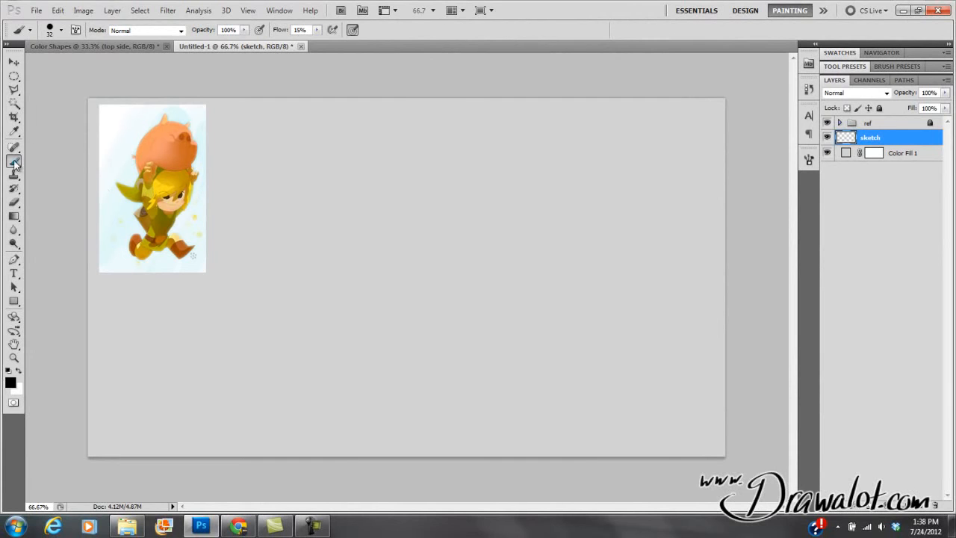
# Select the new 58 px ellipse tip in Brush Tip Shape as the current brush.
pyautogui.moveTo(271, 180); pyautogui.dragTo(585, 350)
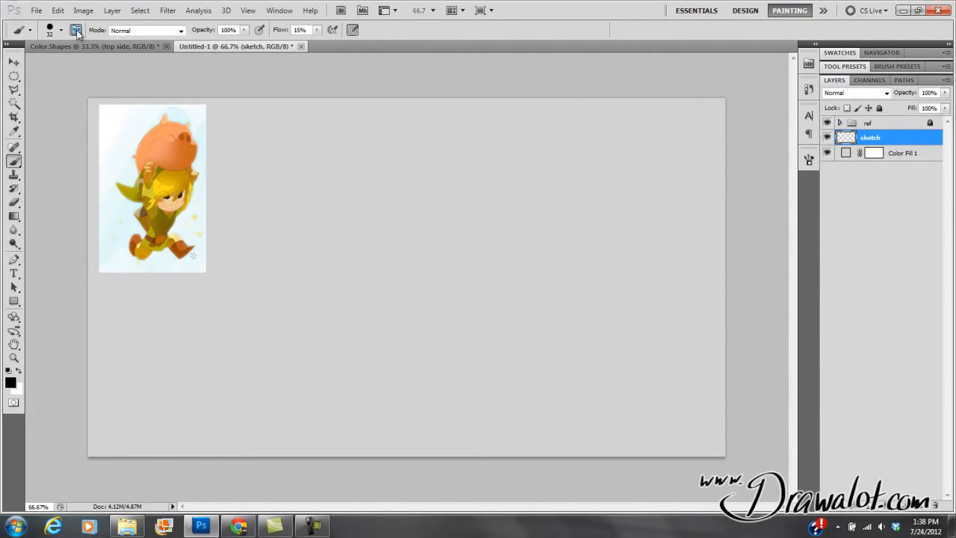
pyautogui.click(76, 30)
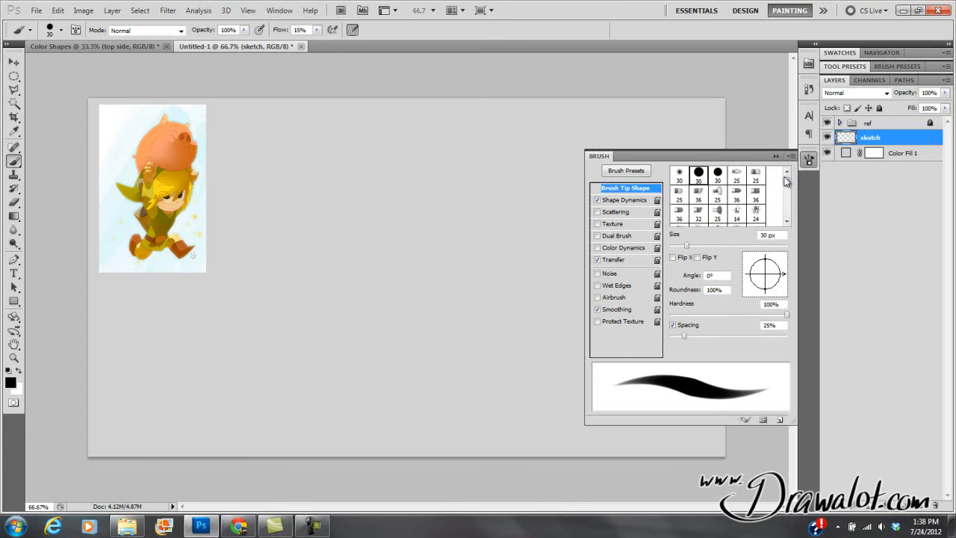
pyautogui.click(791, 157)
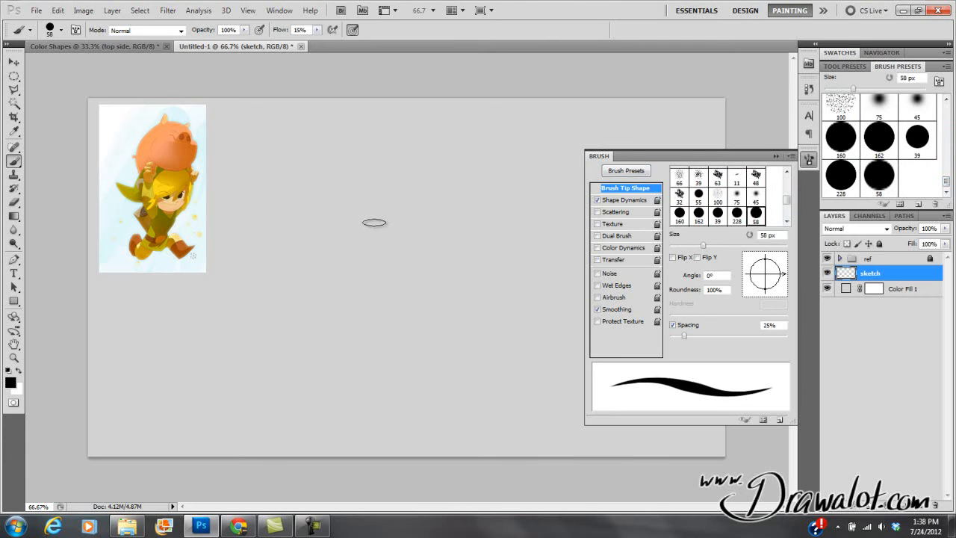
pyautogui.click(809, 158)
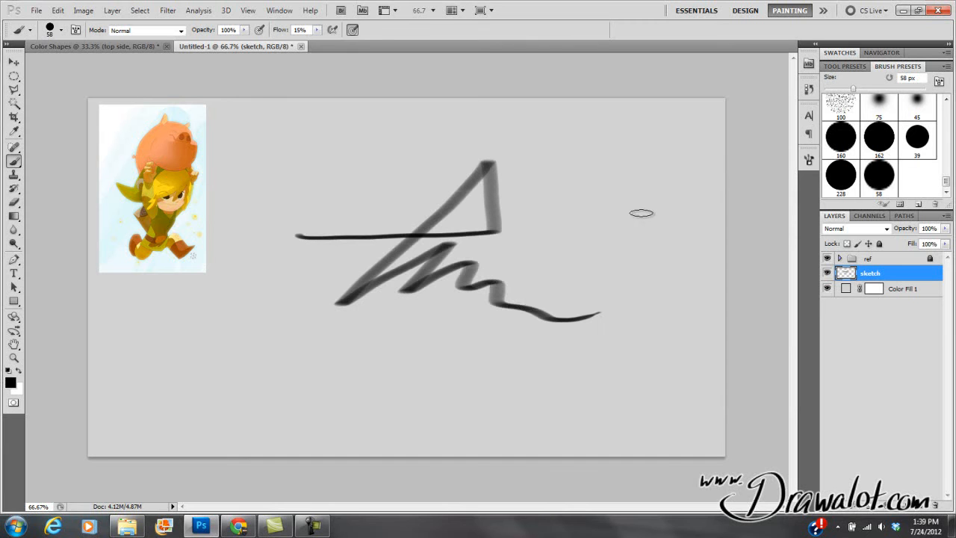
pyautogui.moveTo(571, 197)
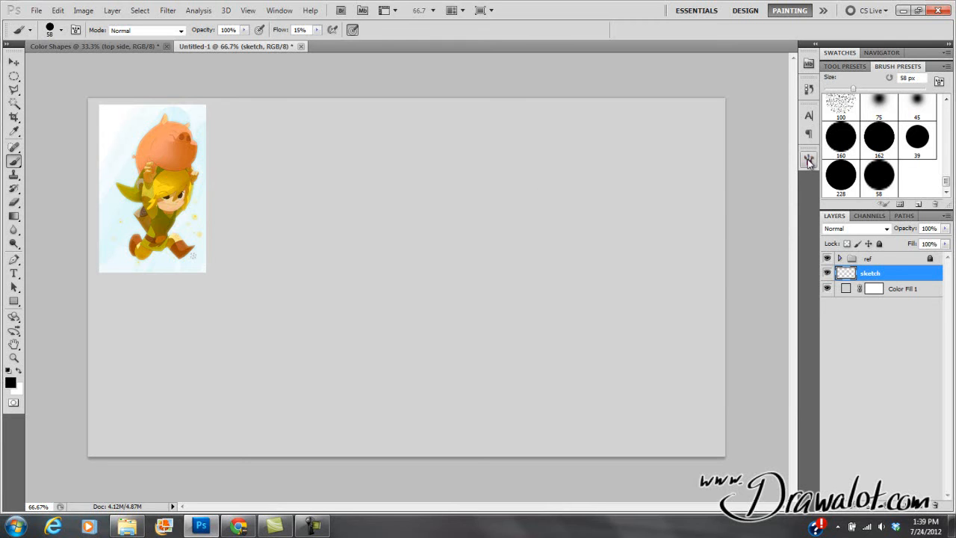
# Set a 27 px sketching brush with Flow lowered to 9% for light strokes.
pyautogui.click(808, 158)
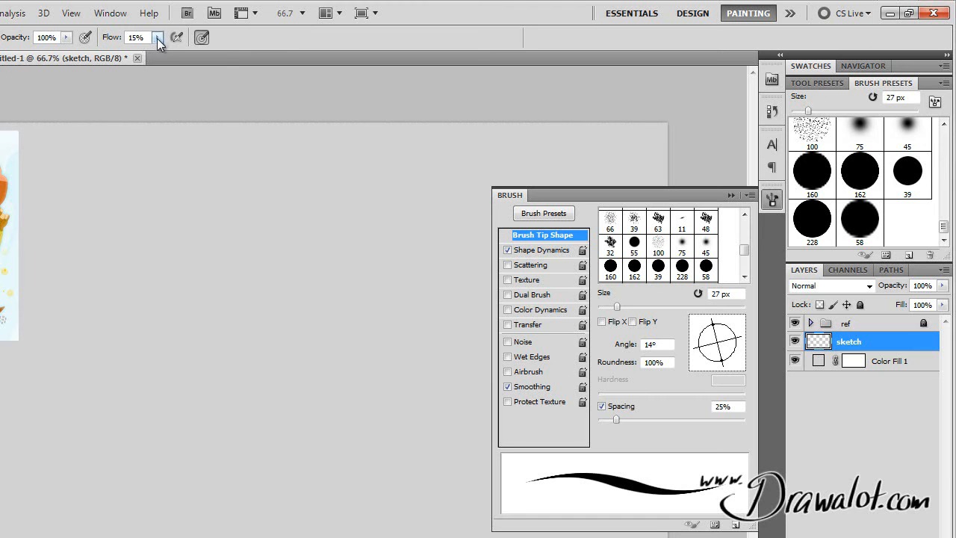
pyautogui.click(157, 37)
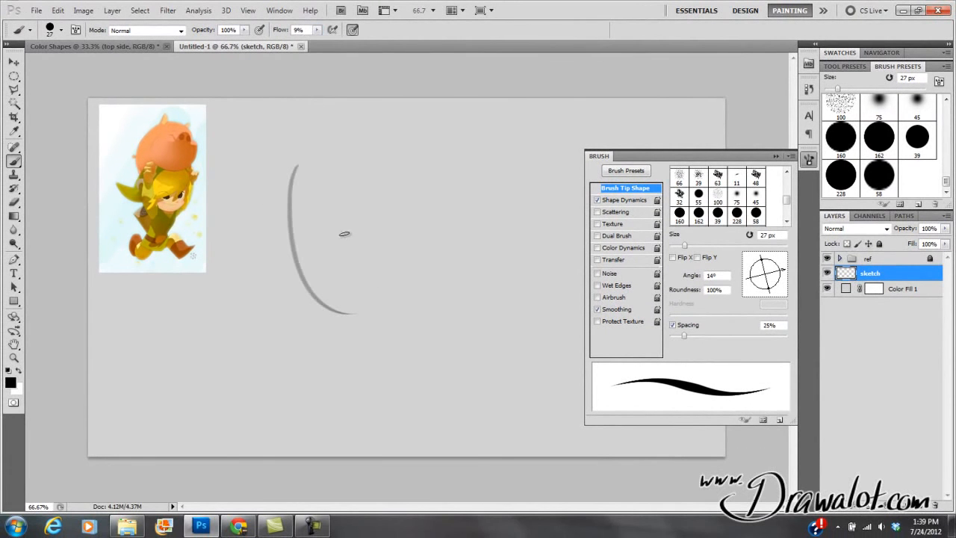
pyautogui.rightClick(344, 233)
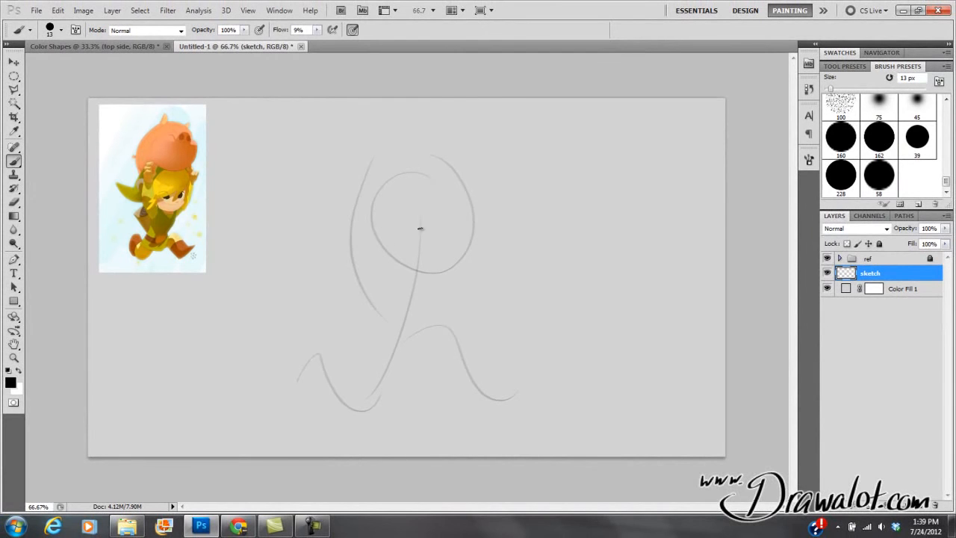
pyautogui.moveTo(480, 146)
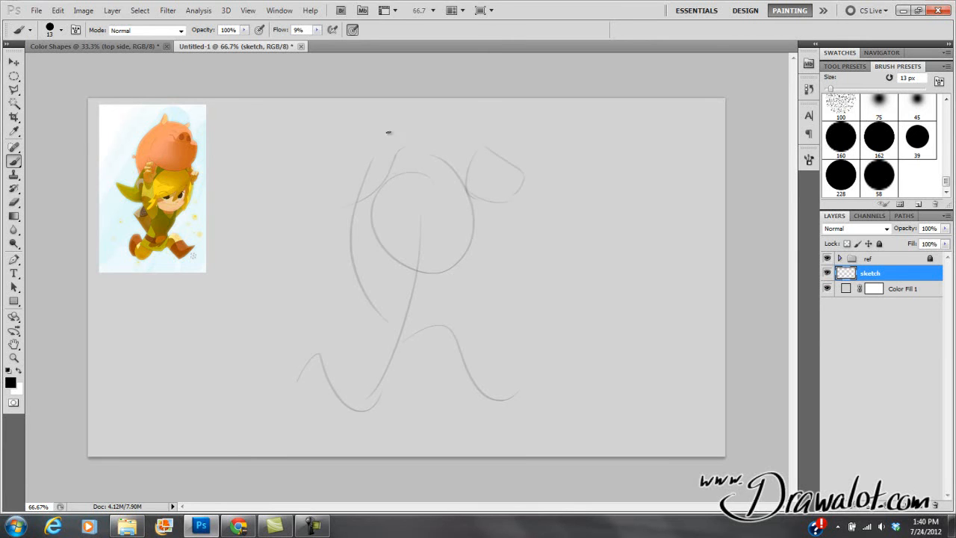
# Draw loose gesture strokes for the head circles, torso and legs with the 13 px brush.
pyautogui.moveTo(389, 132); pyautogui.dragTo(341, 157)
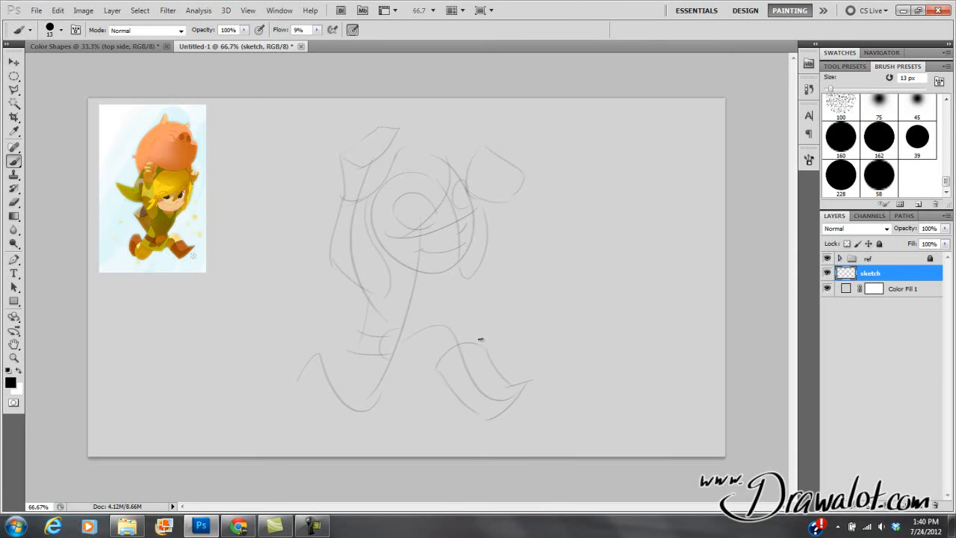
pyautogui.moveTo(481, 339); pyautogui.dragTo(427, 361)
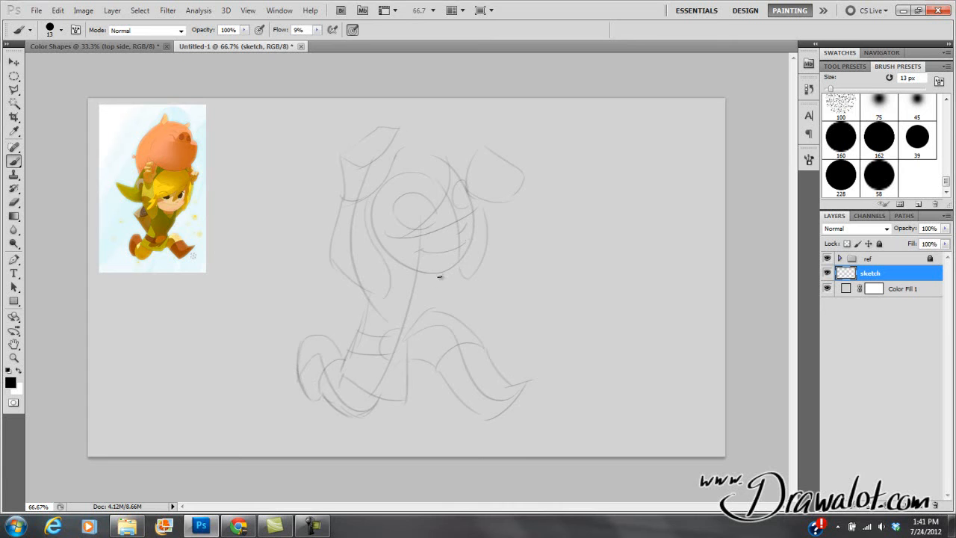
pyautogui.moveTo(439, 276); pyautogui.dragTo(436, 299)
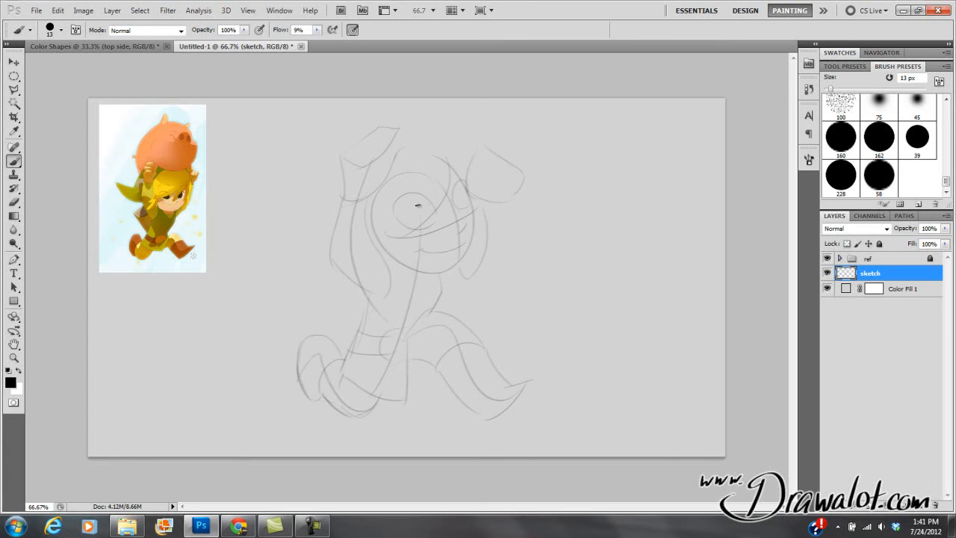
pyautogui.moveTo(406, 221); pyautogui.dragTo(456, 201)
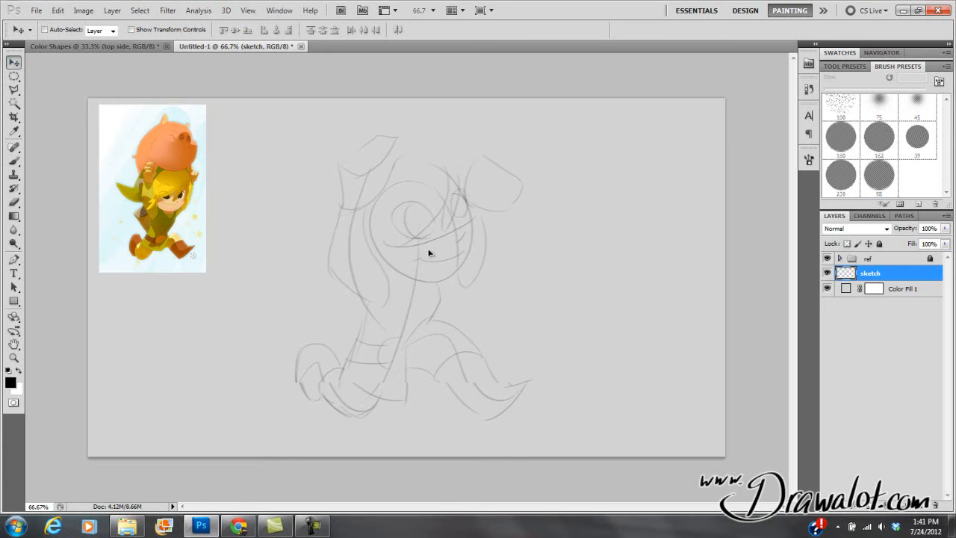
# Free-transform the gesture sketch, scaling it narrower and moving it on the canvas.
pyautogui.press('ctrl+t')
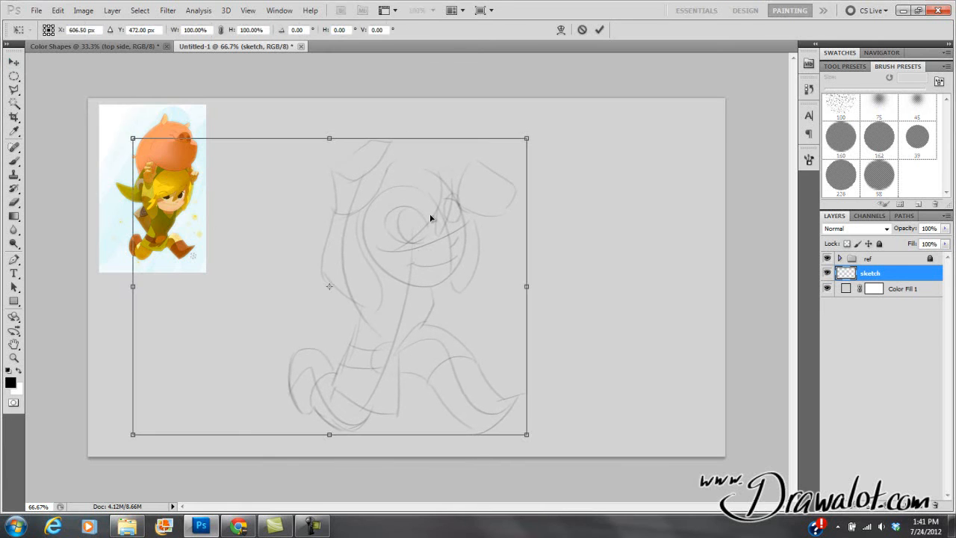
pyautogui.moveTo(525, 137); pyautogui.dragTo(513, 150)
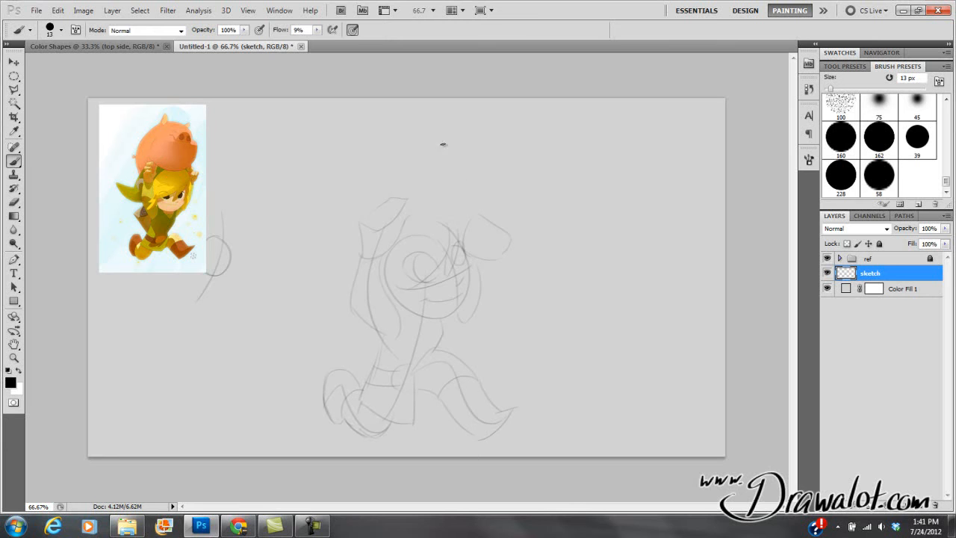
pyautogui.moveTo(450, 128)
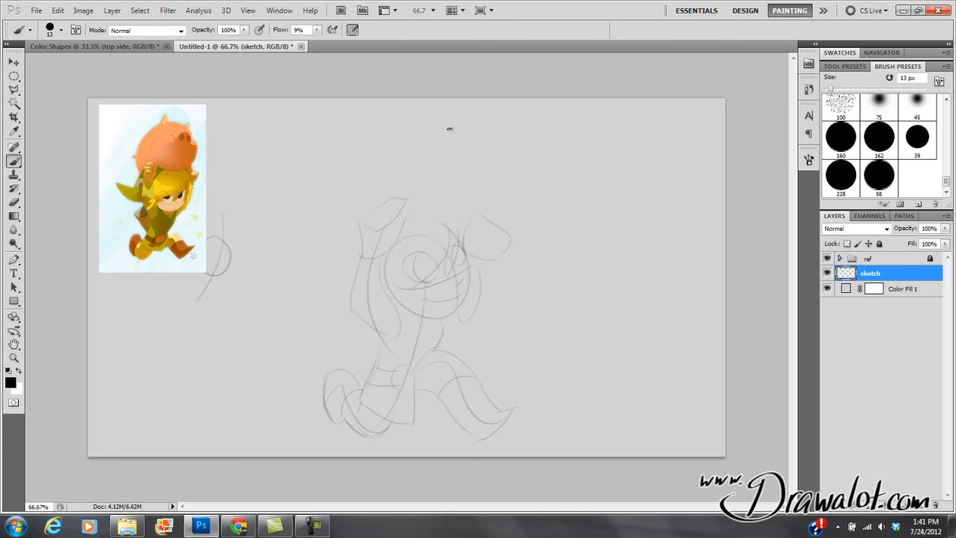
pyautogui.moveTo(391, 167)
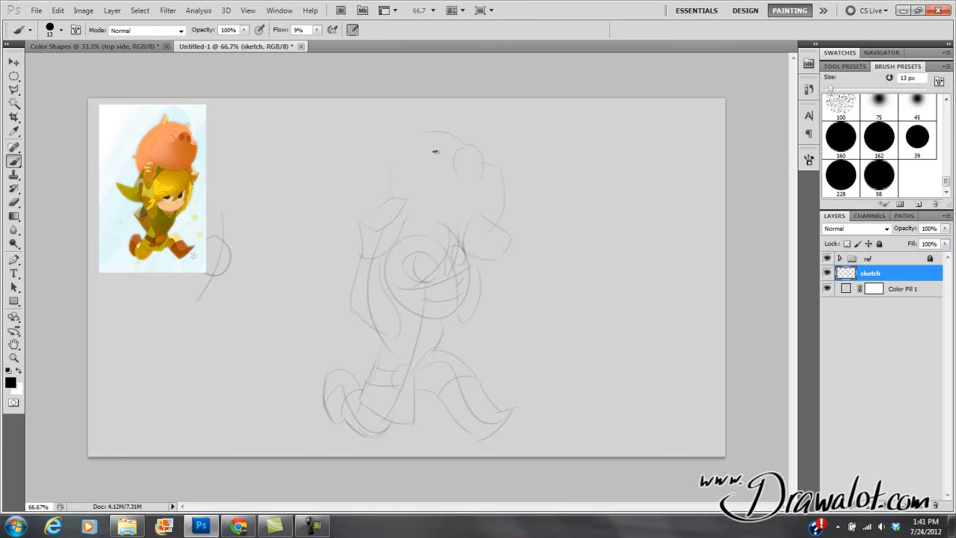
pyautogui.moveTo(425, 164)
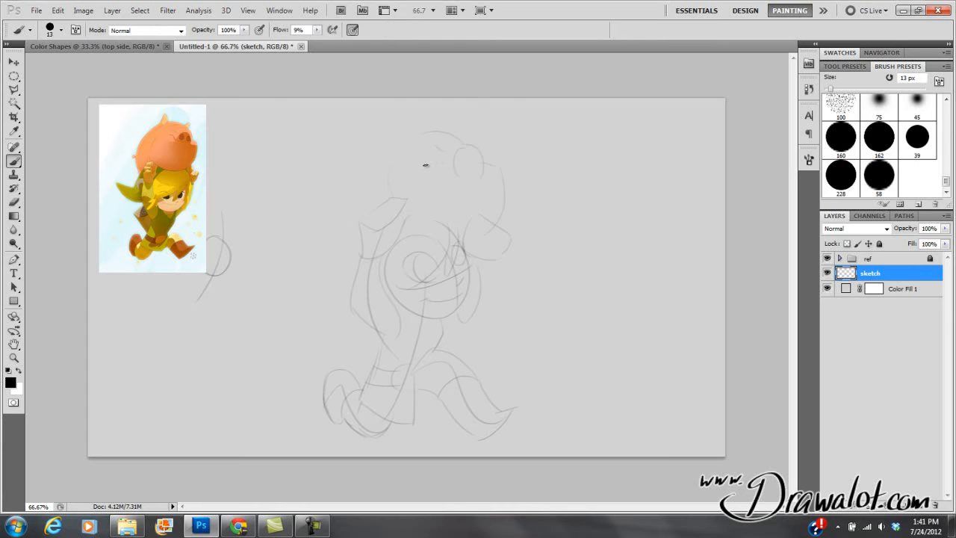
# Outline the top of the head over the gesture lines.
pyautogui.moveTo(425, 164); pyautogui.dragTo(463, 171)
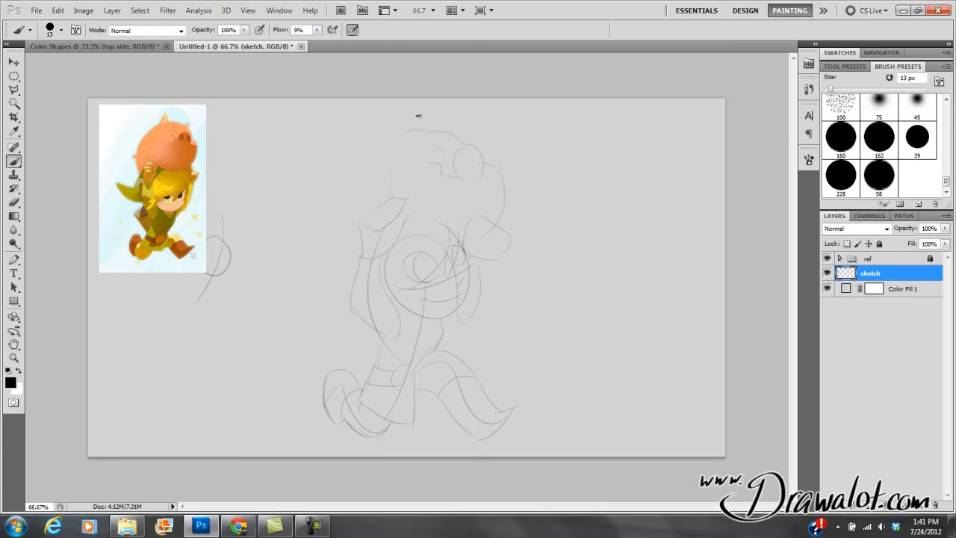
pyautogui.moveTo(418, 117); pyautogui.dragTo(406, 132)
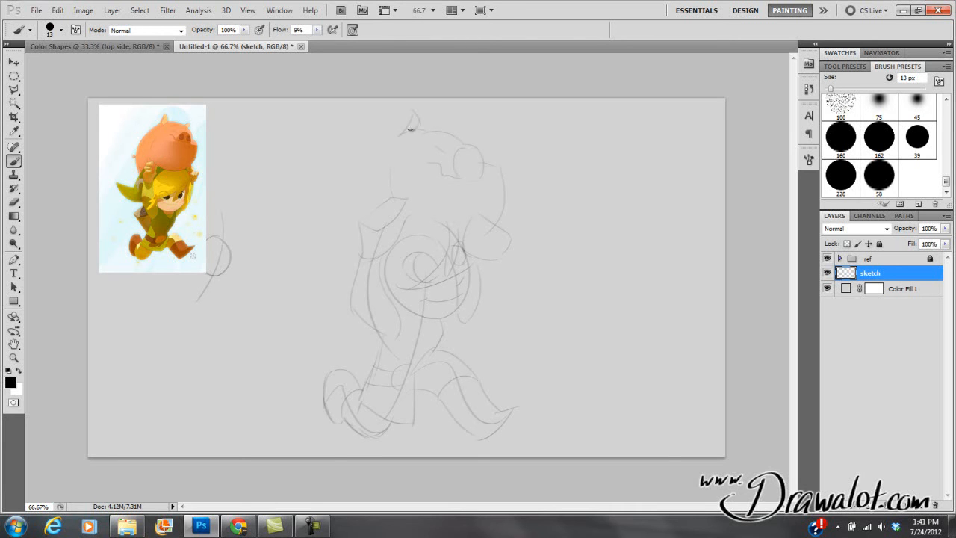
pyautogui.moveTo(411, 128); pyautogui.dragTo(344, 207)
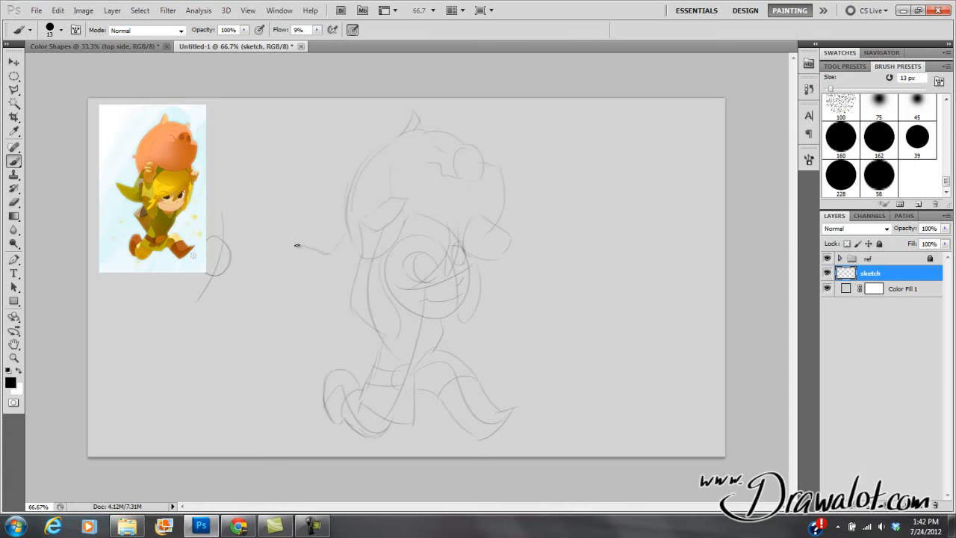
# Draw the long pointed ear on the left and the raised fist on the right.
pyautogui.moveTo(297, 247); pyautogui.dragTo(366, 275)
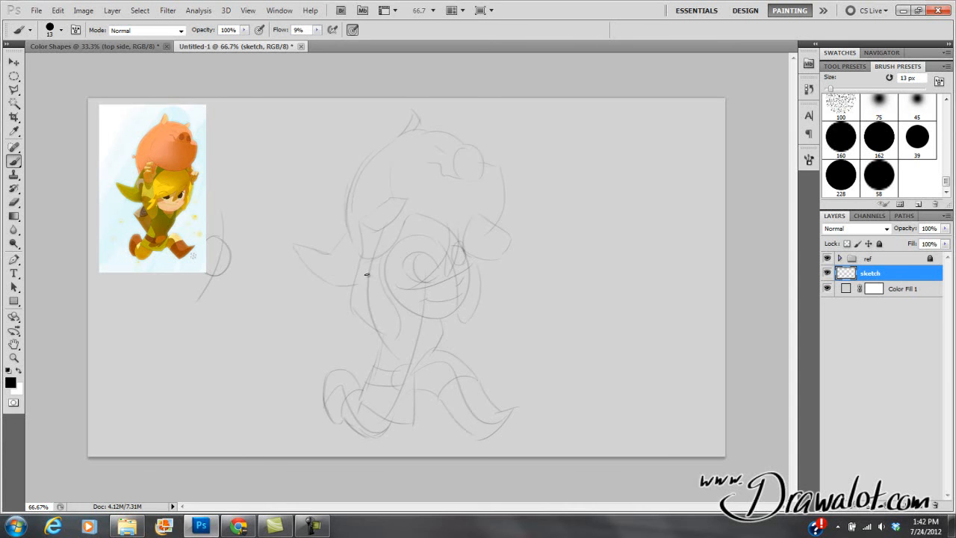
pyautogui.moveTo(429, 212)
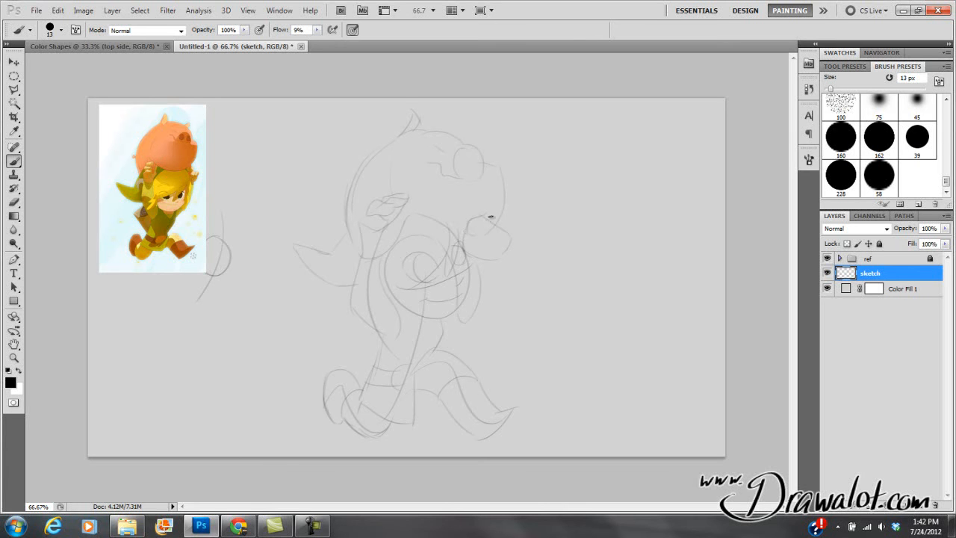
pyautogui.moveTo(485, 227)
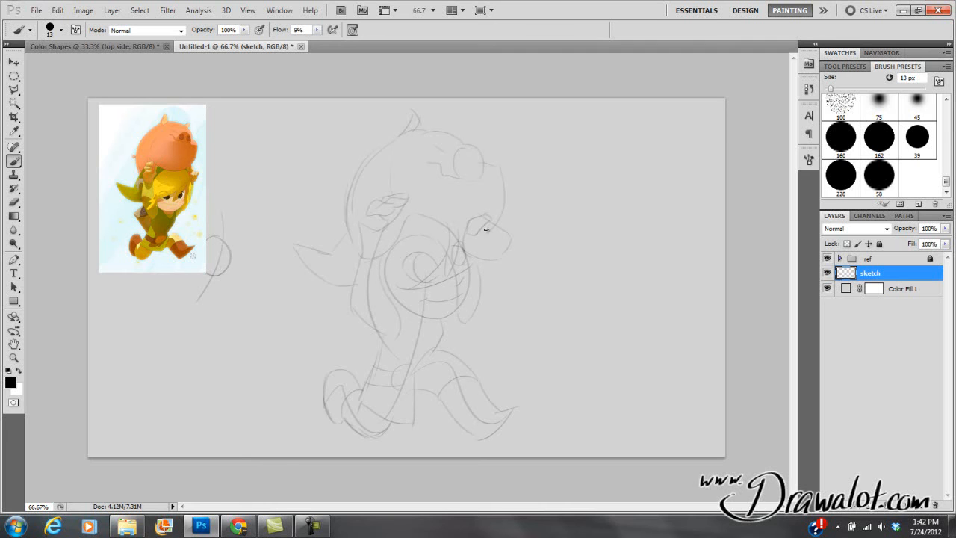
pyautogui.moveTo(485, 231); pyautogui.dragTo(500, 226)
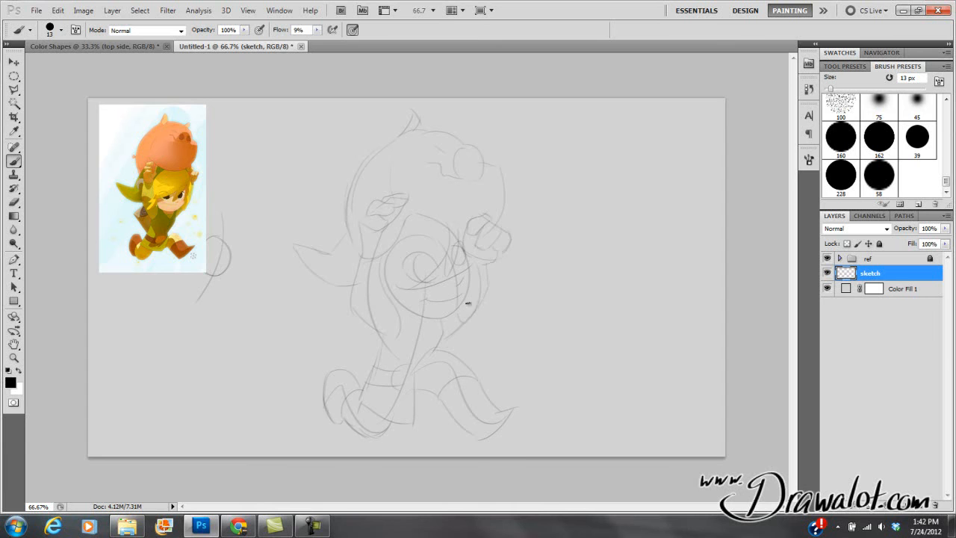
pyautogui.moveTo(899, 299)
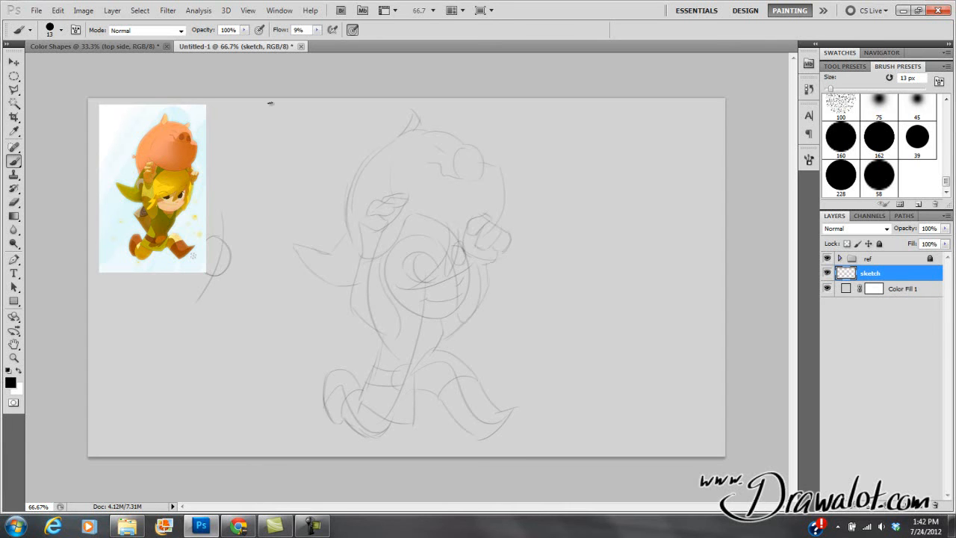
# Cancel Brightness/Contrast, then darken the lines with a Levels adjustment on 'sketch copy 4'.
pyautogui.click(84, 9)
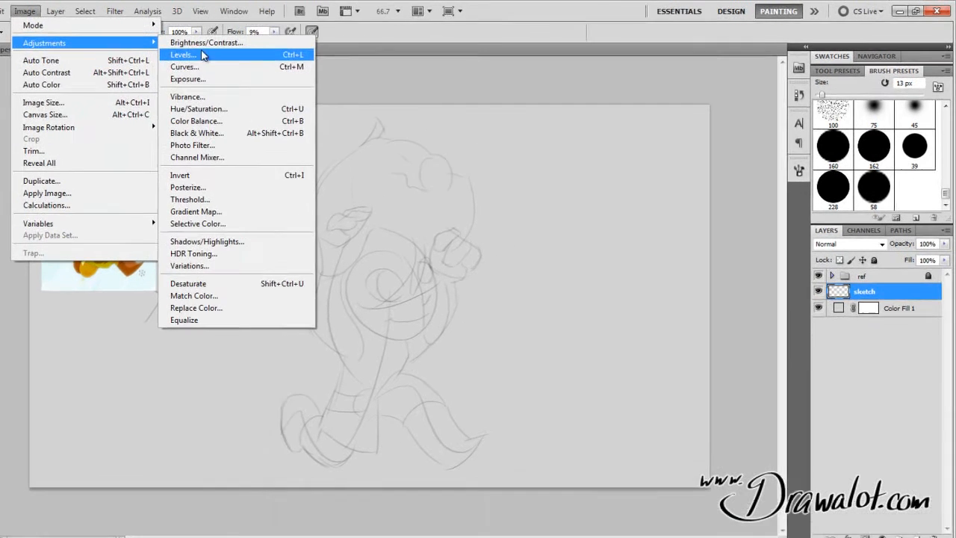
pyautogui.click(206, 42)
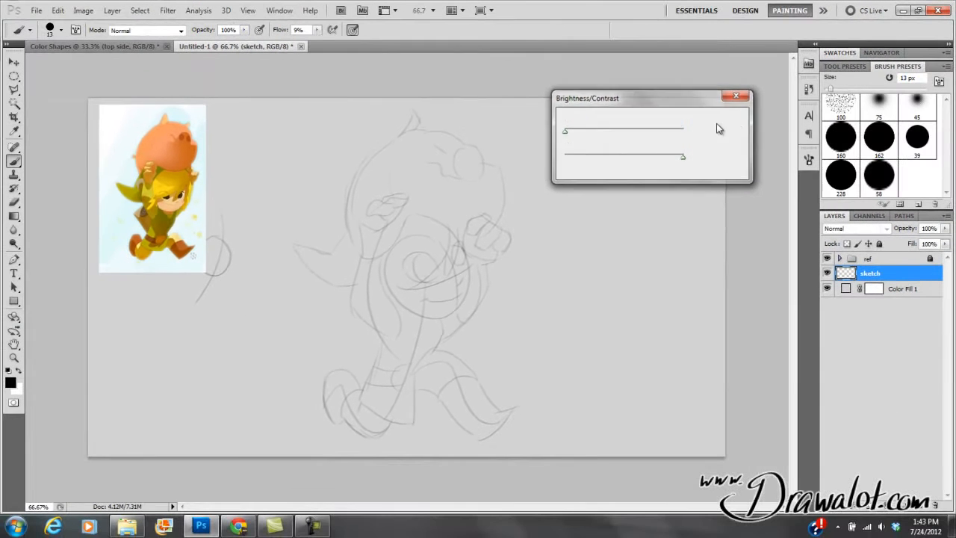
pyautogui.click(735, 95)
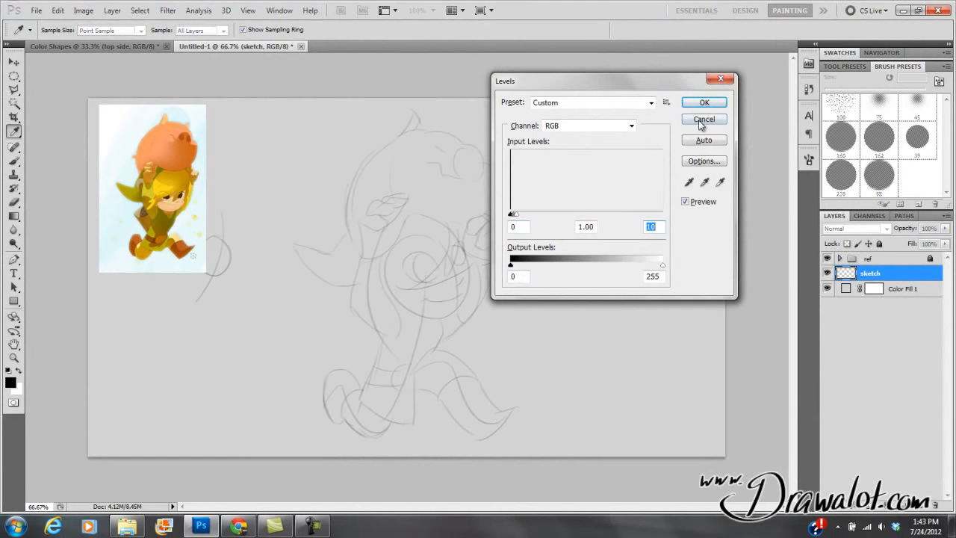
pyautogui.click(702, 120)
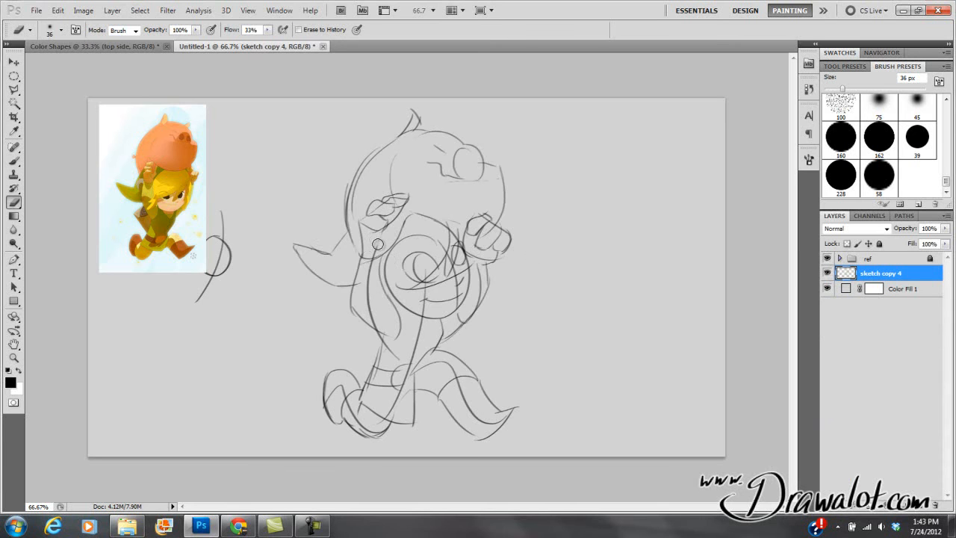
# Switch to a brush-mode Eraser with Flow lowered to about 17%.
pyautogui.moveTo(377, 245); pyautogui.dragTo(370, 316)
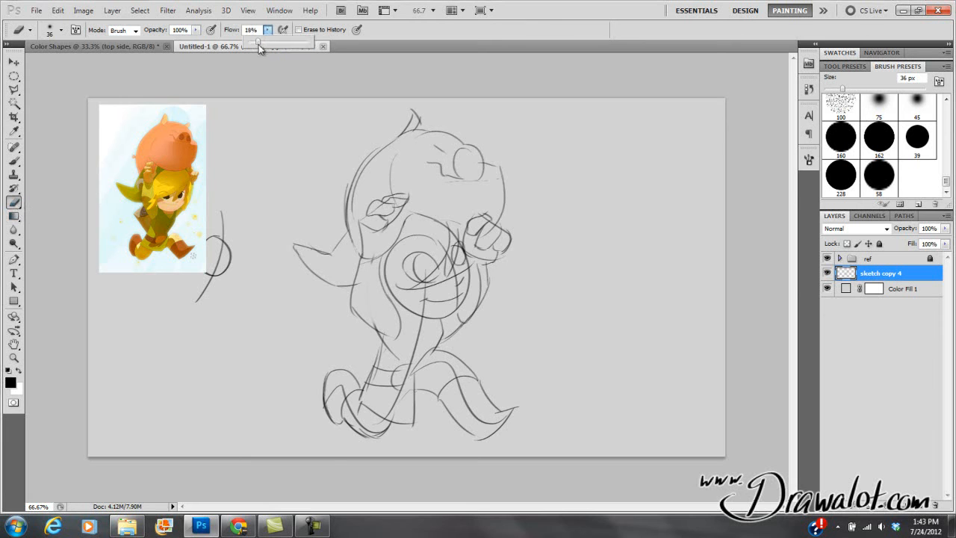
pyautogui.click(22, 30)
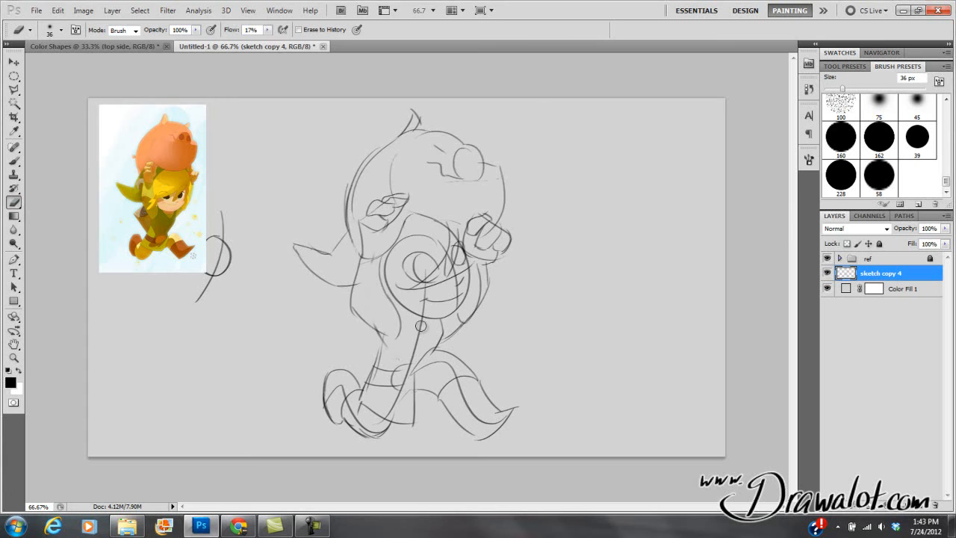
pyautogui.moveTo(411, 357)
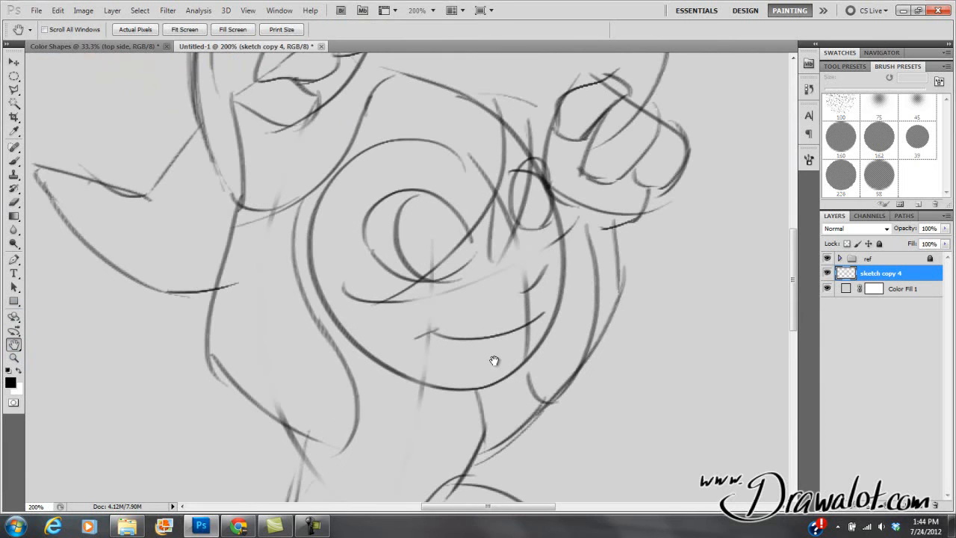
pyautogui.moveTo(481, 302)
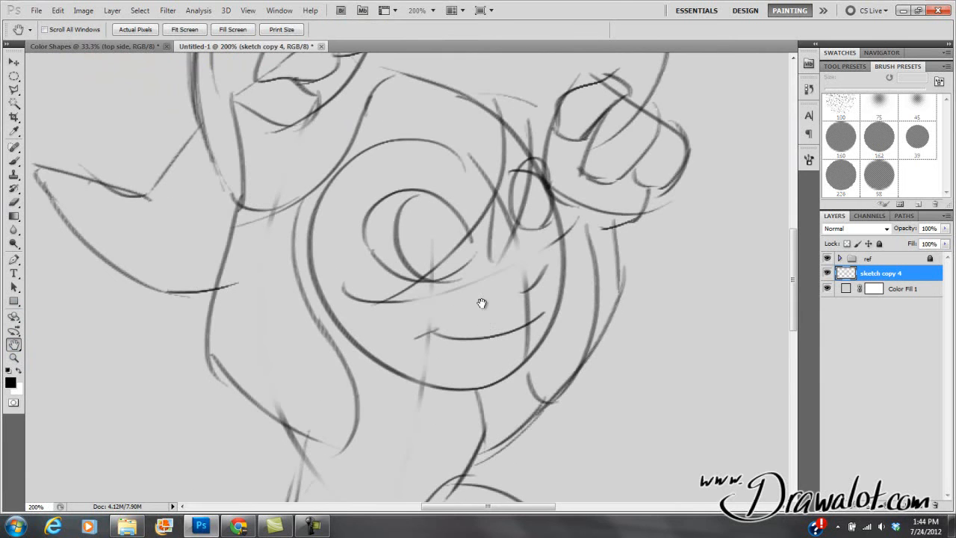
pyautogui.moveTo(463, 239)
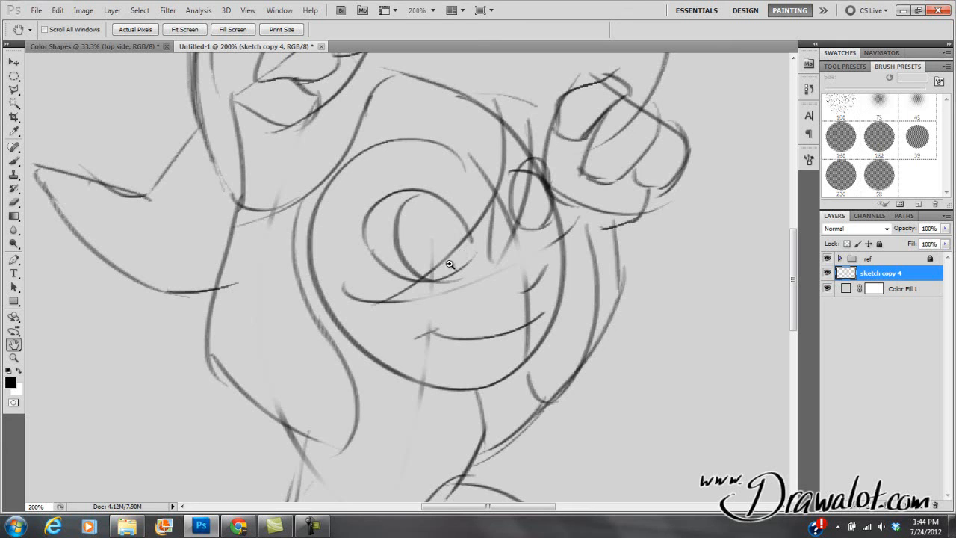
pyautogui.moveTo(409, 236)
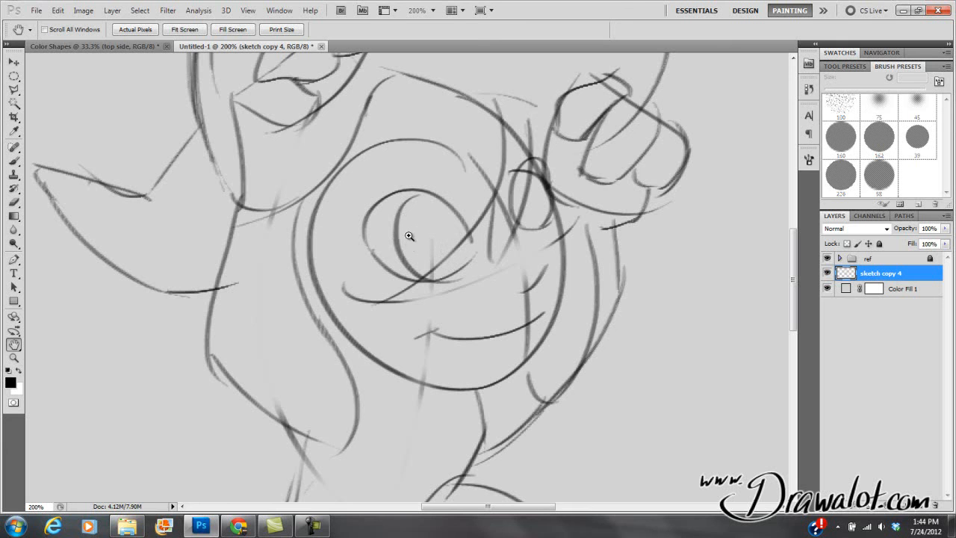
pyautogui.moveTo(394, 224)
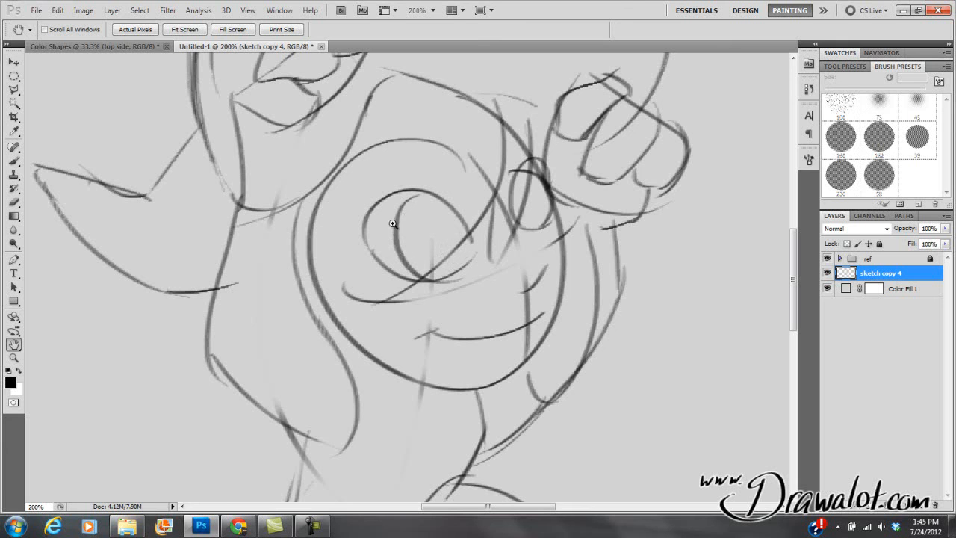
pyautogui.moveTo(415, 254)
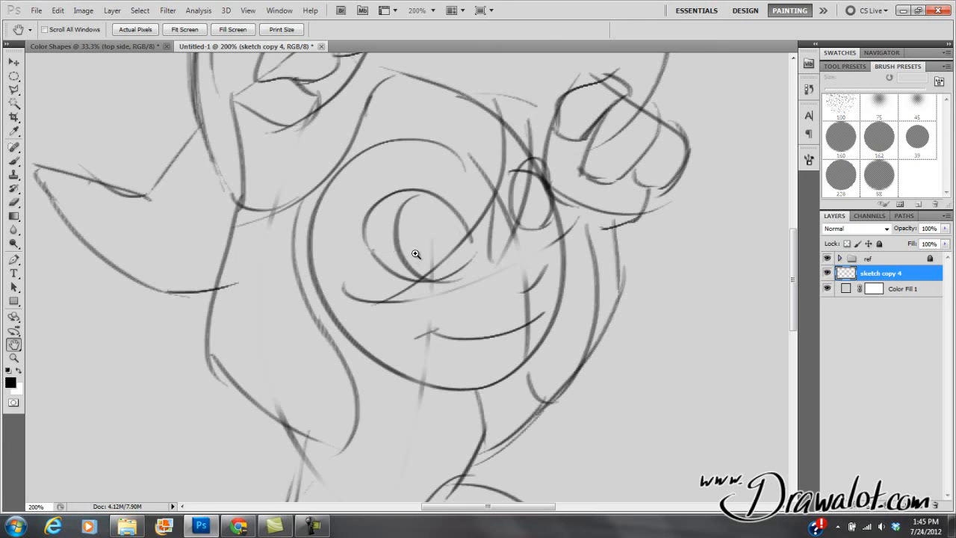
pyautogui.moveTo(415, 263)
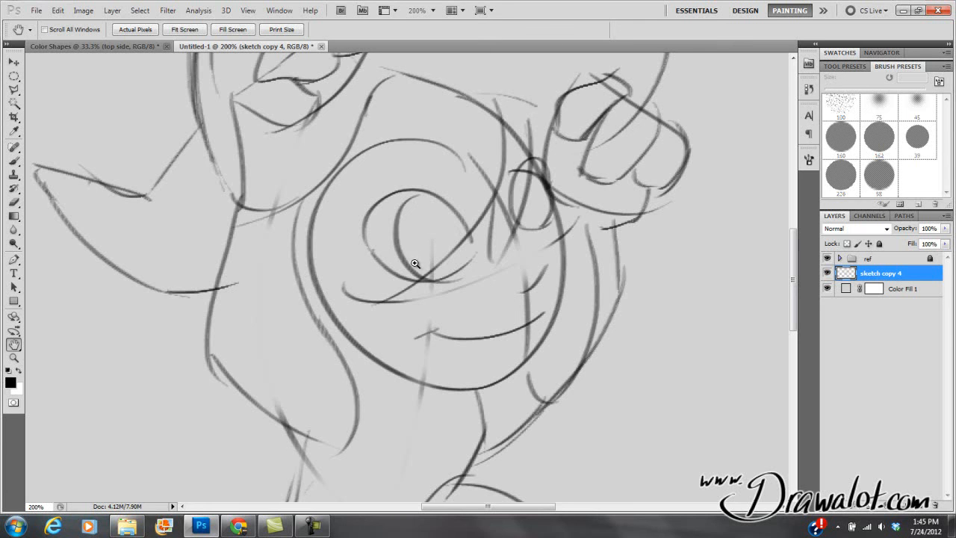
pyautogui.moveTo(436, 262)
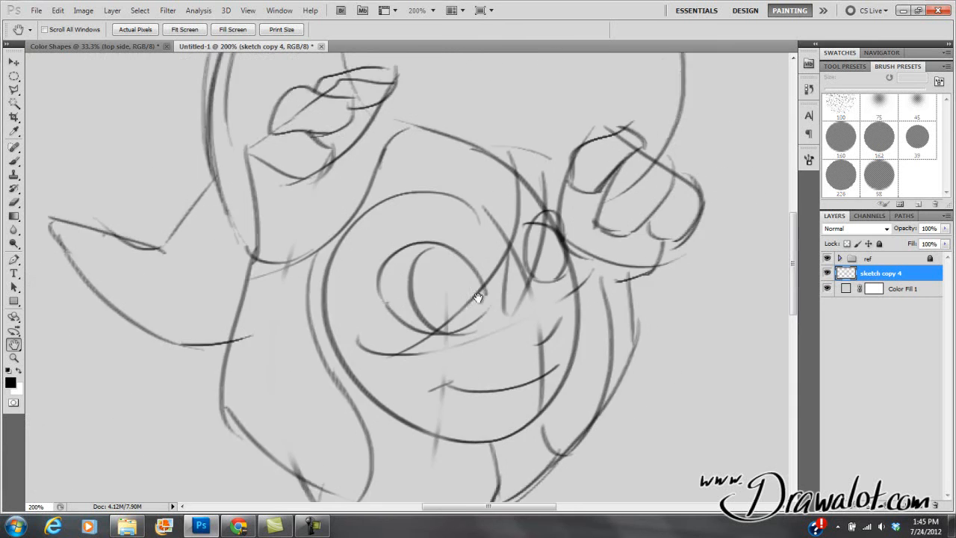
pyautogui.moveTo(478, 299); pyautogui.dragTo(480, 260)
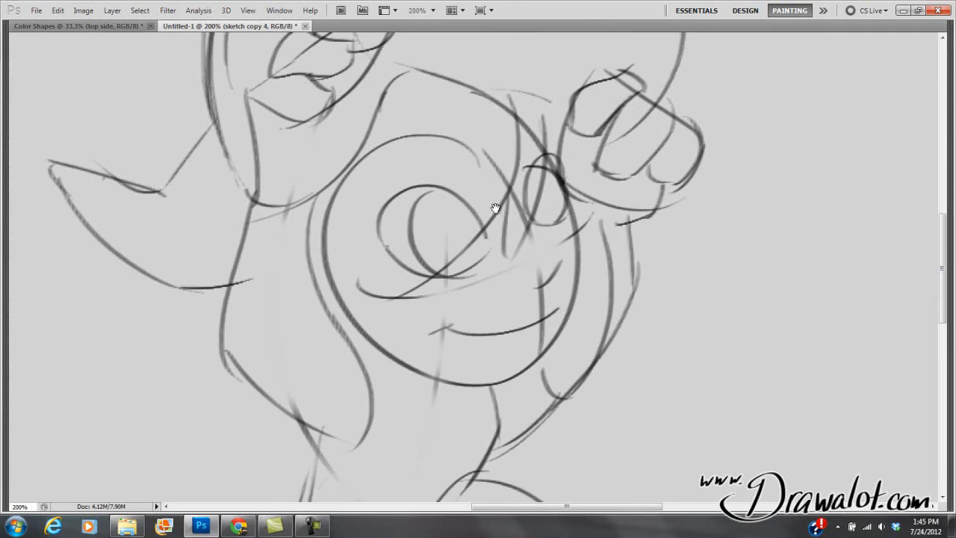
pyautogui.moveTo(732, 203)
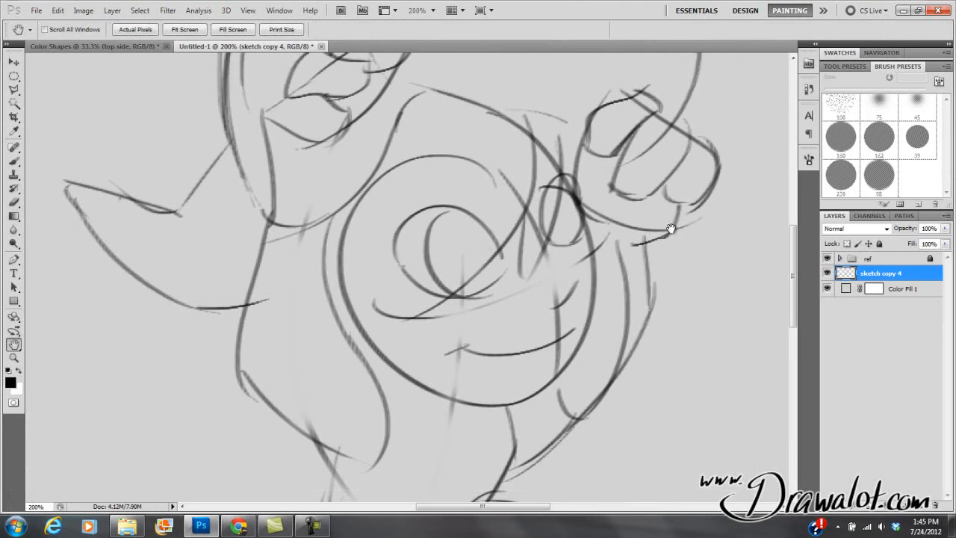
pyautogui.click(14, 147)
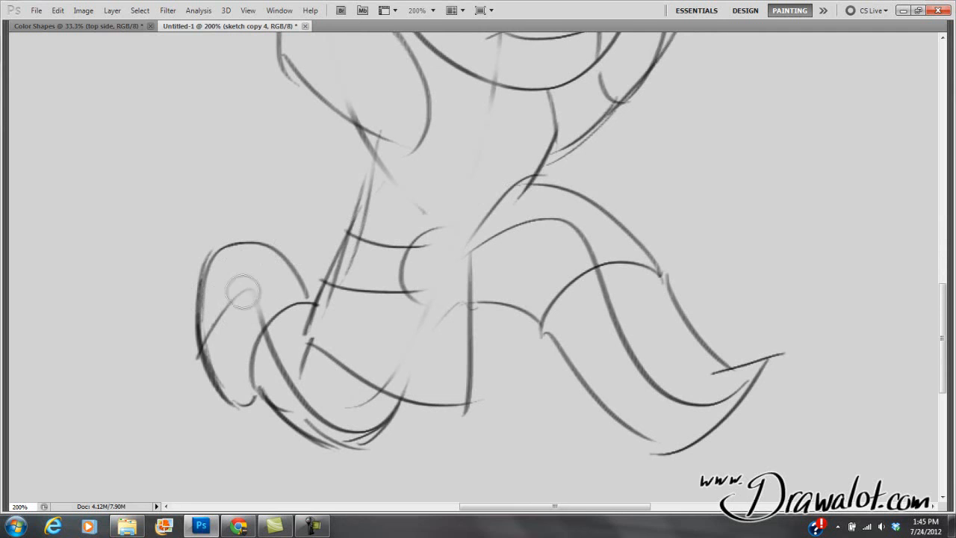
# Lighten stray lines on the left foot, left leg and right leg with the low-flow eraser.
pyautogui.moveTo(241, 290); pyautogui.dragTo(306, 402)
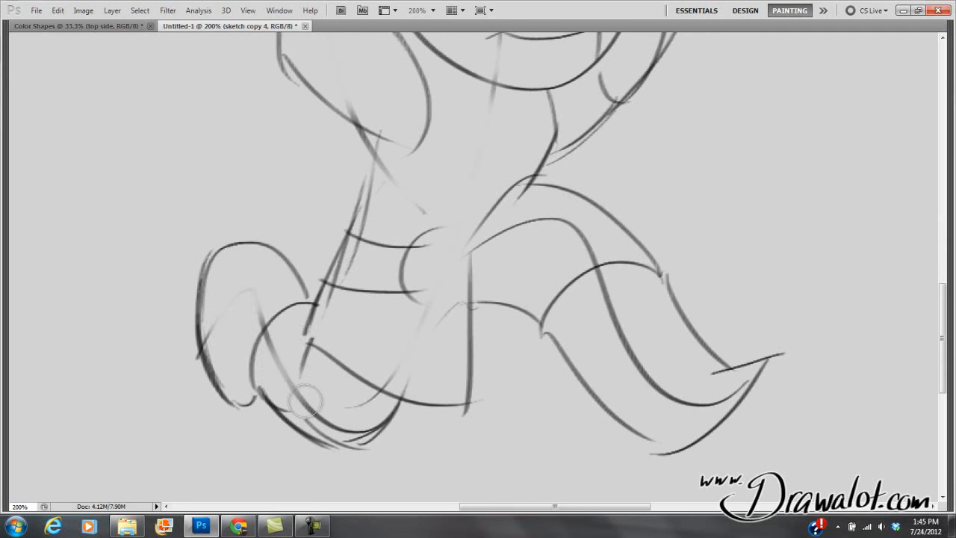
pyautogui.moveTo(304, 402); pyautogui.dragTo(283, 376)
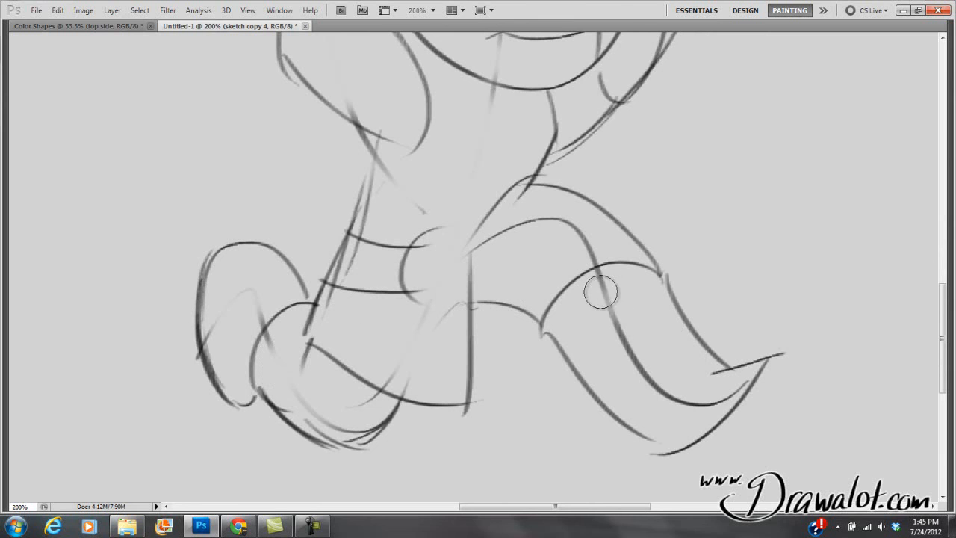
pyautogui.moveTo(600, 291); pyautogui.dragTo(690, 402)
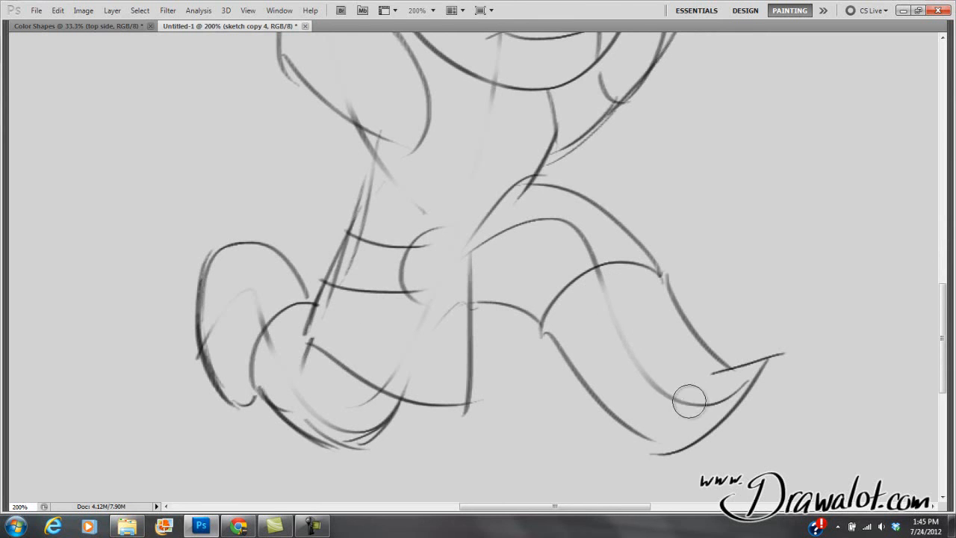
pyautogui.moveTo(575, 248)
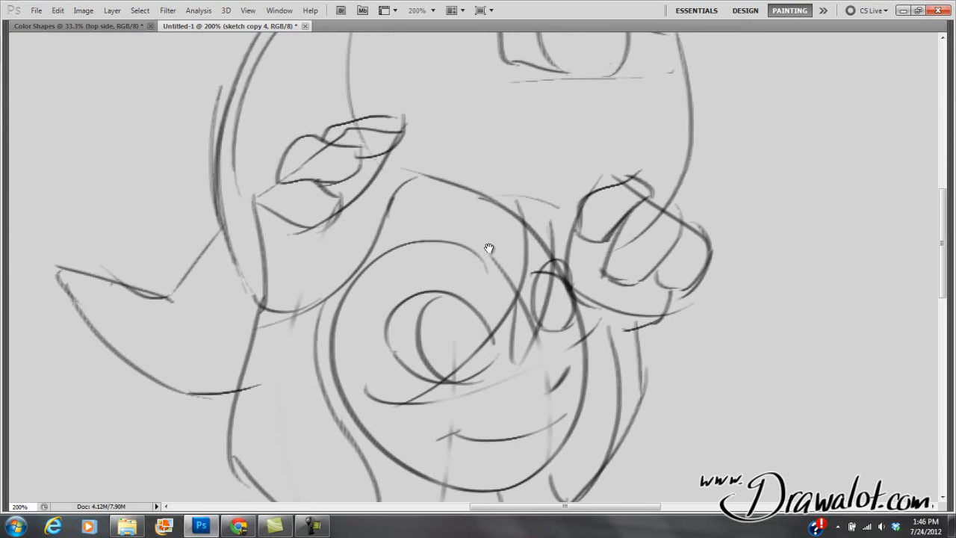
pyautogui.moveTo(471, 257)
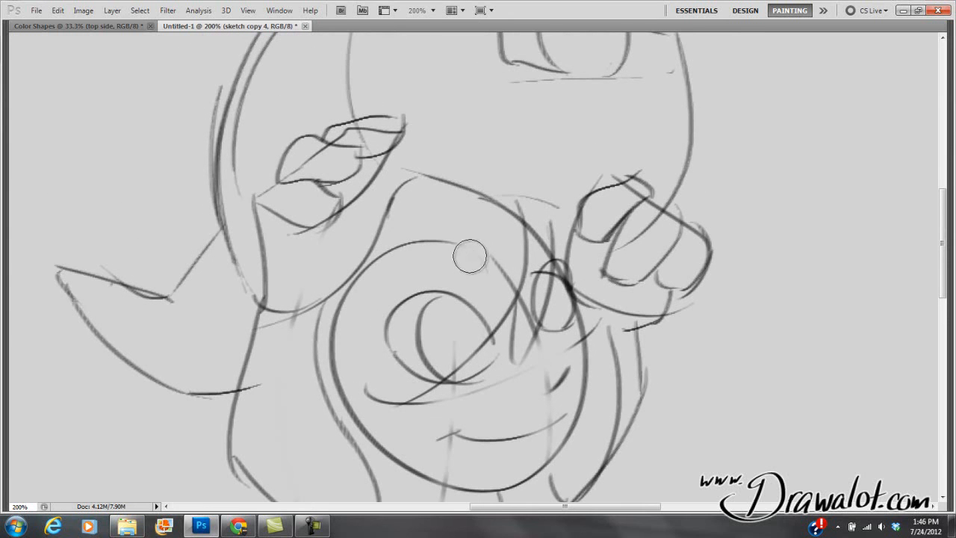
# Lighten the messy swirls around the face with the soft 17% flow eraser.
pyautogui.moveTo(471, 257); pyautogui.dragTo(495, 266)
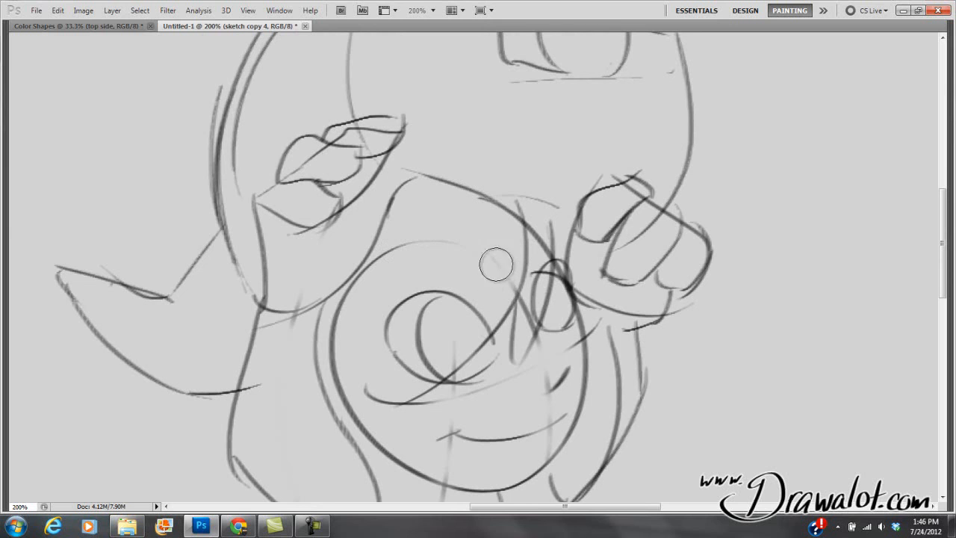
pyautogui.moveTo(391, 206)
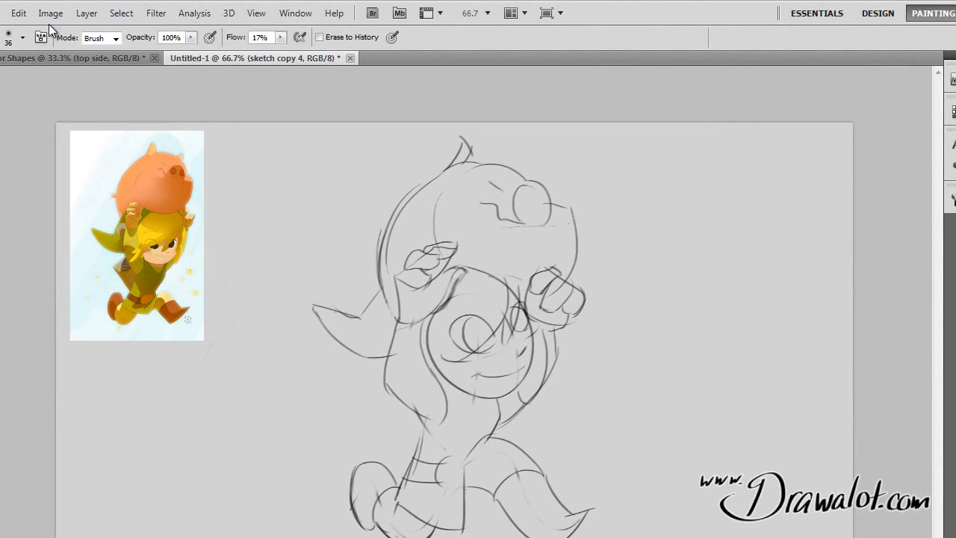
# Resample the image to 300 pixels/inch in Image Size, giving 6667 by 3750 pixels.
pyautogui.click(50, 12)
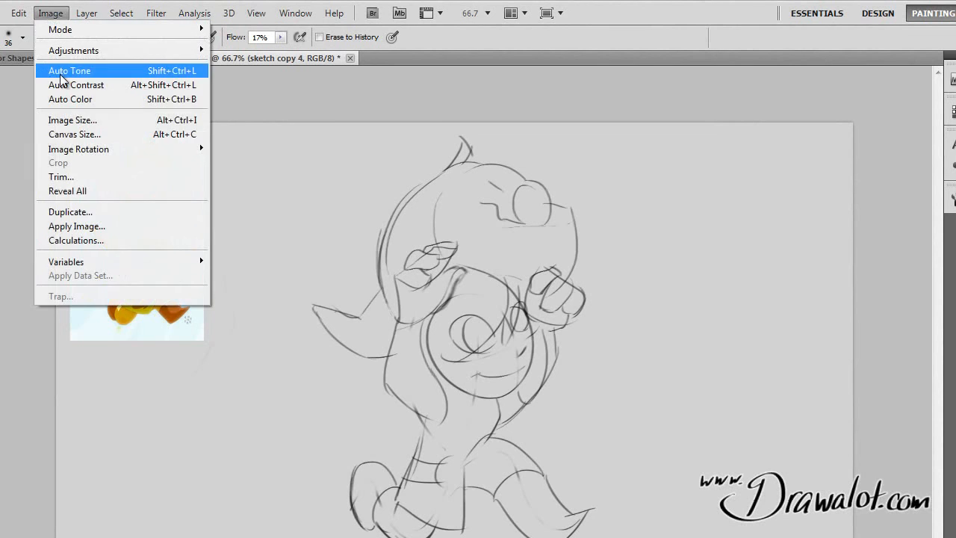
pyautogui.click(72, 119)
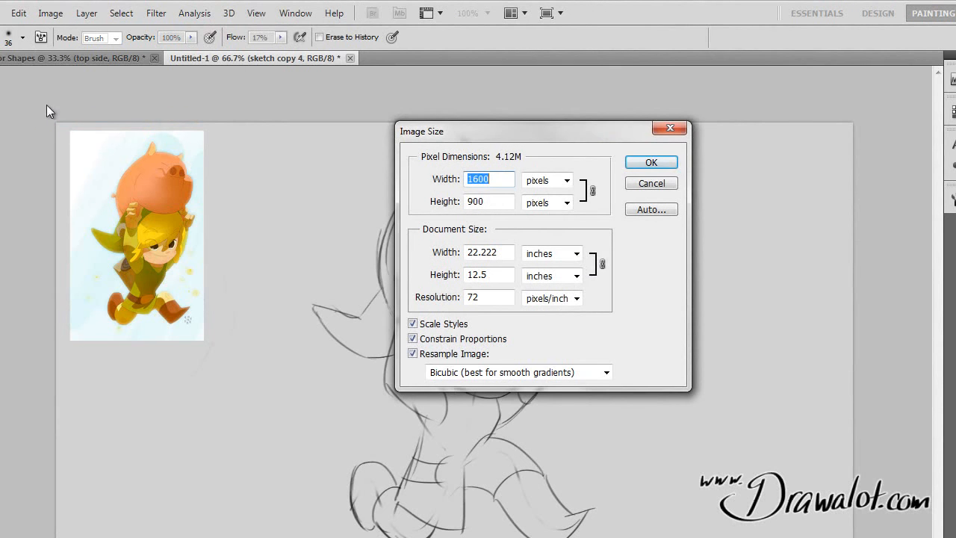
pyautogui.click(488, 297)
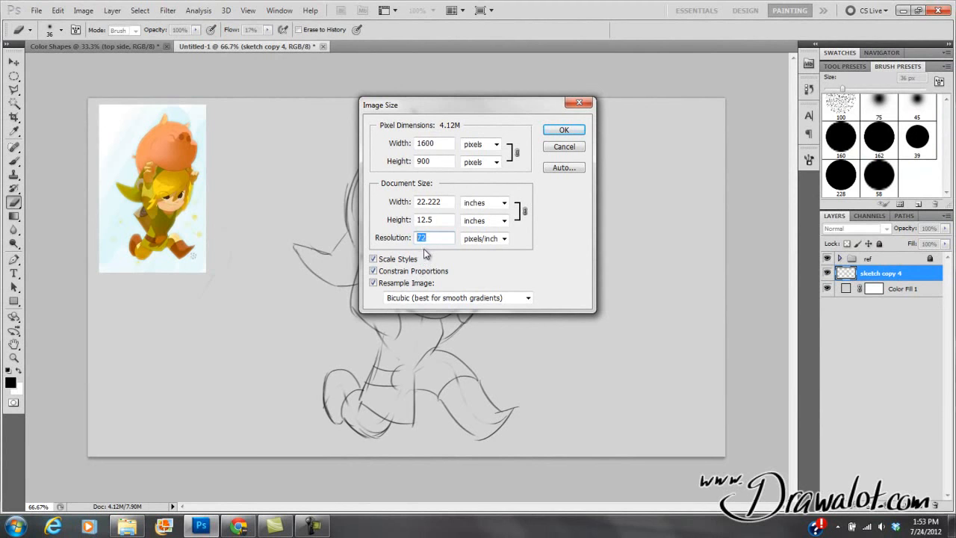
pyautogui.moveTo(382, 336)
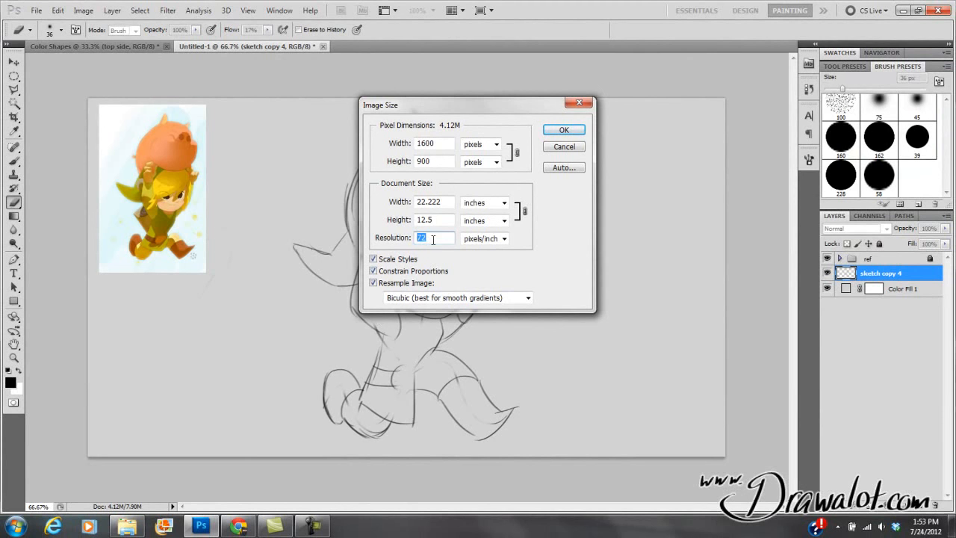
pyautogui.write('300')
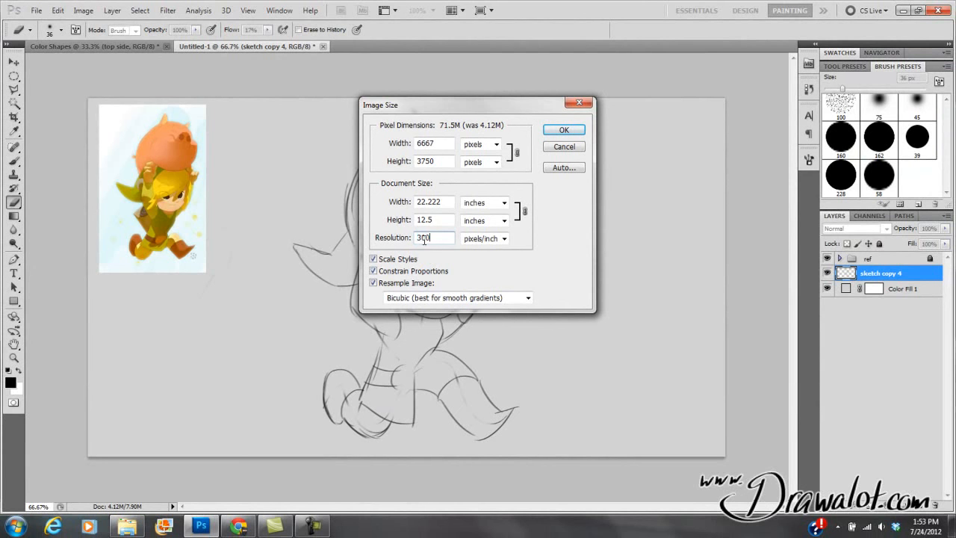
pyautogui.click(563, 128)
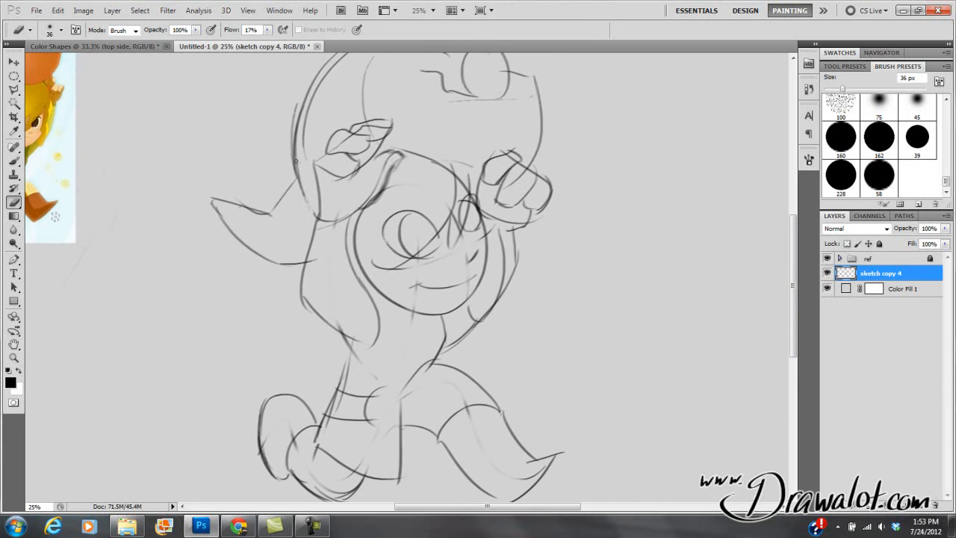
# Reopen Image Size and review the 300 ppi resolution and height values.
pyautogui.click(84, 9)
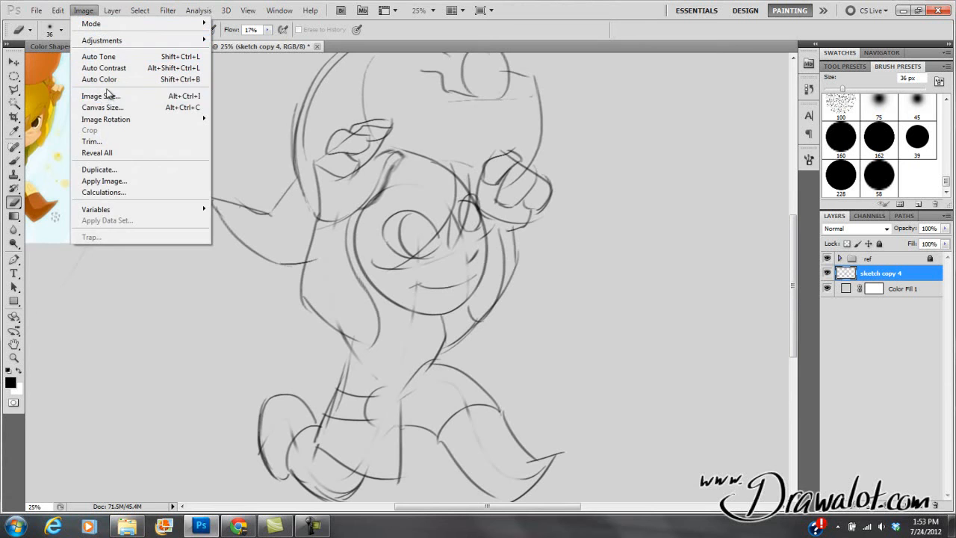
pyautogui.moveTo(101, 96)
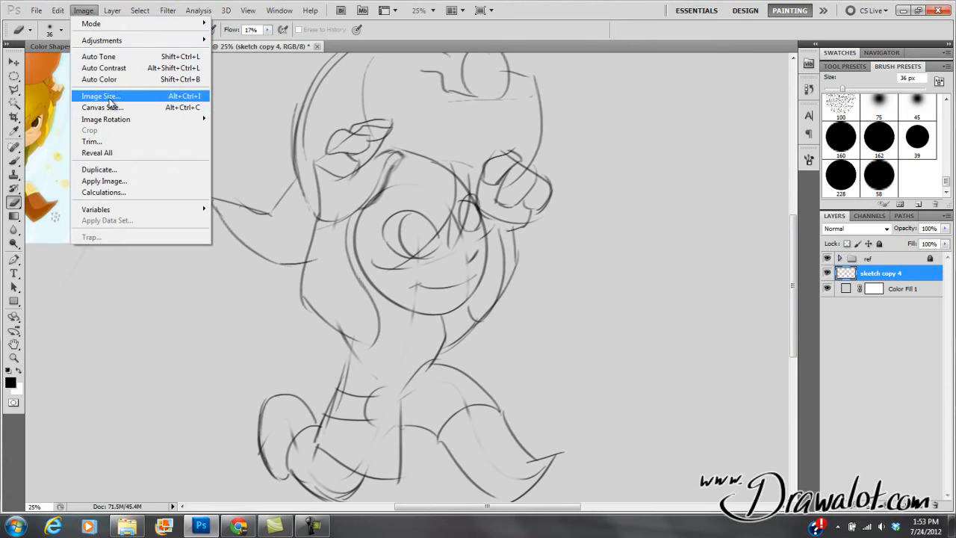
pyautogui.moveTo(110, 104)
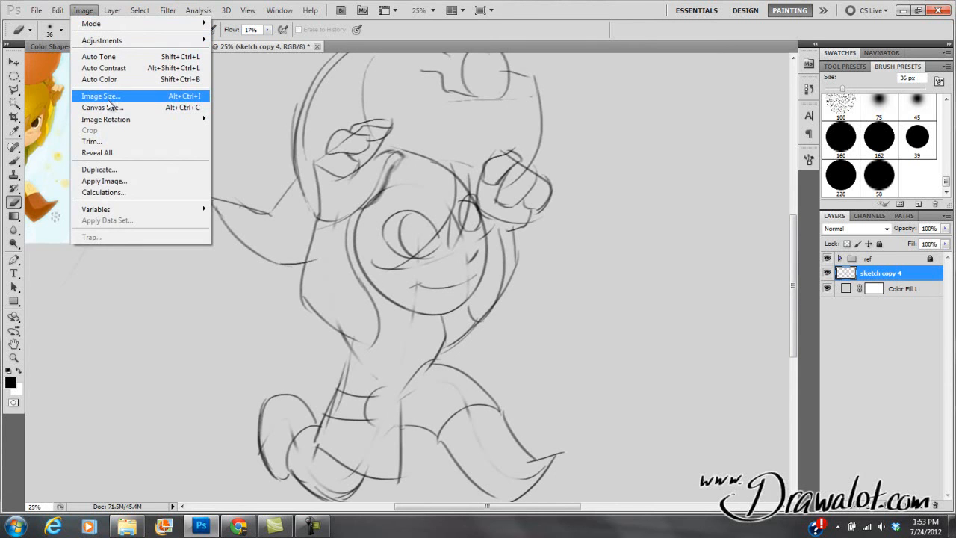
pyautogui.moveTo(102, 107)
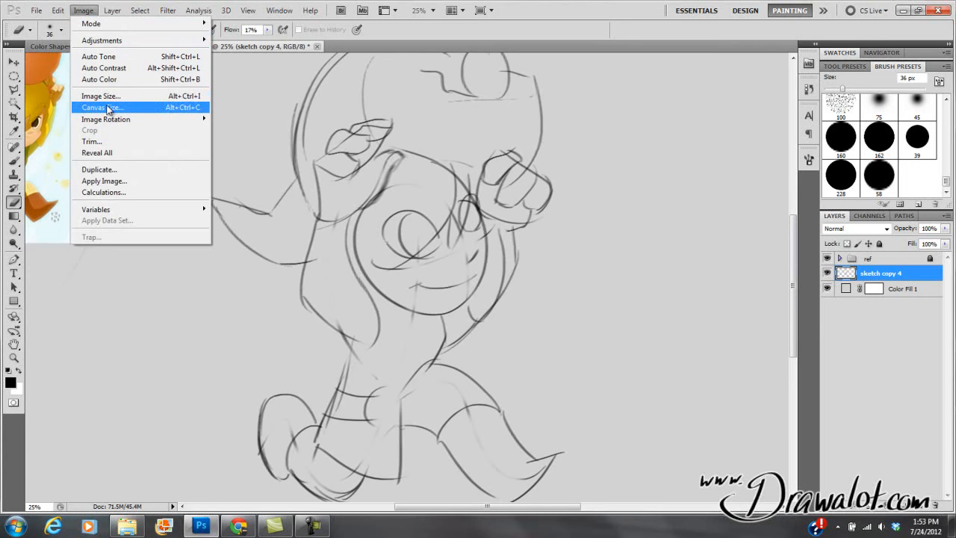
pyautogui.click(100, 95)
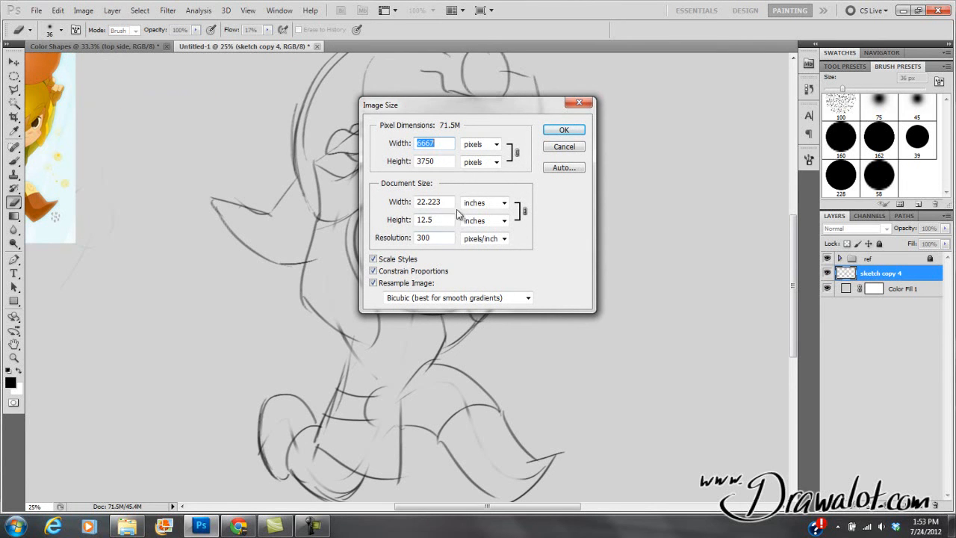
pyautogui.moveTo(439, 236)
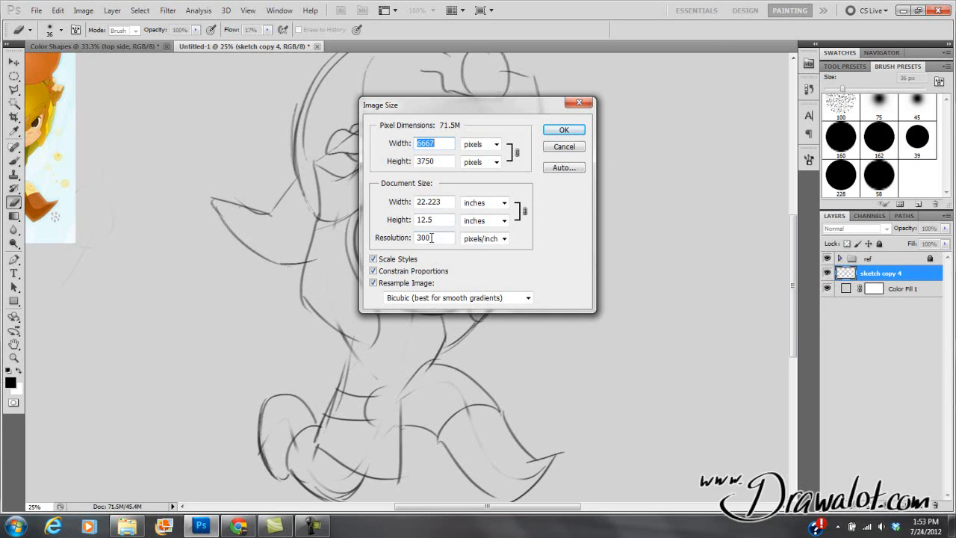
pyautogui.click(433, 238)
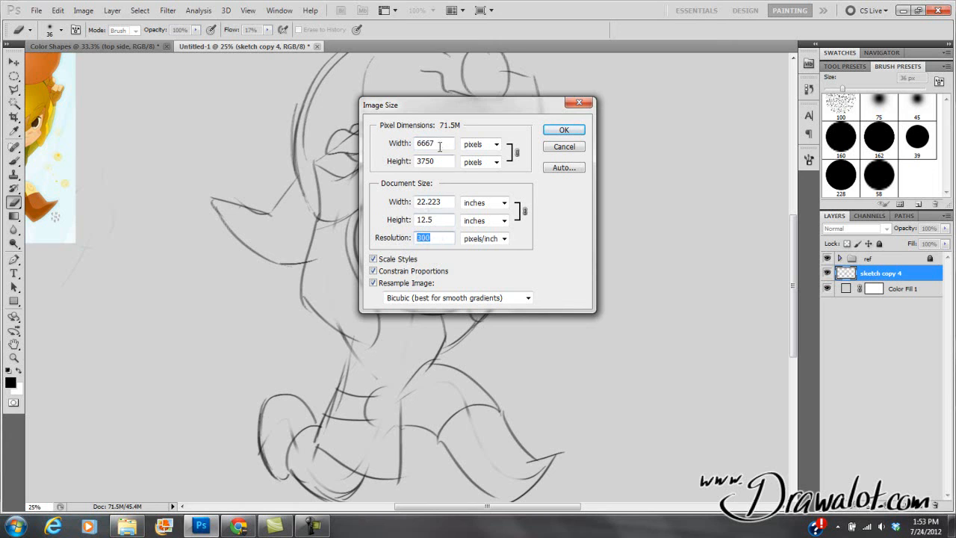
pyautogui.click(433, 161)
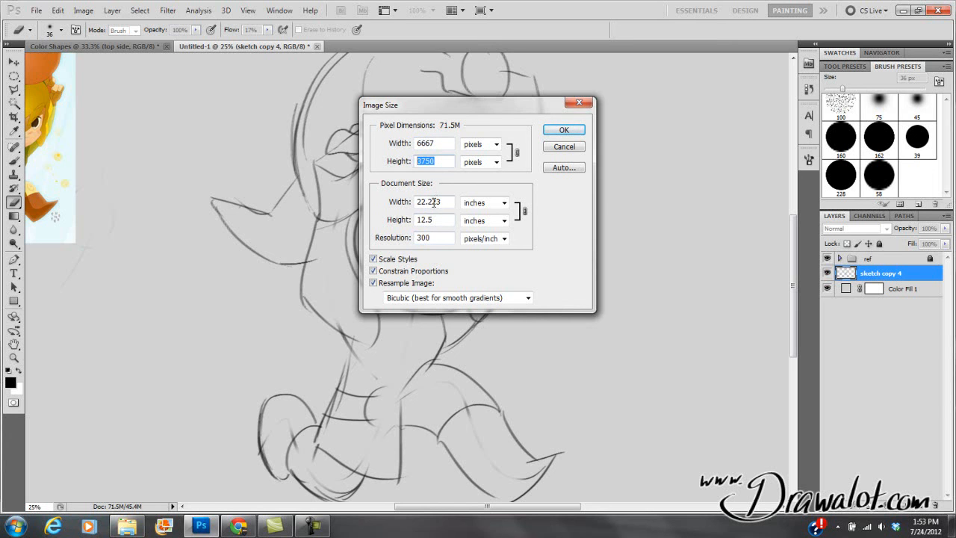
pyautogui.moveTo(395, 255)
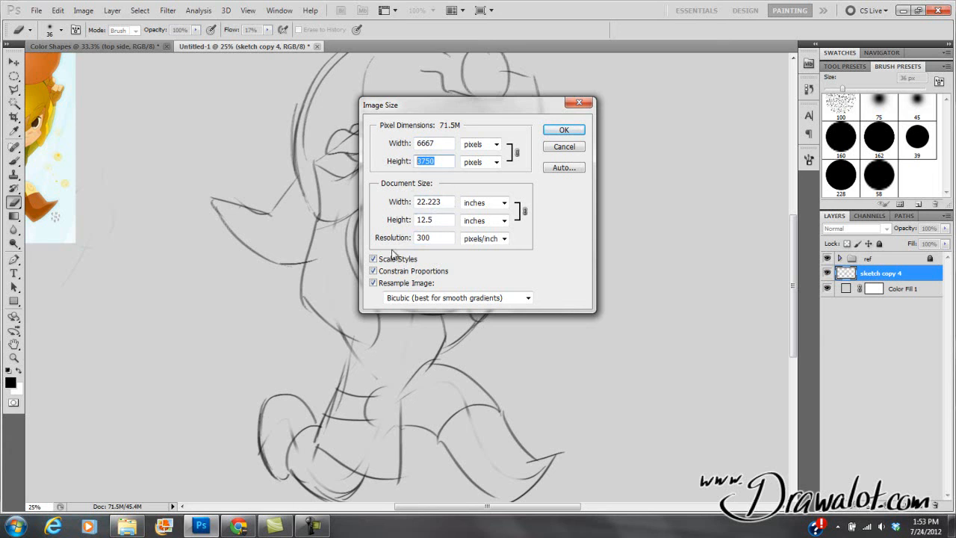
# Toggle Constrain Proportions around the pixel height, leaving 6667 by 3750 unchanged.
pyautogui.click(373, 270)
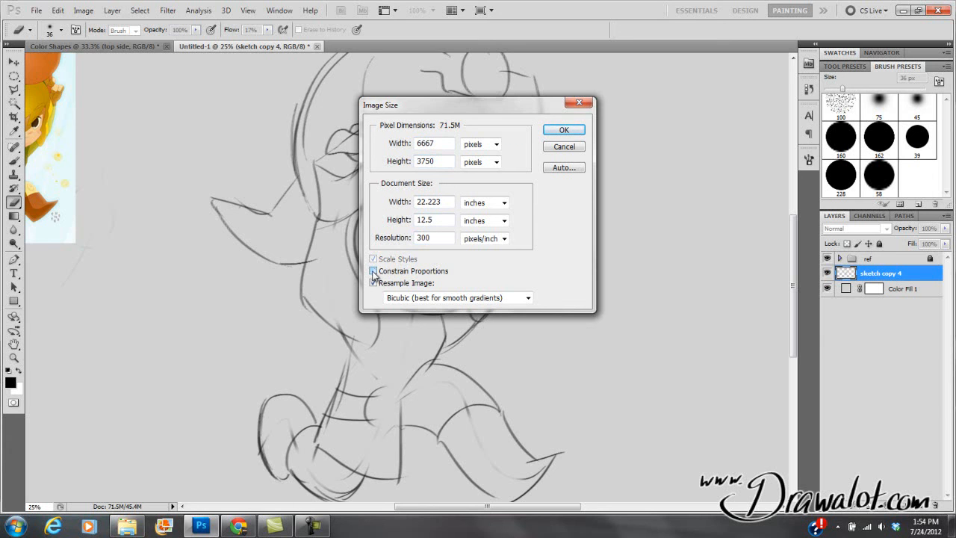
pyautogui.click(373, 270)
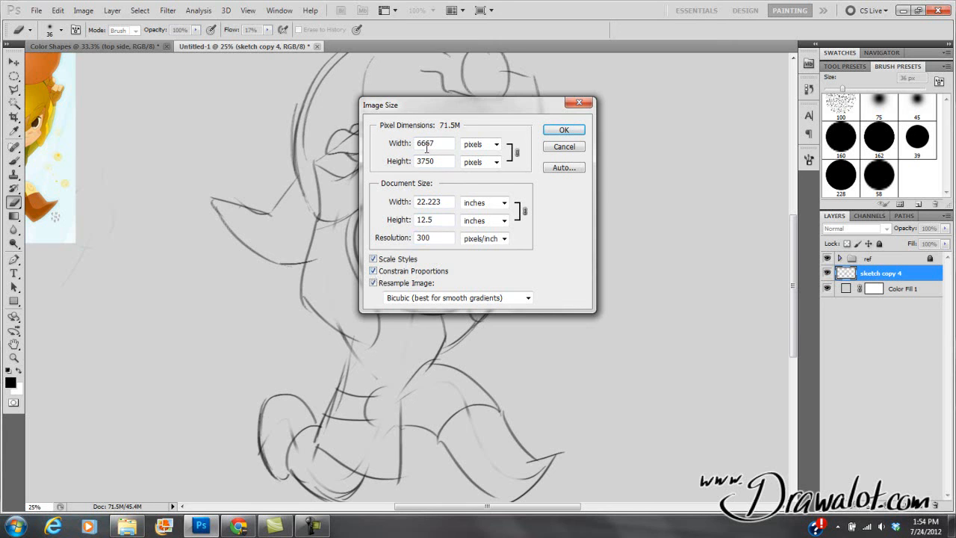
pyautogui.click(433, 161)
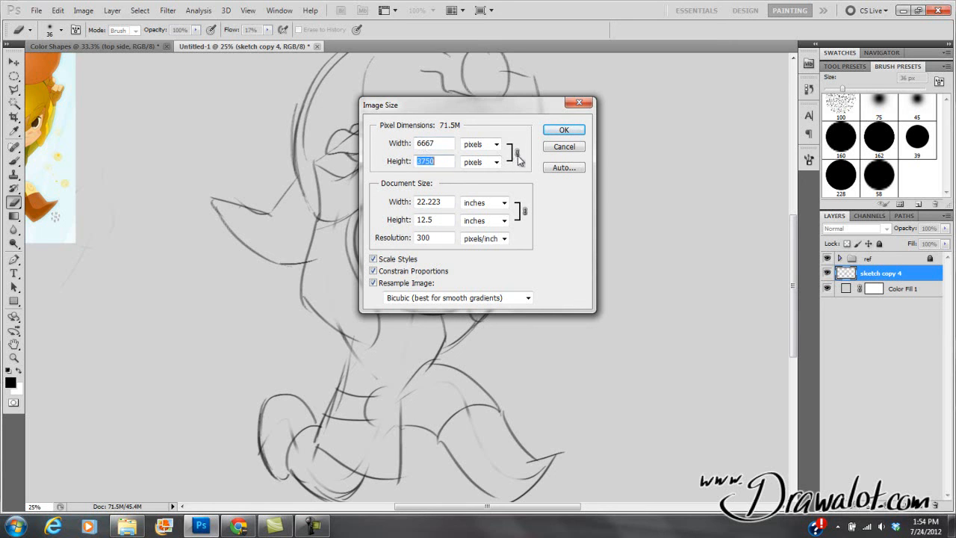
pyautogui.click(373, 270)
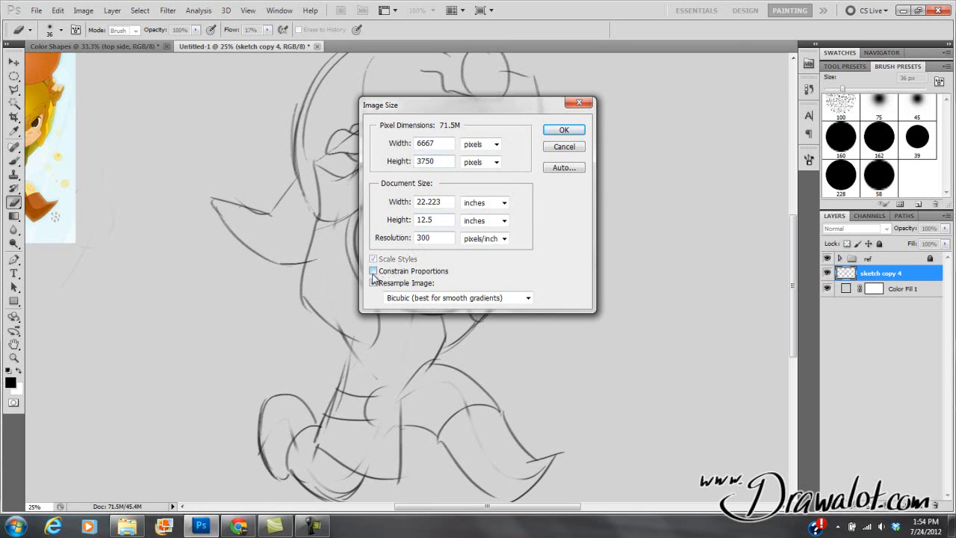
pyautogui.click(373, 270)
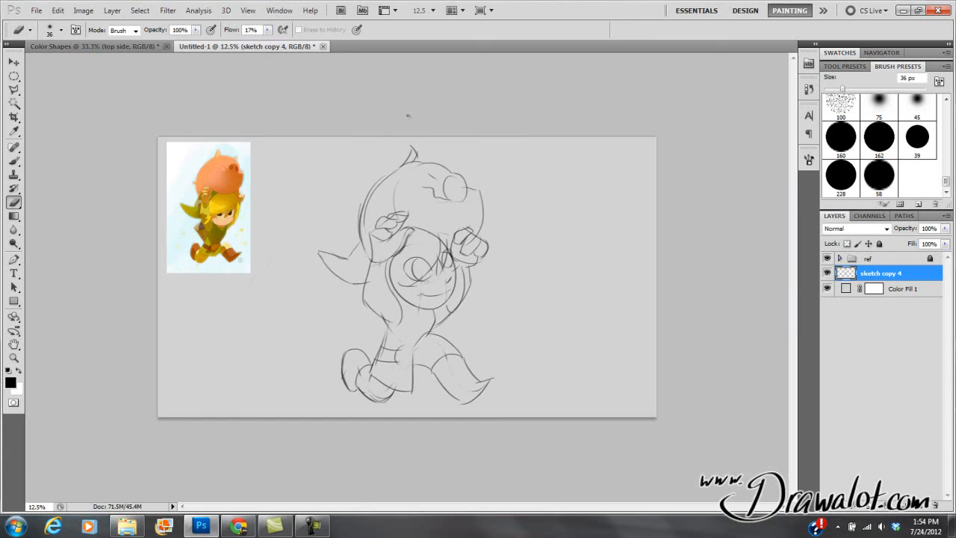
pyautogui.moveTo(475, 168)
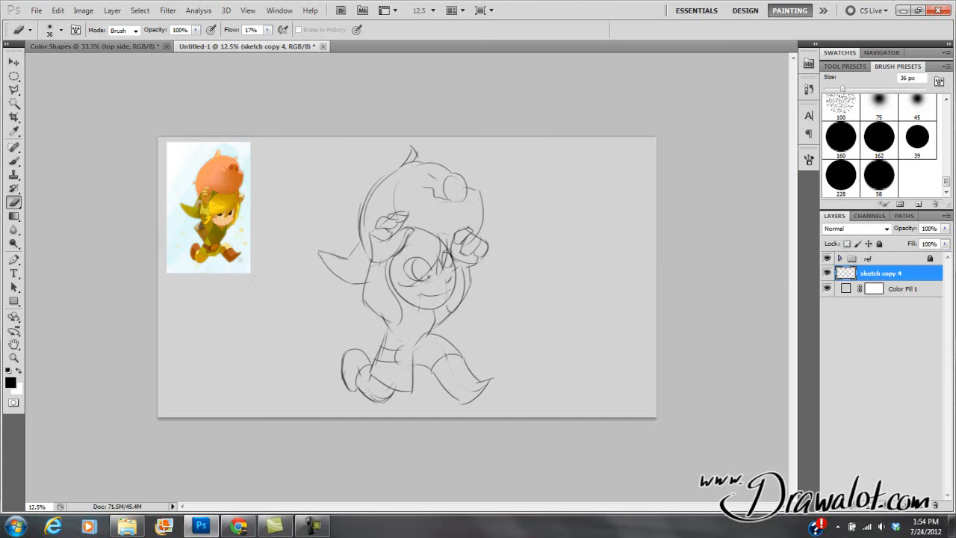
# Enlarge the canvas height with the sketch anchored bottom-center, leaving empty space above the figure.
pyautogui.click(84, 9)
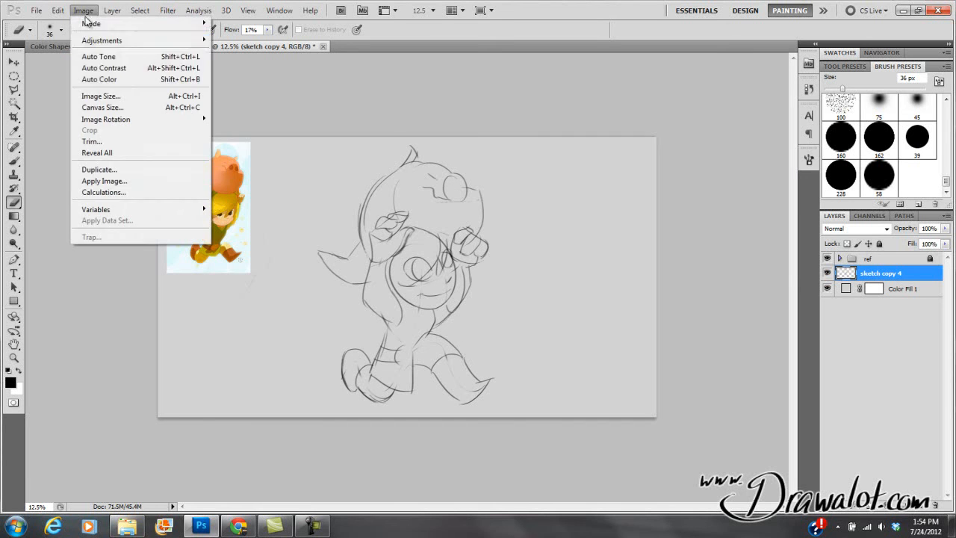
pyautogui.click(101, 107)
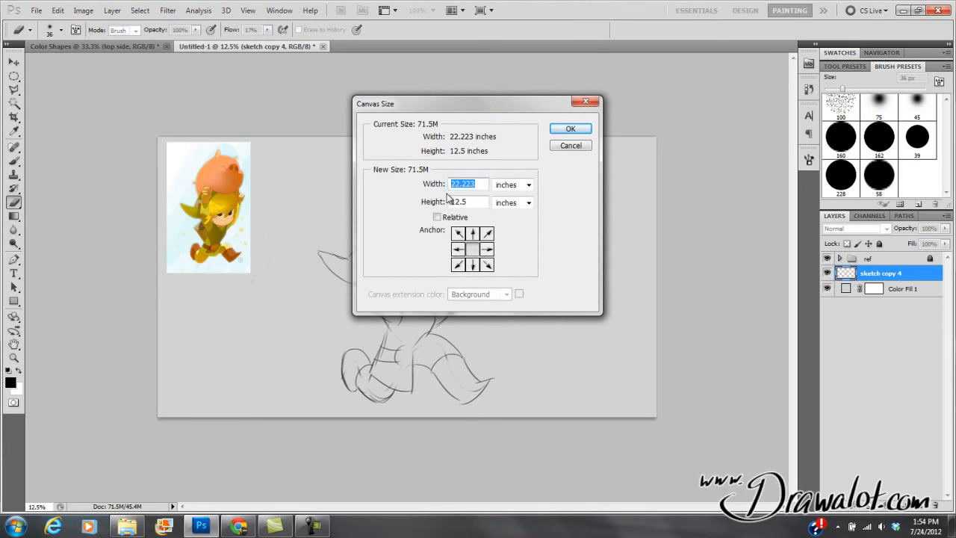
pyautogui.click(472, 248)
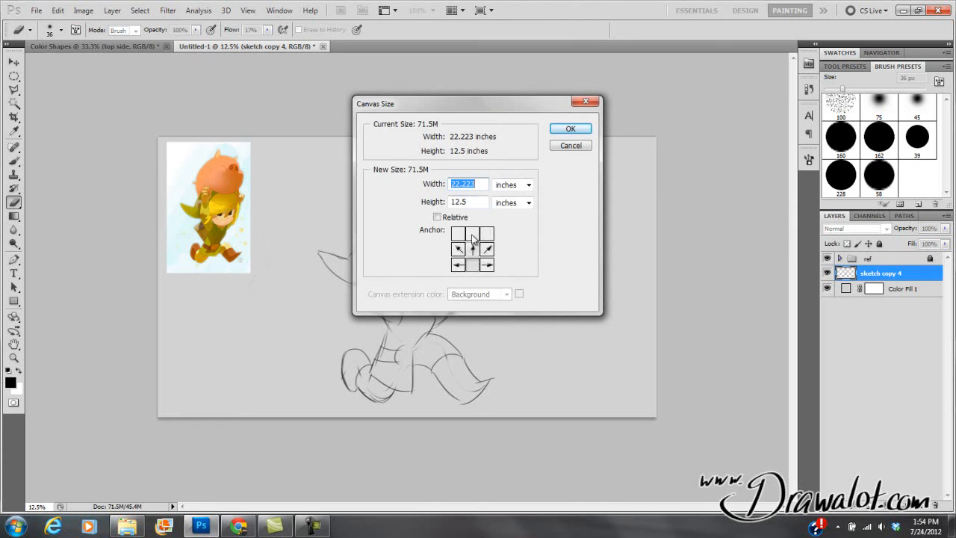
pyautogui.click(472, 232)
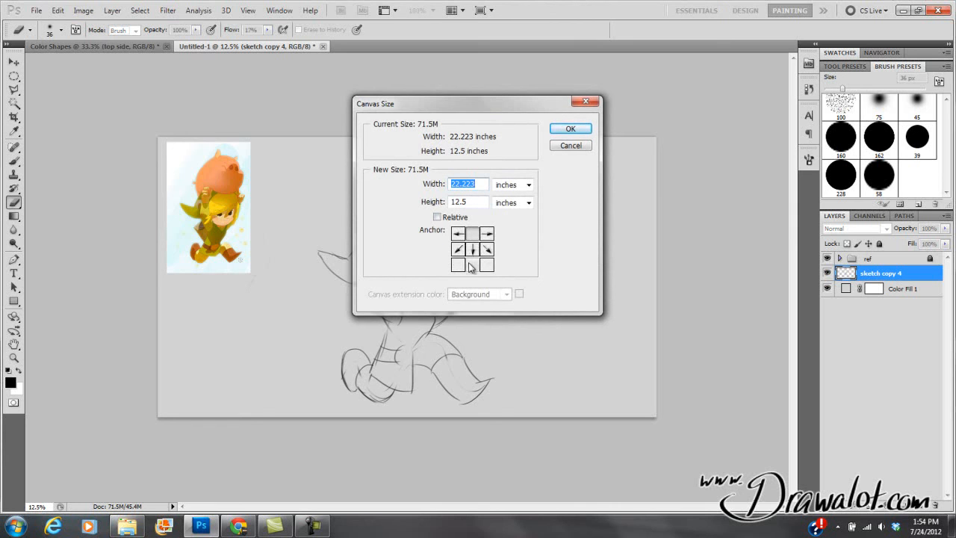
pyautogui.click(456, 266)
pyautogui.write('1')
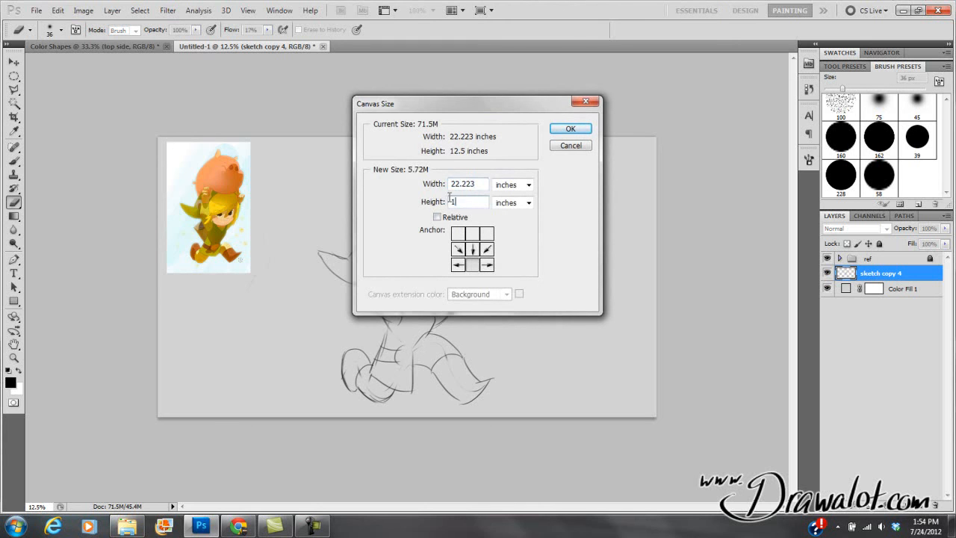
pyautogui.click(571, 128)
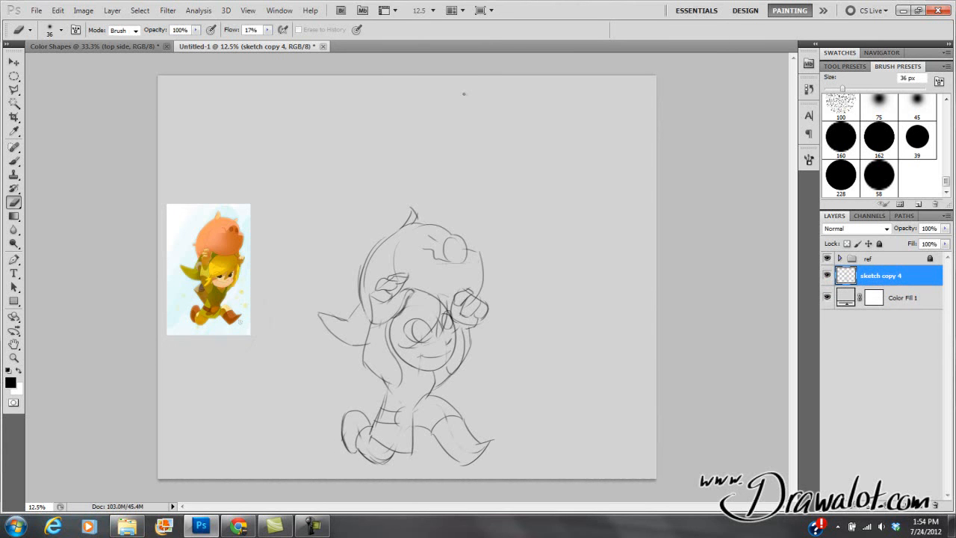
pyautogui.moveTo(237, 161)
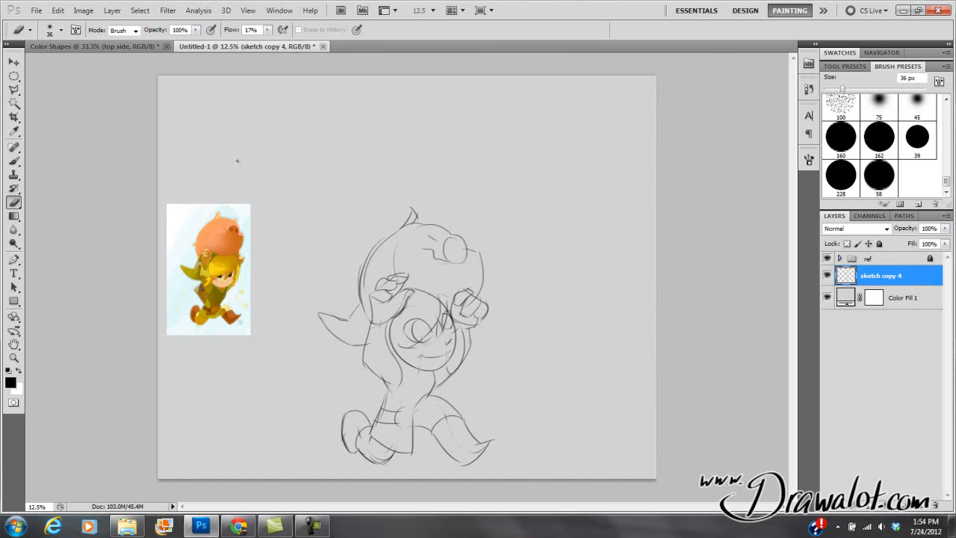
pyautogui.moveTo(263, 177)
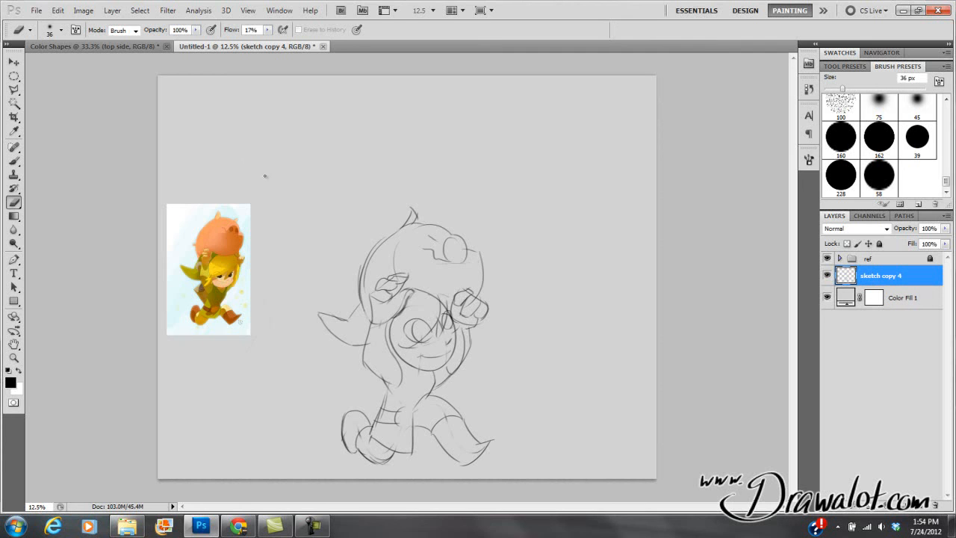
pyautogui.click(84, 8)
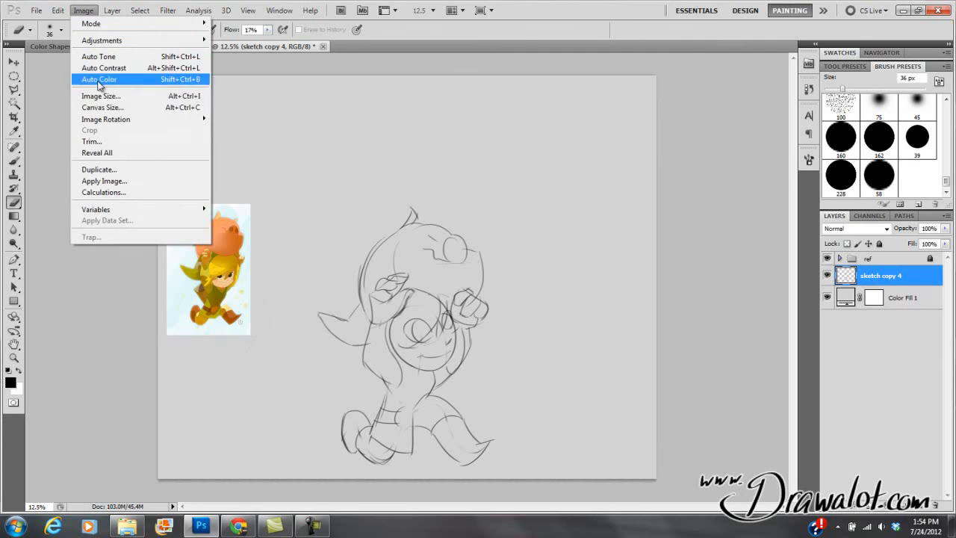
pyautogui.click(101, 107)
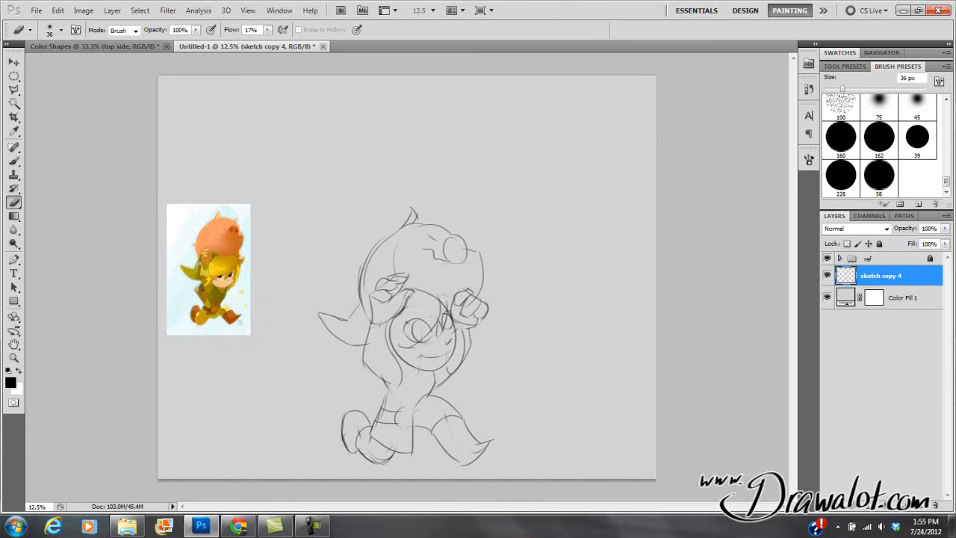
pyautogui.moveTo(13, 117)
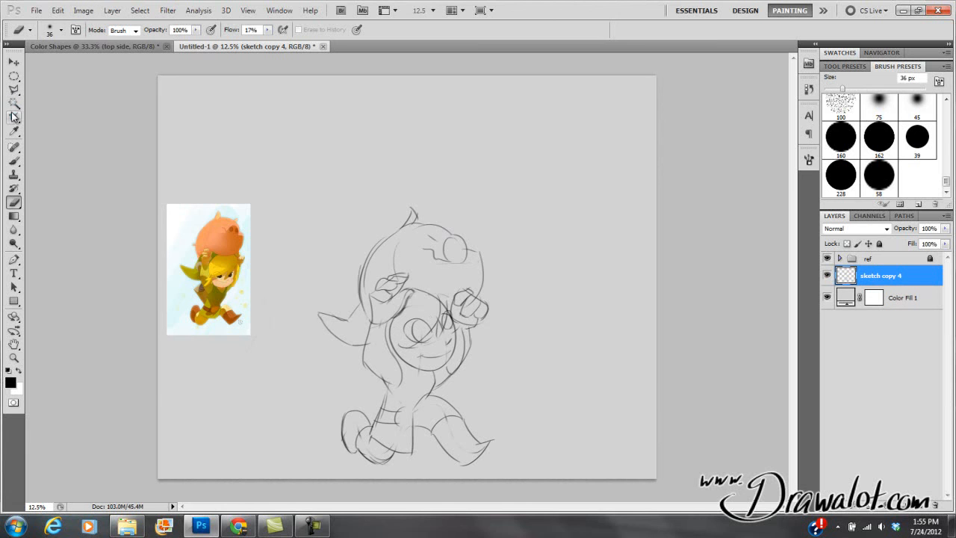
pyautogui.click(13, 117)
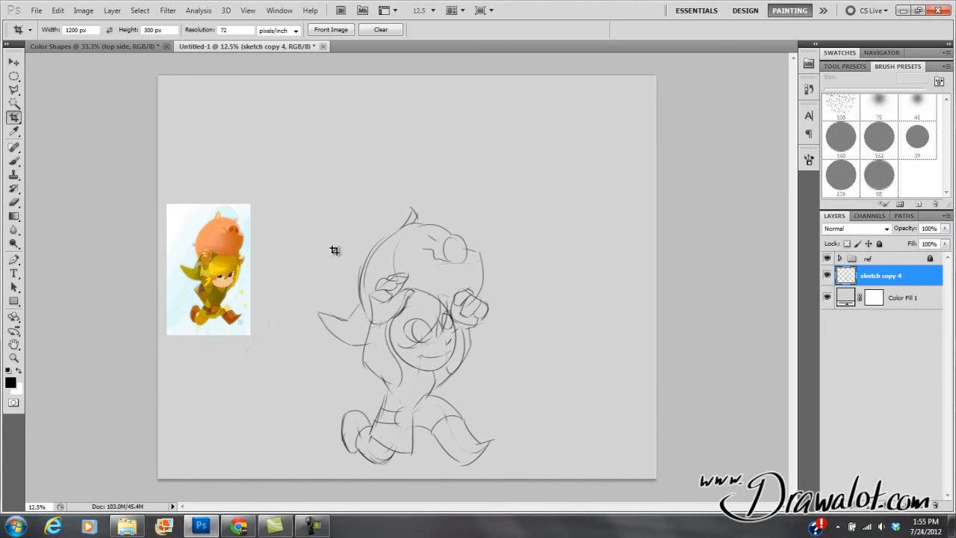
pyautogui.moveTo(334, 251); pyautogui.dragTo(505, 313)
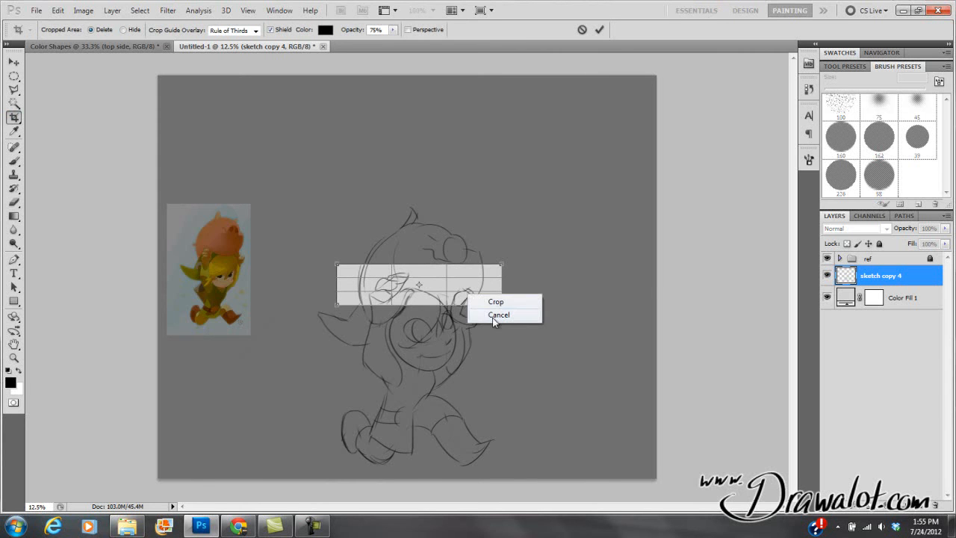
pyautogui.click(499, 313)
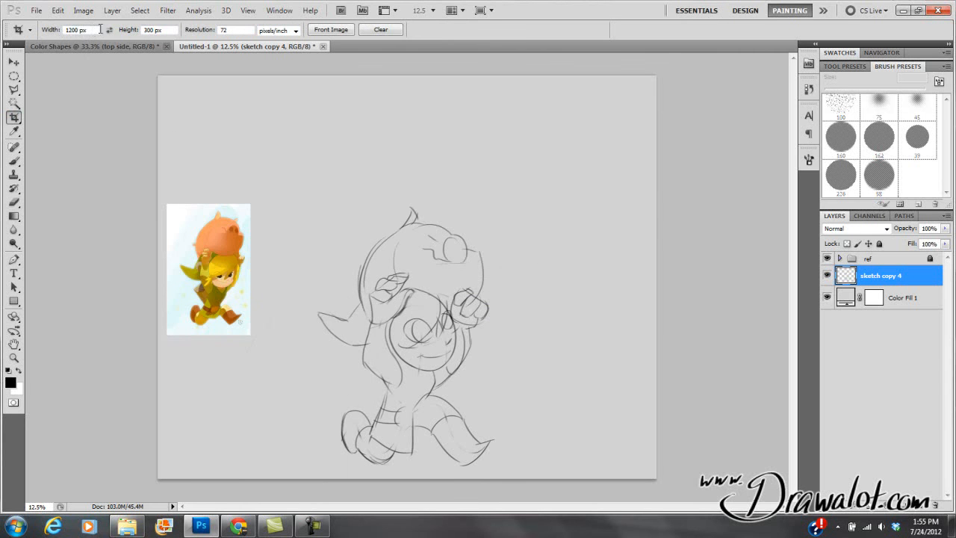
pyautogui.click(78, 30)
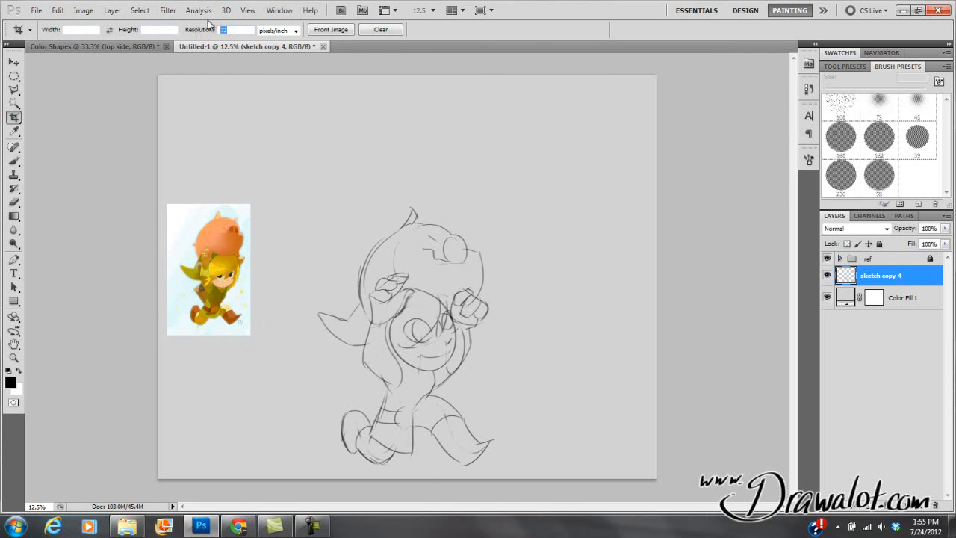
pyautogui.write('300')
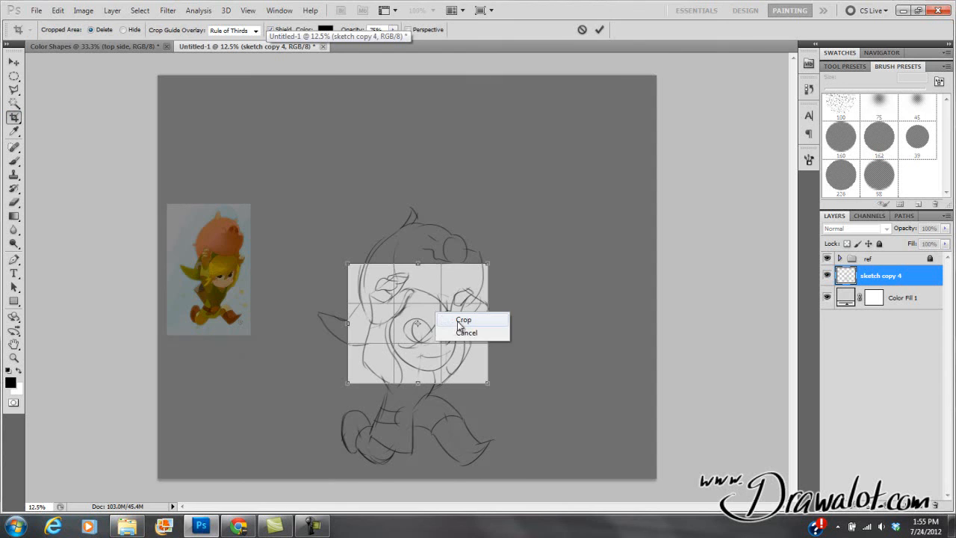
pyautogui.click(463, 319)
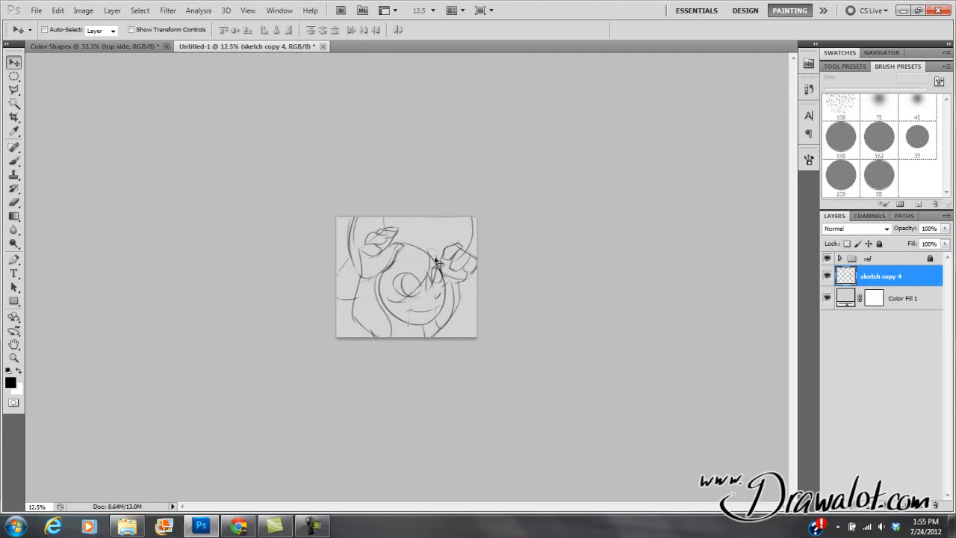
pyautogui.click(67, 44)
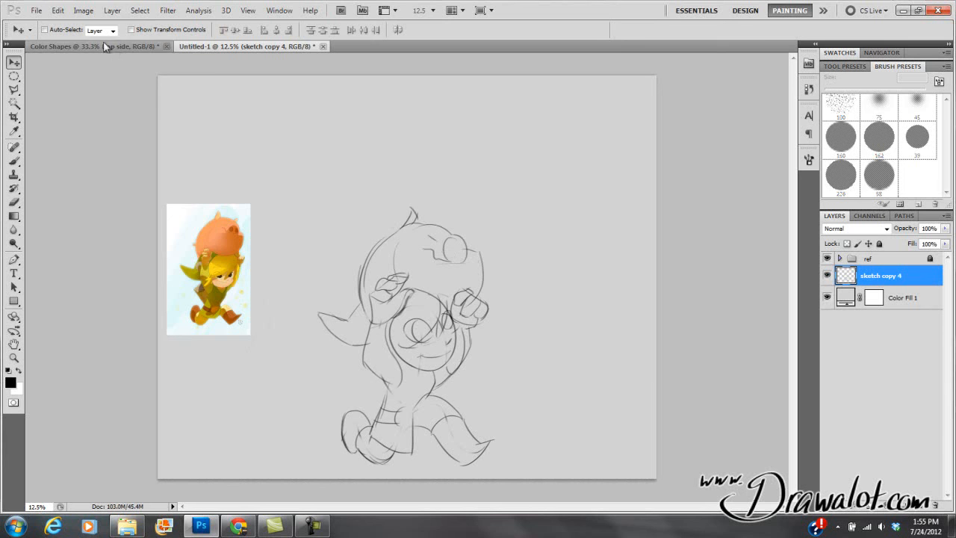
# Set the canvas to 5 by 5 inches, accept the clipping warning, and zoom in on the face.
pyautogui.click(83, 9)
pyautogui.write('5')
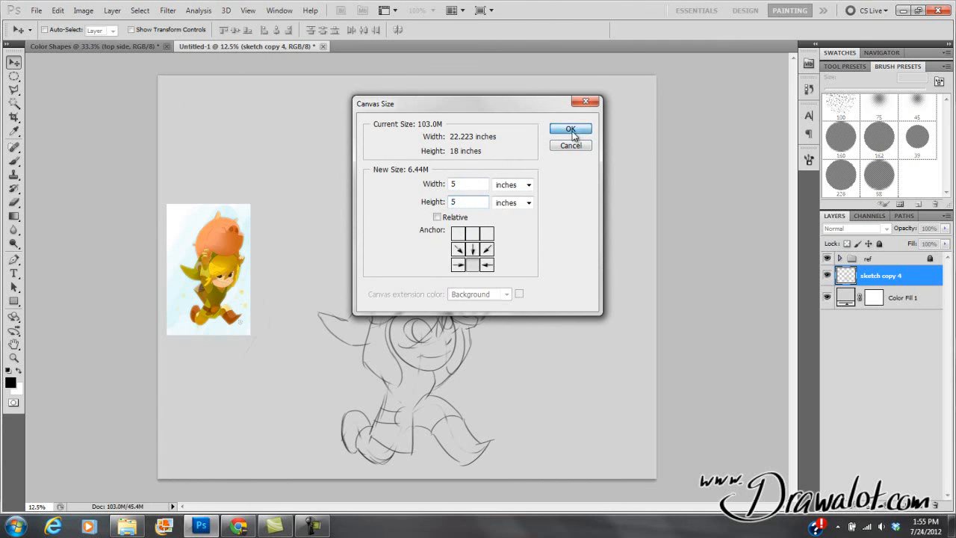
pyautogui.click(571, 129)
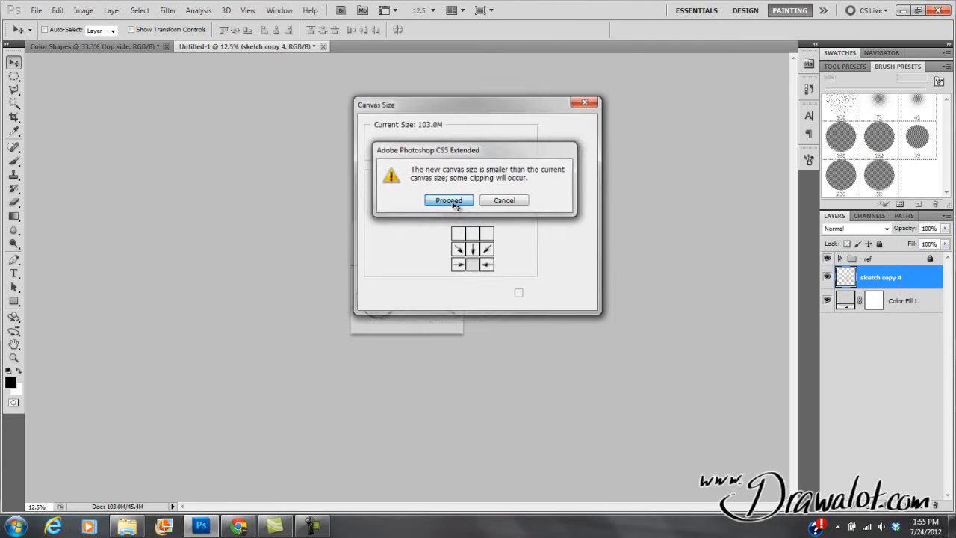
pyautogui.click(448, 200)
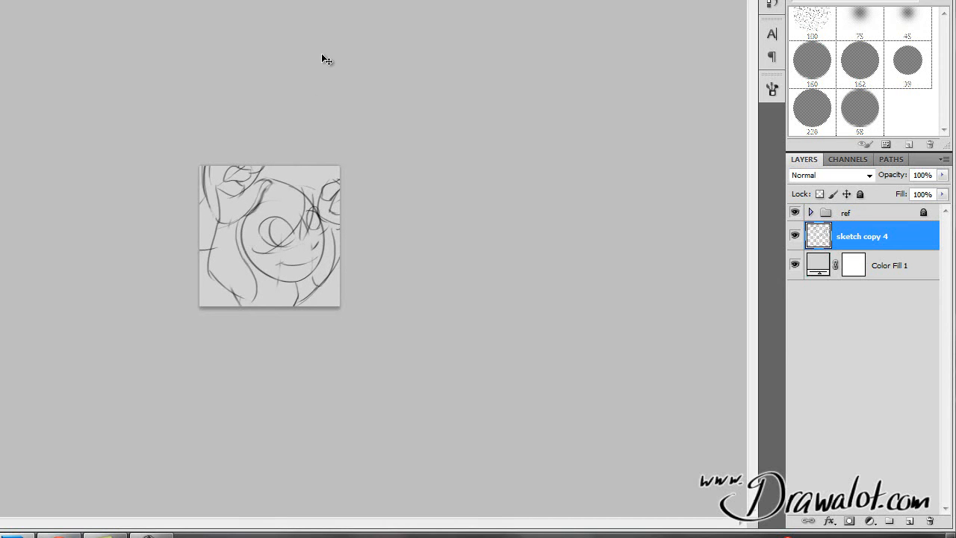
pyautogui.click(284, 208)
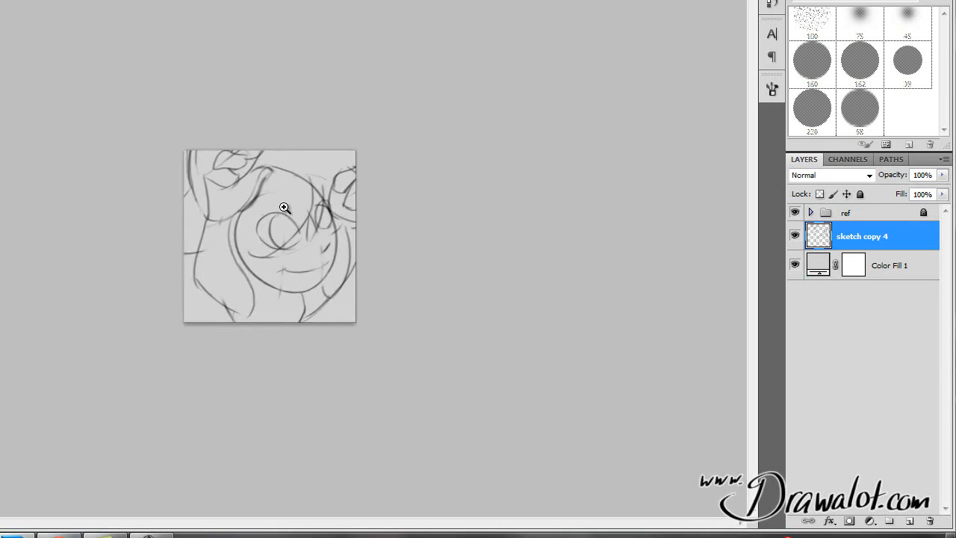